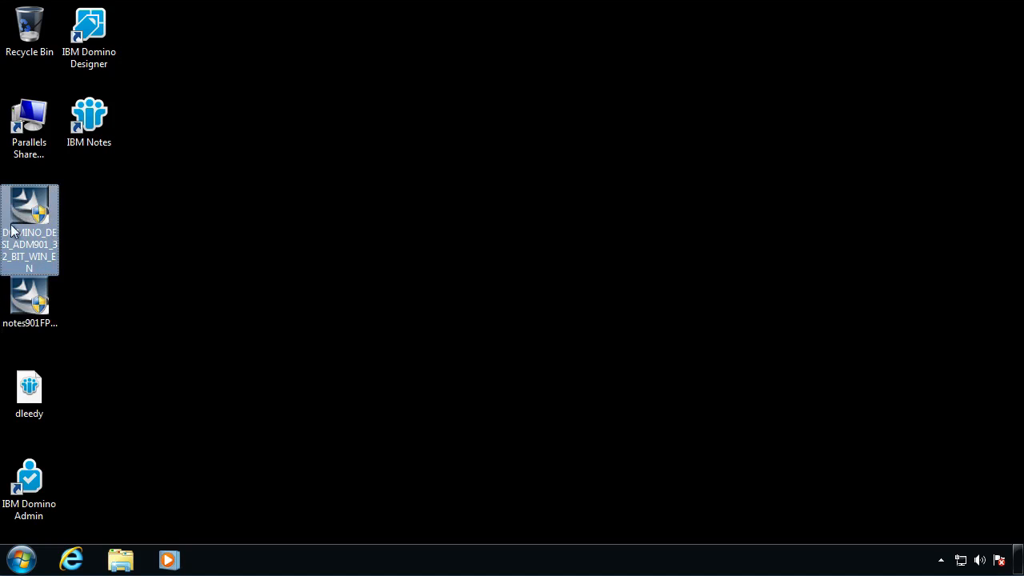
mouse_move(29, 205)
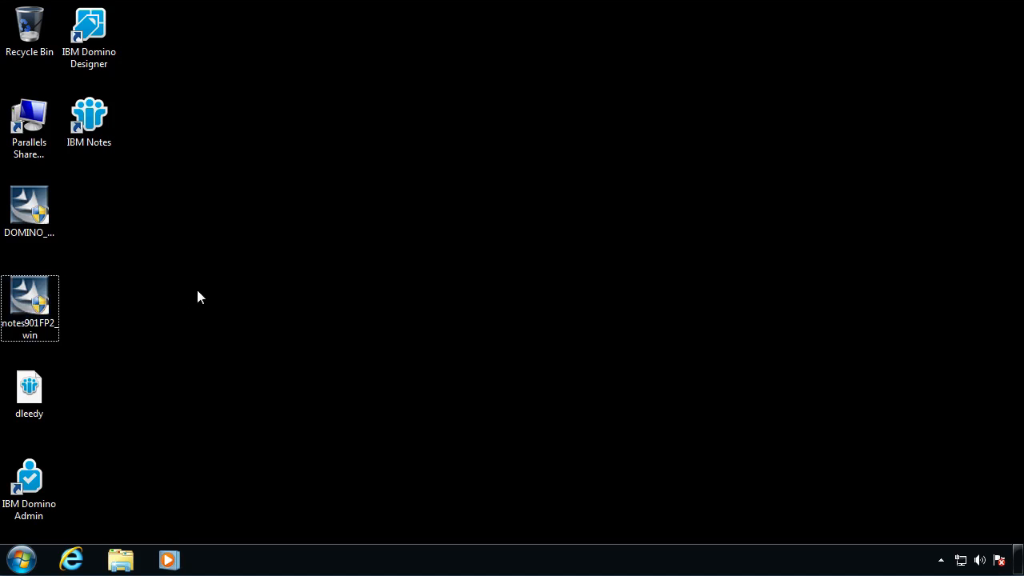
Step: Launch IBM Notes and move past the client setup welcome page
left_click(89, 120)
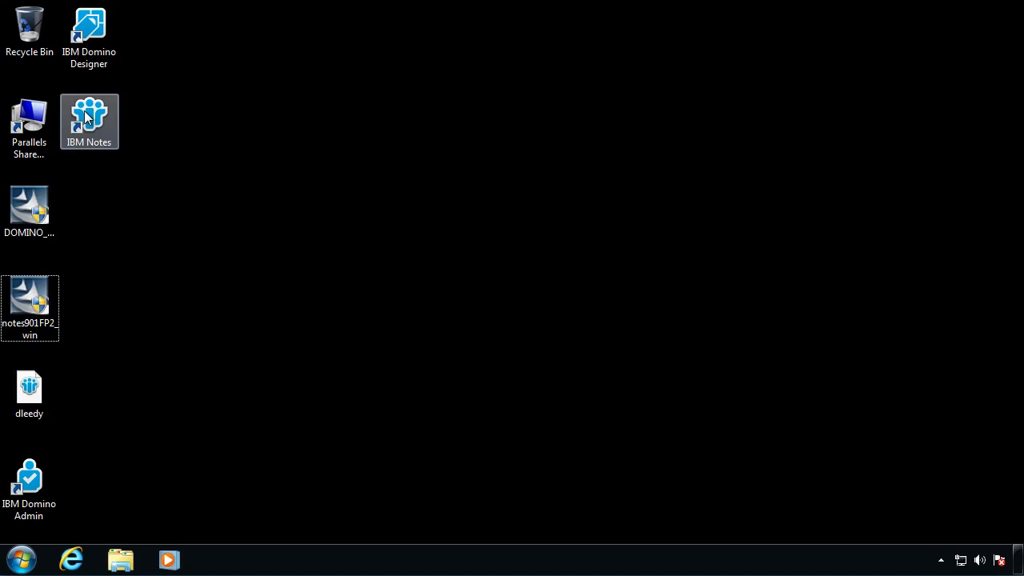
double_click(89, 121)
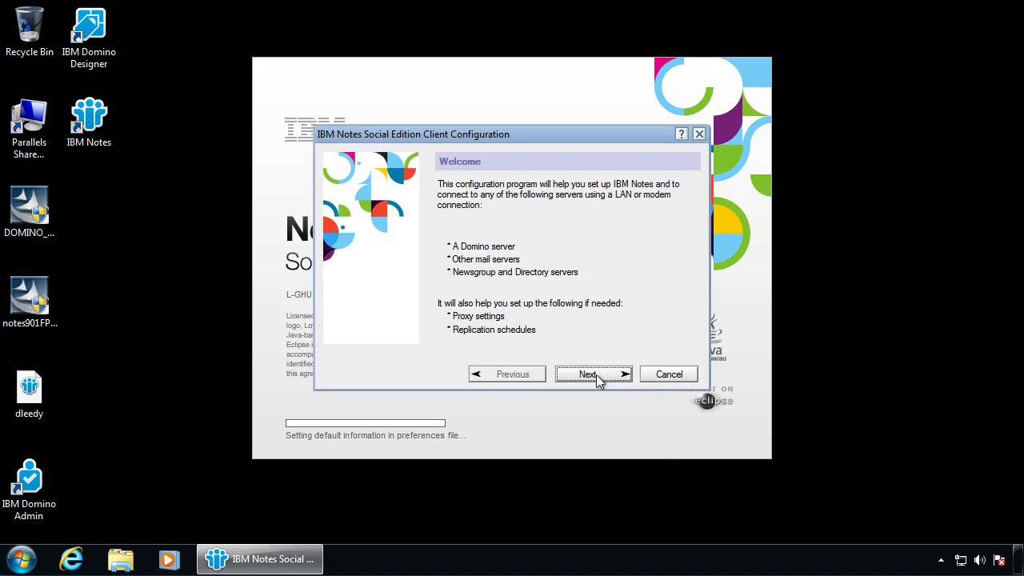
left_click(589, 375)
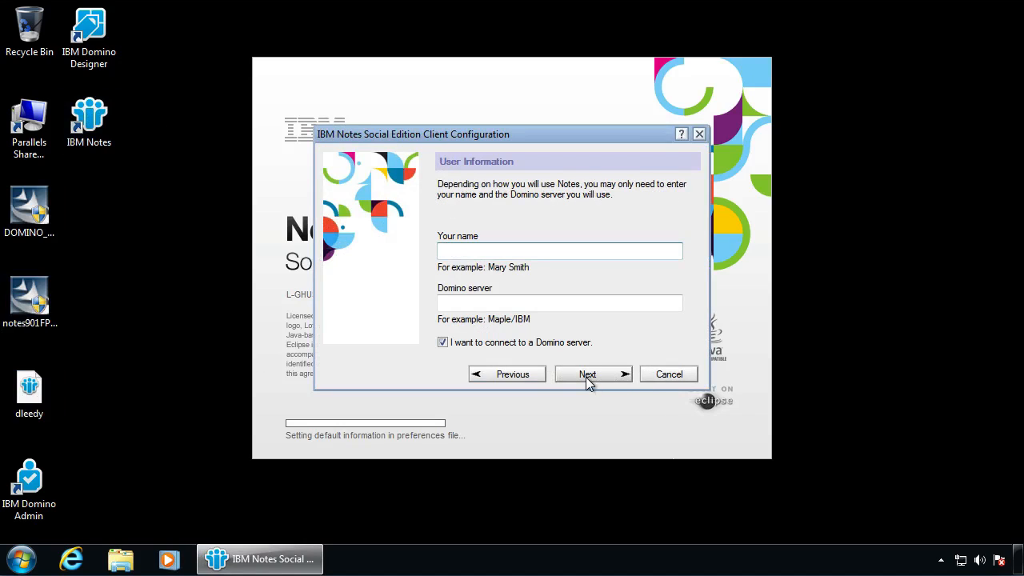
Step: Enter user David Leedy and server Watchtower/NotesIn9, continuing with a LAN connection
type("D")
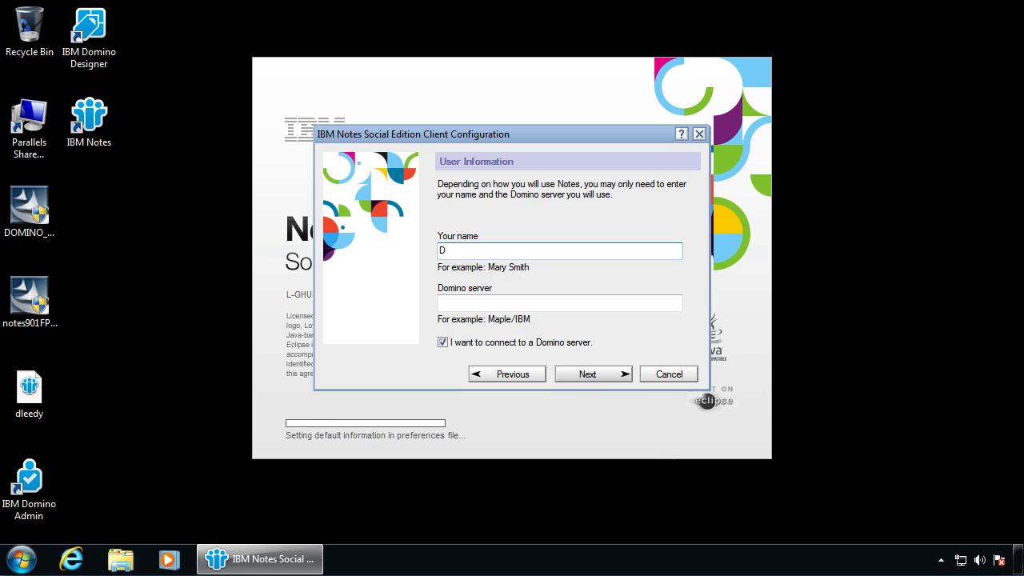
type("avid Leedy")
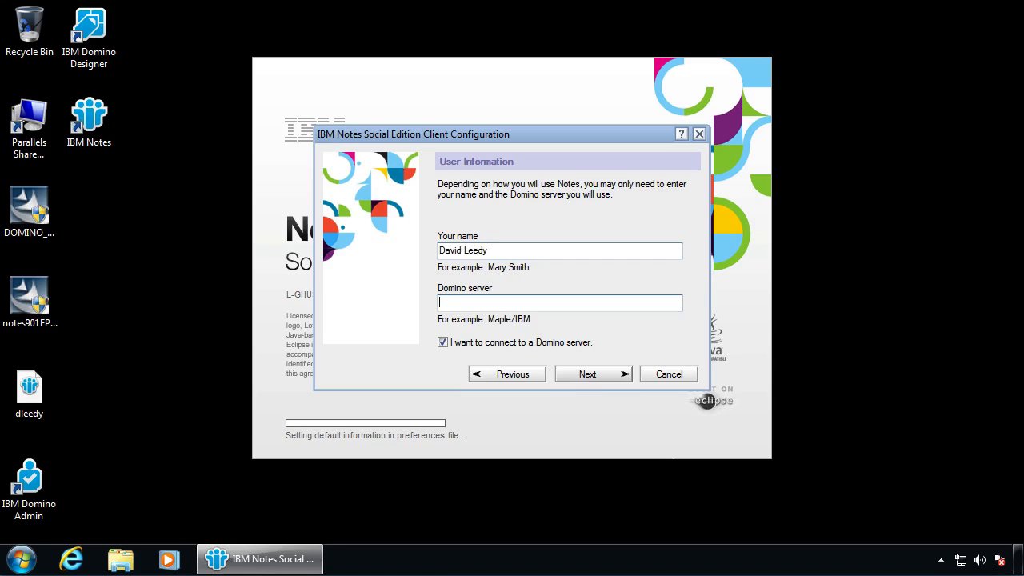
type("Watch")
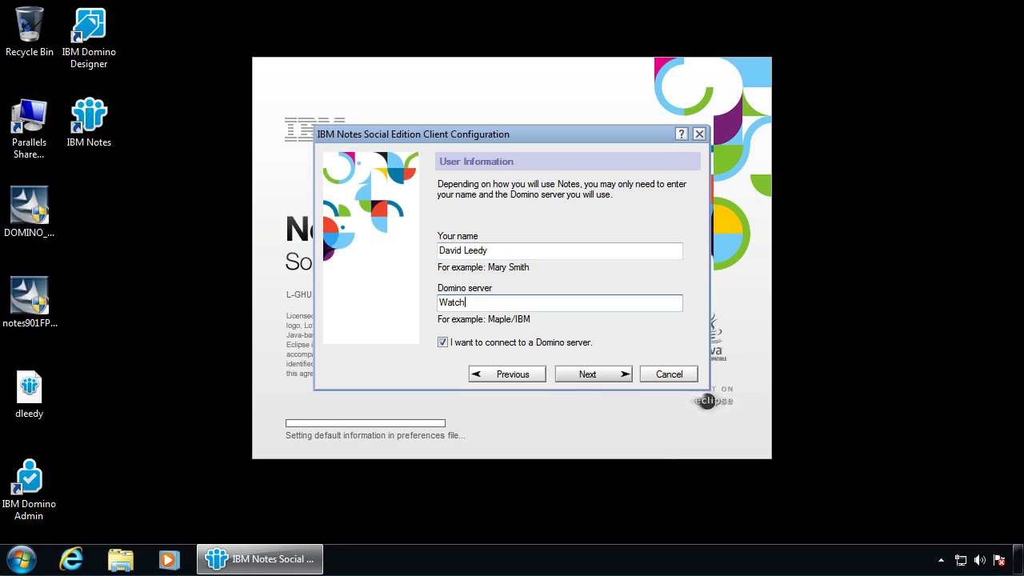
type("tower")
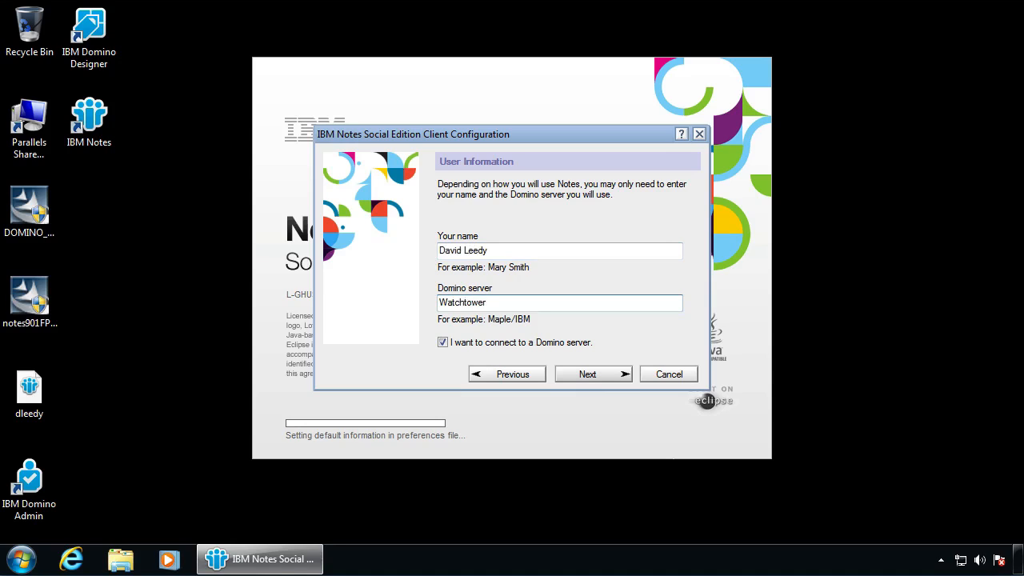
type("/NotesIn9")
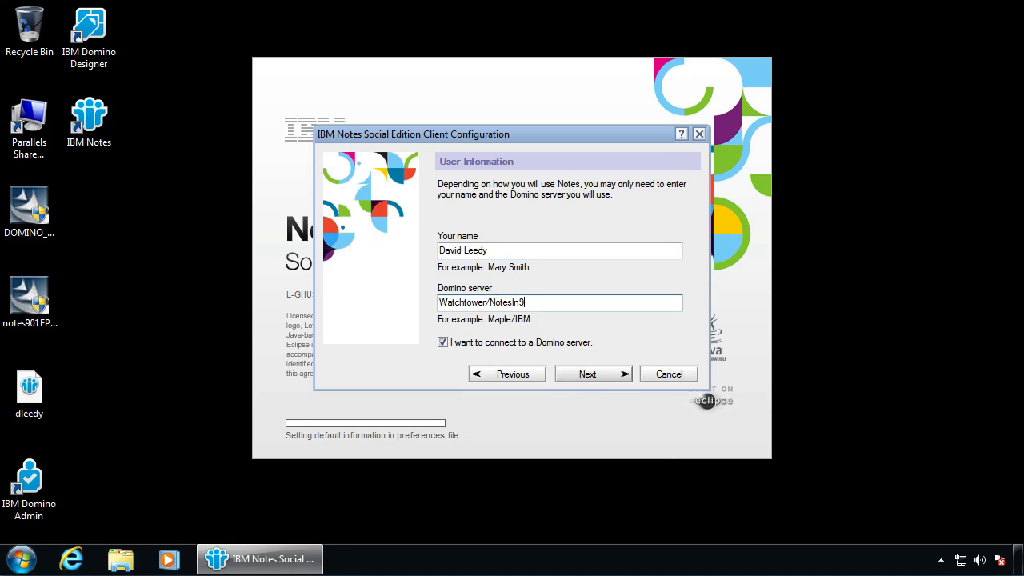
left_click(589, 374)
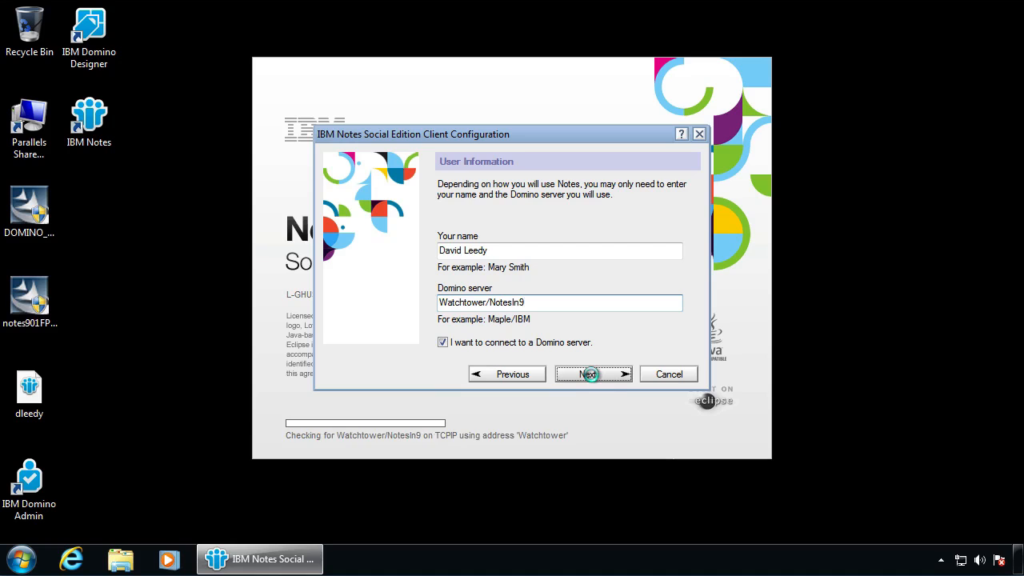
left_click(592, 375)
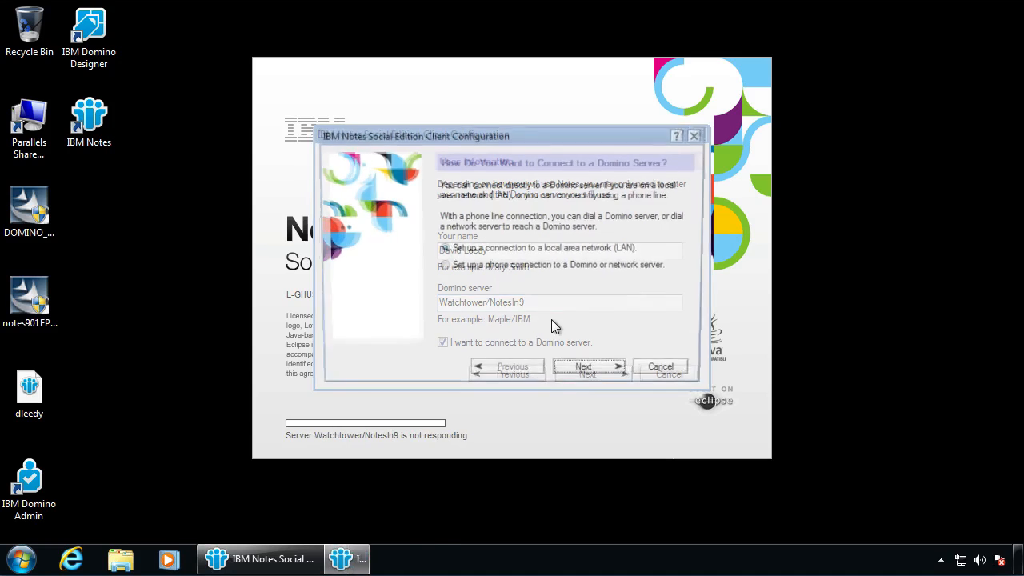
left_click(589, 370)
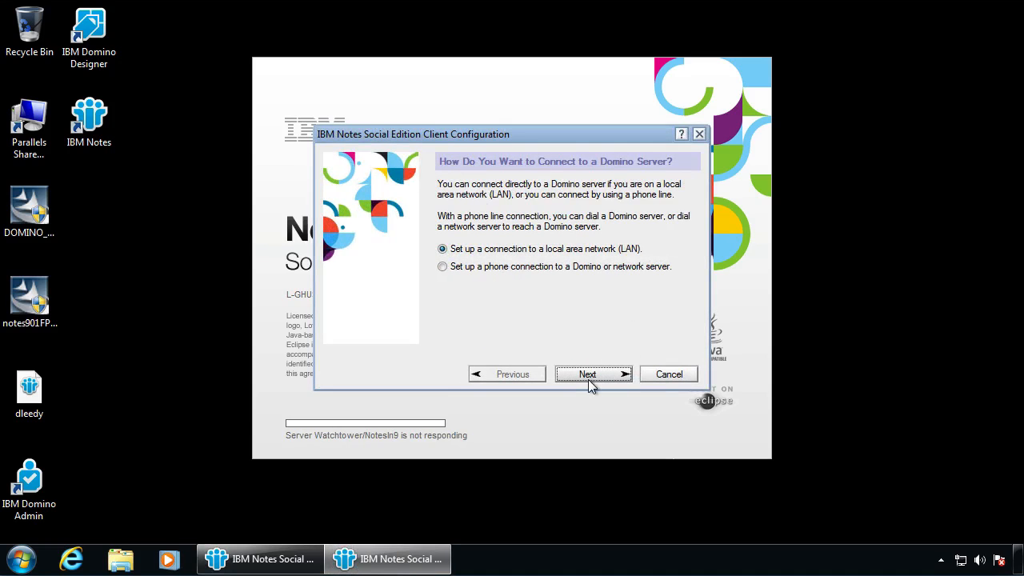
Step: Choose TCP/IP with server address 192.168.1.35, dismiss the not-responding warning and continue
left_click(589, 374)
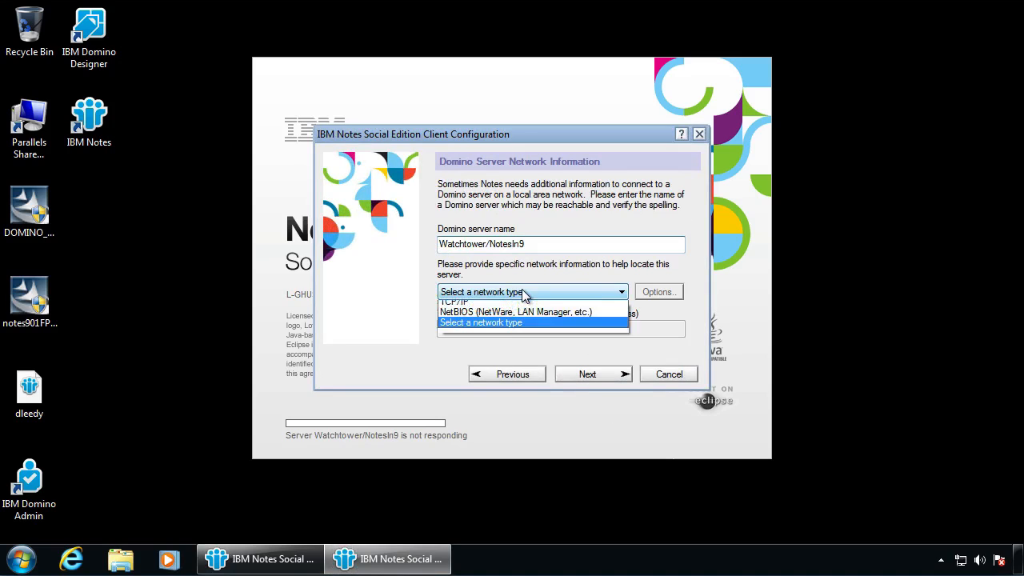
left_click(453, 301)
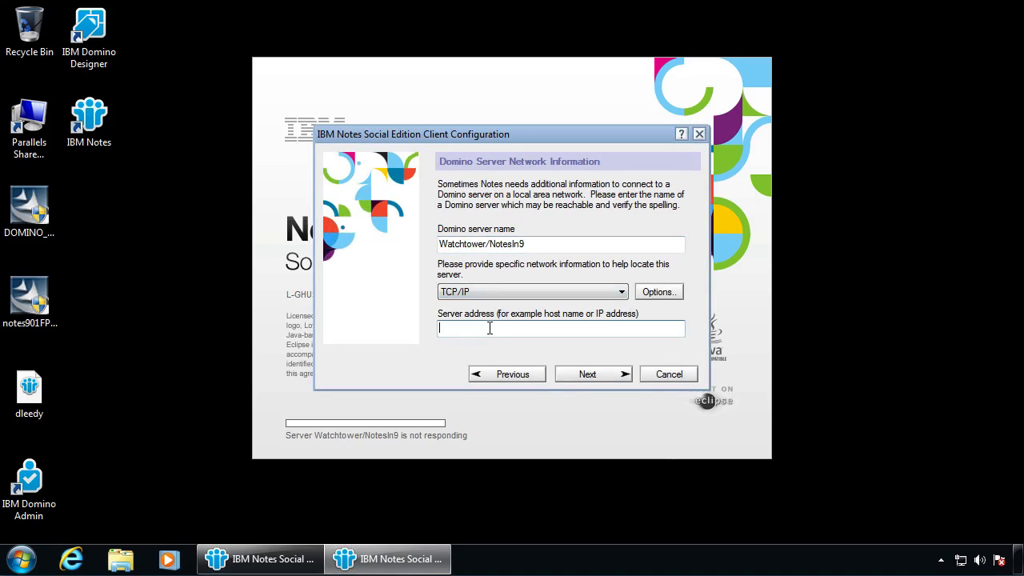
type("192.168.1.")
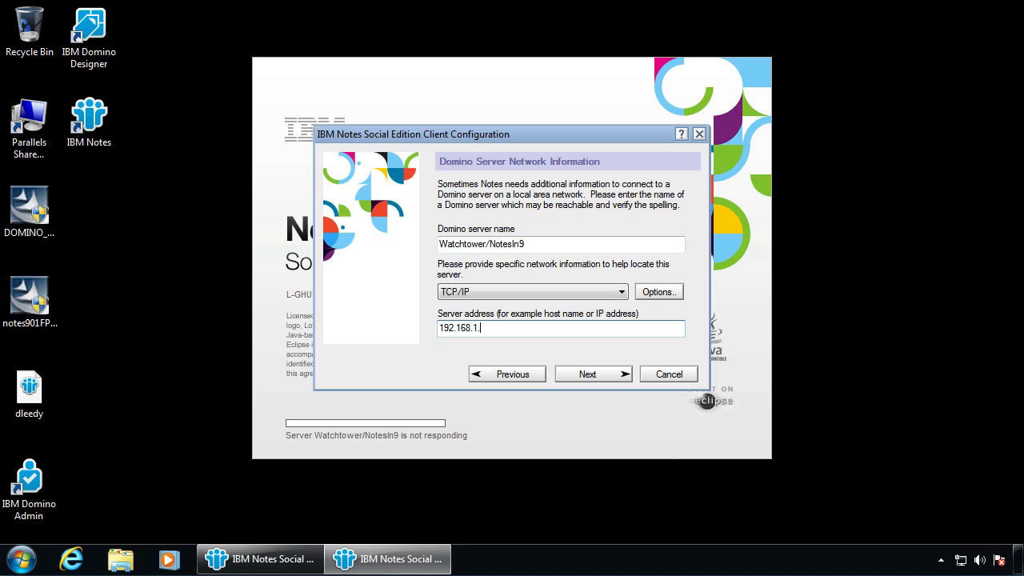
left_click(588, 374)
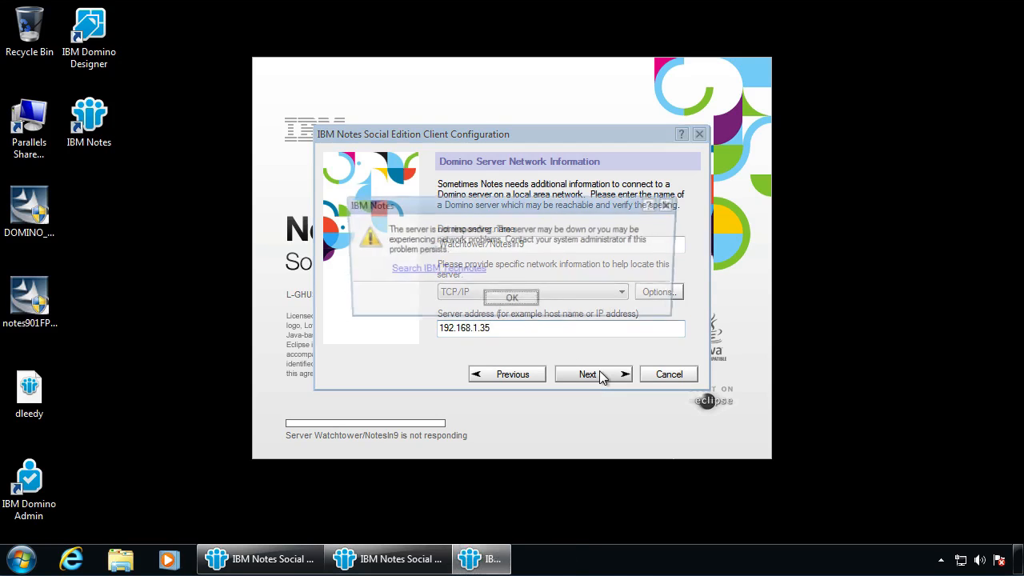
left_click(513, 298)
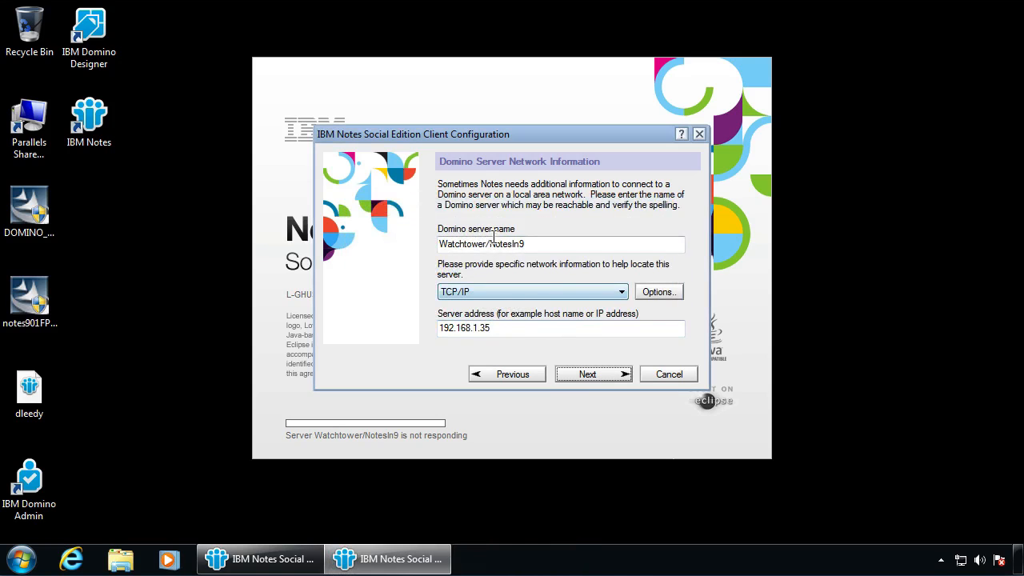
left_click(587, 374)
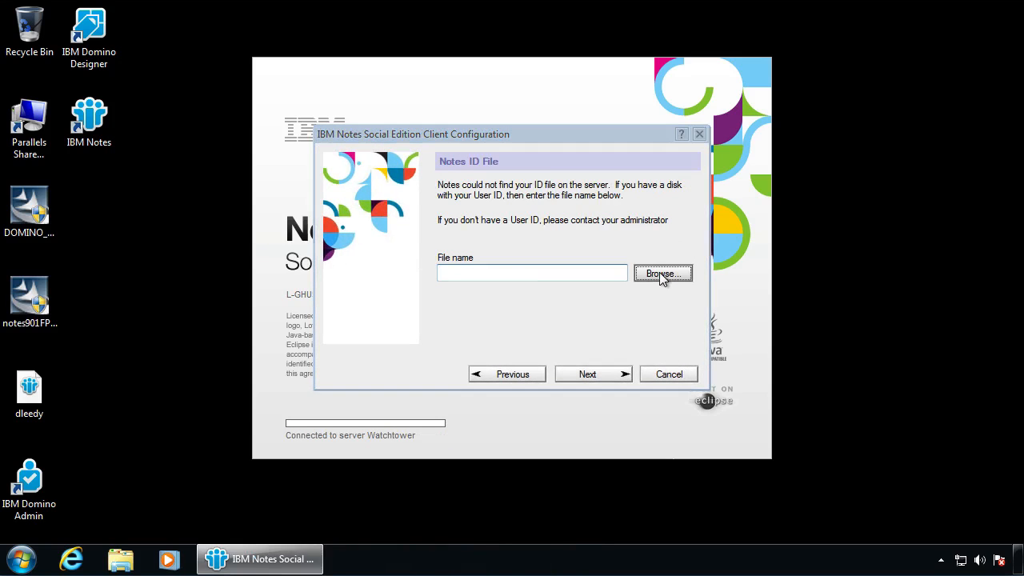
Step: Browse to the Notes ID file on the Desktop and agree to copy it to the data directory
left_click(663, 272)
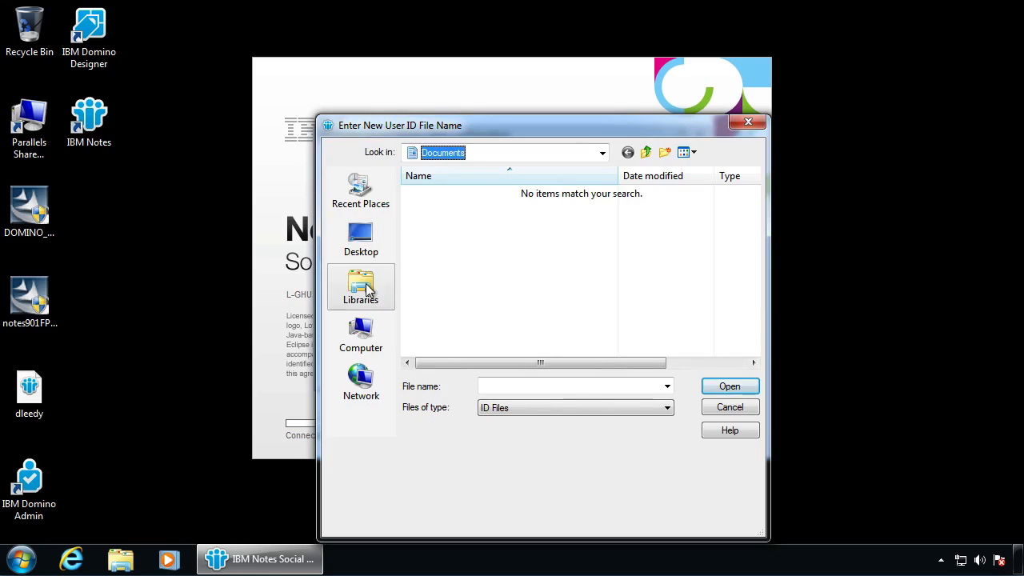
left_click(362, 237)
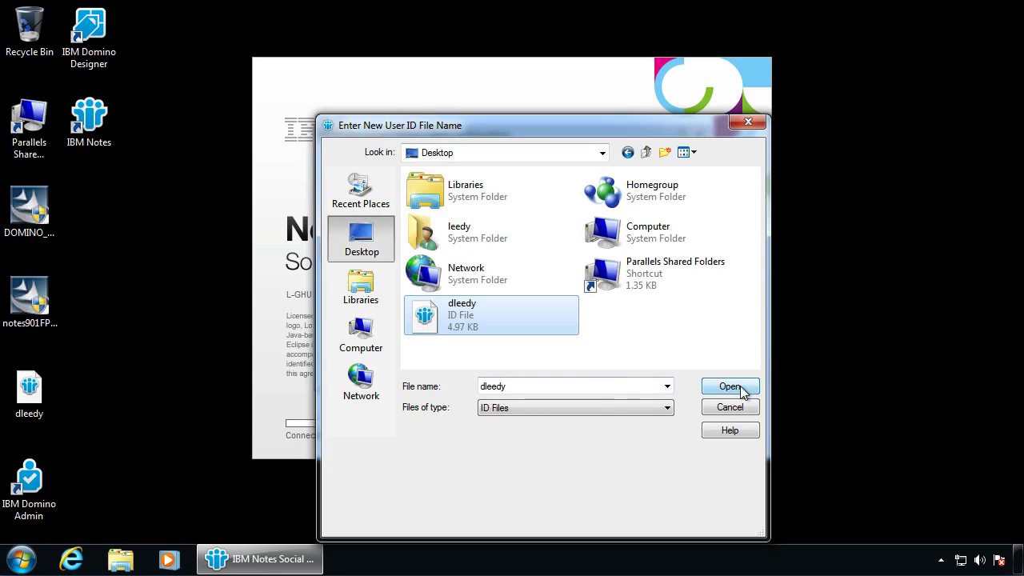
mouse_move(806, 389)
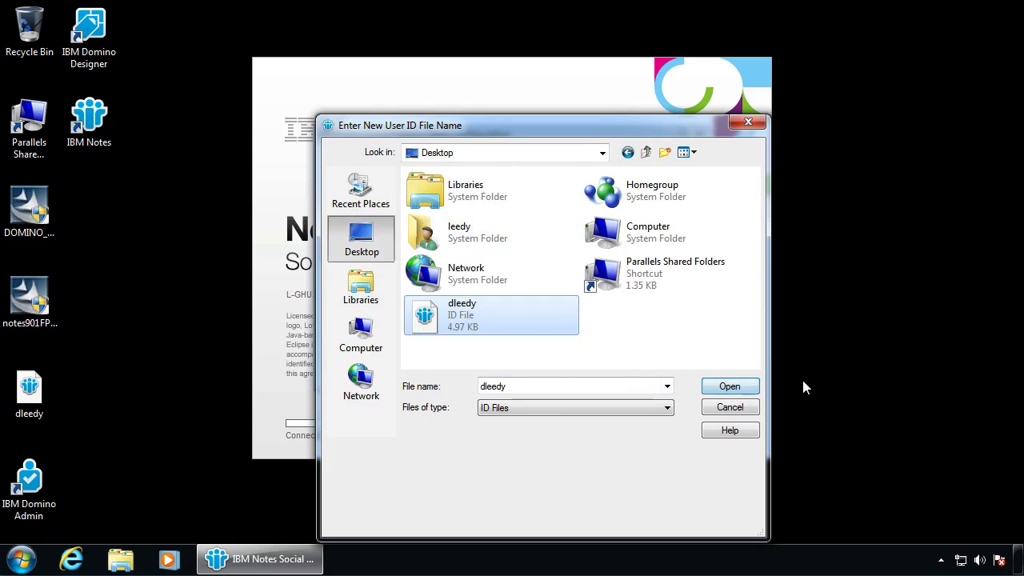
left_click(730, 385)
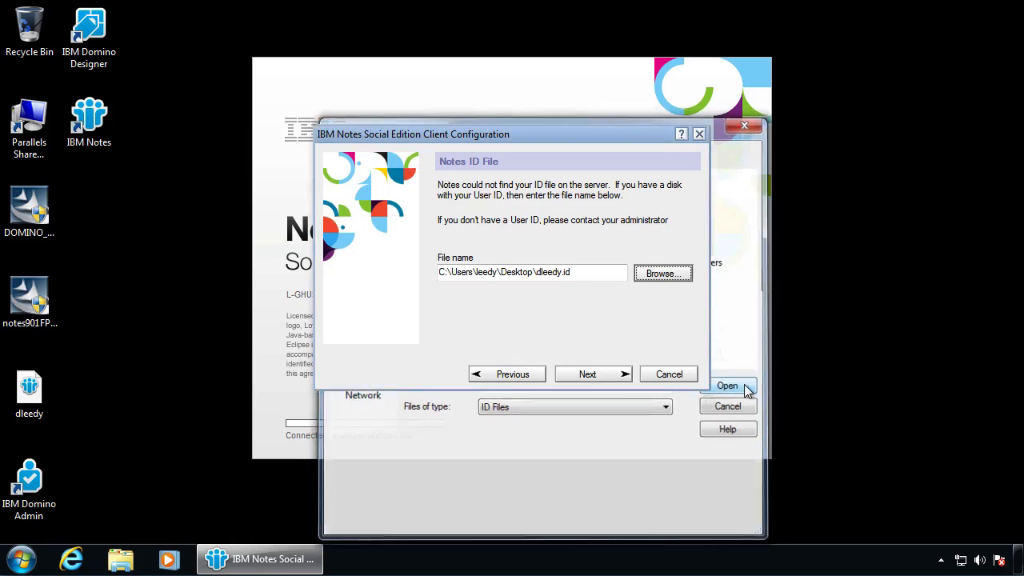
left_click(727, 386)
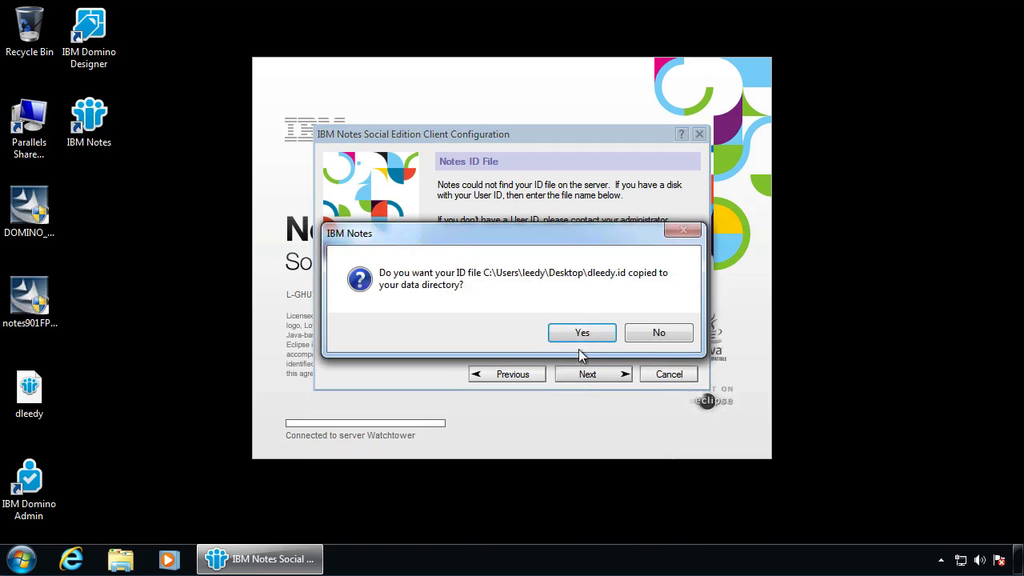
left_click(583, 332)
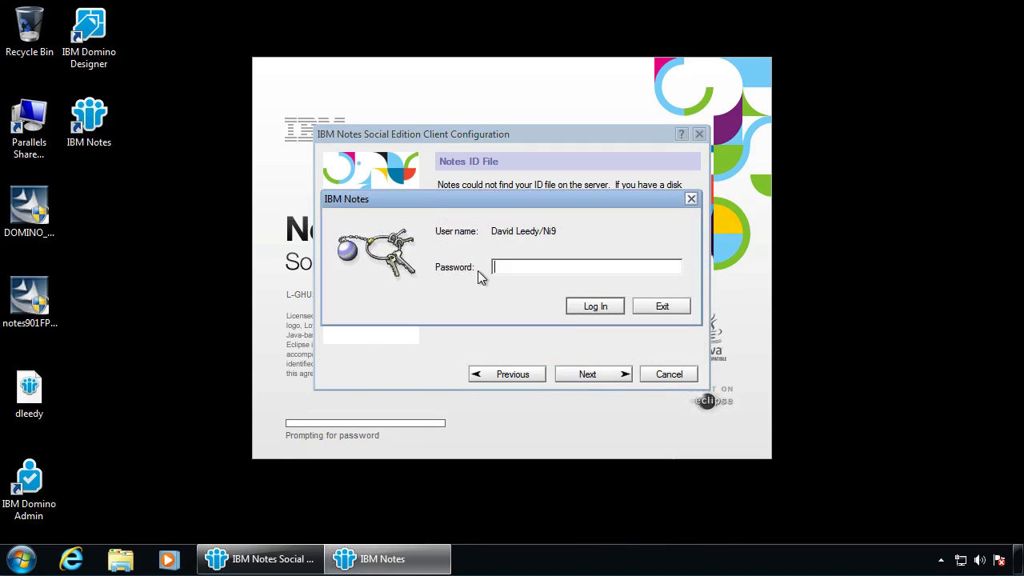
Step: Log in as David Leedy/N9 with the password and continue to the additional services page
type("password")
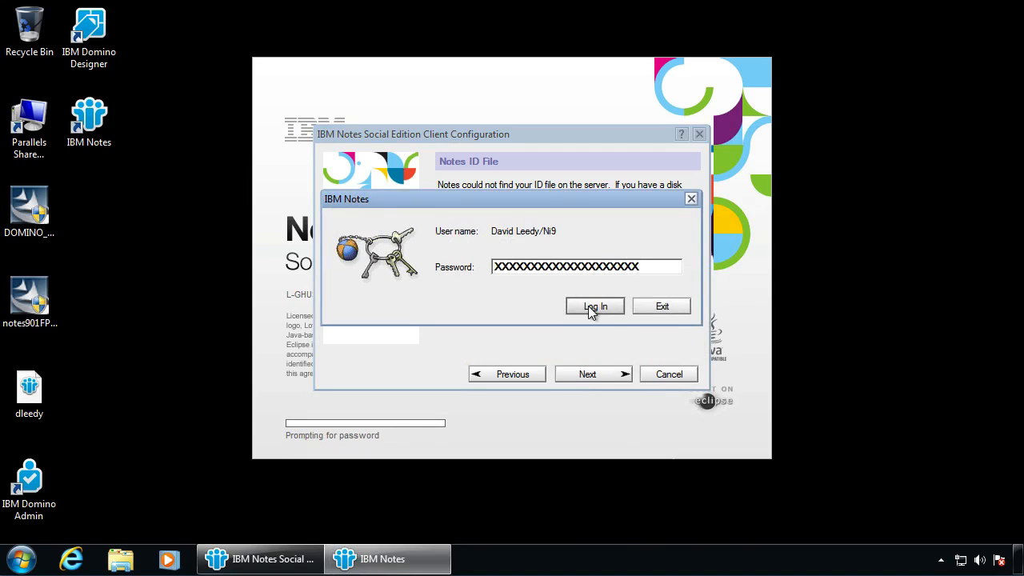
left_click(595, 306)
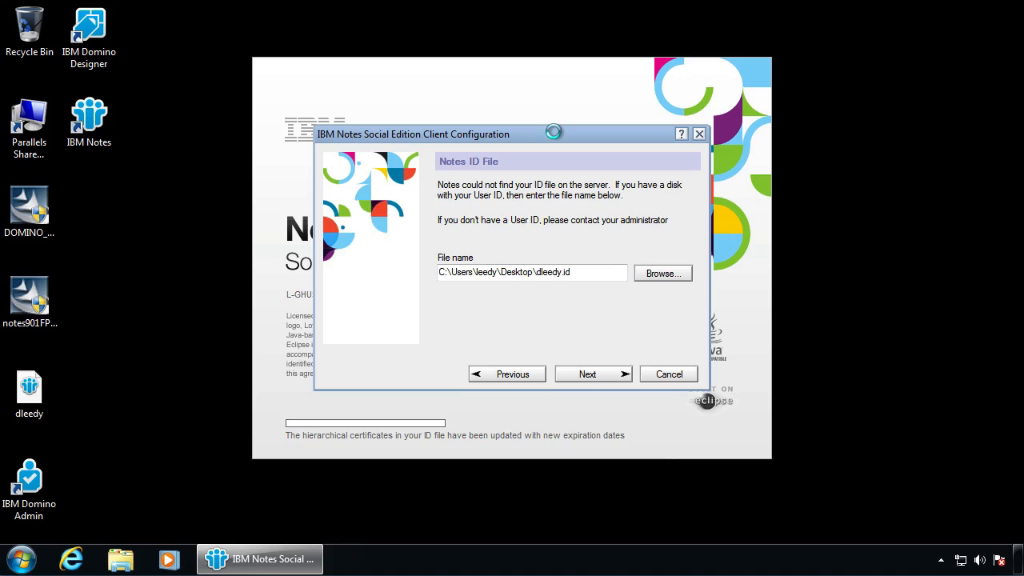
left_click(587, 374)
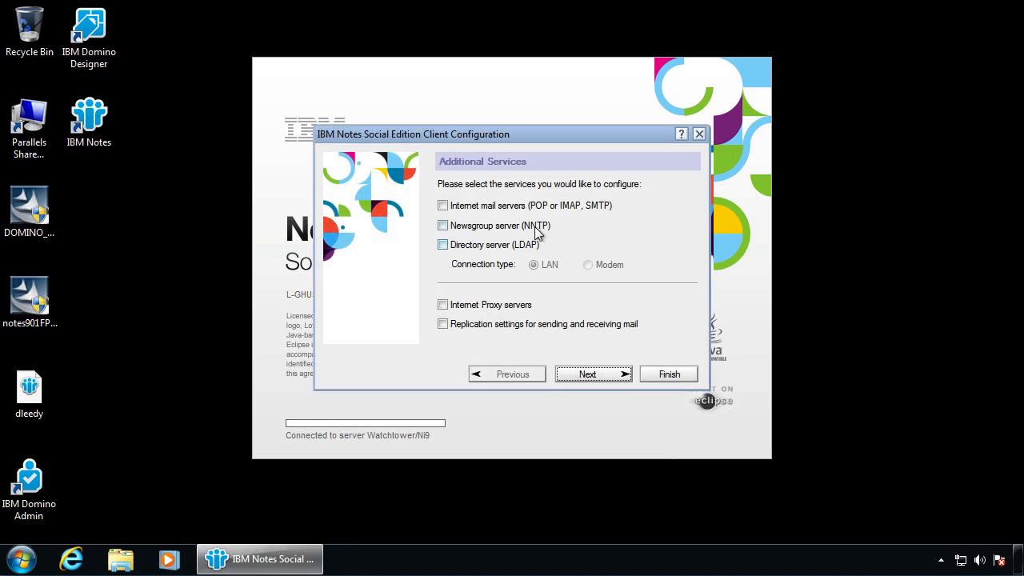
Step: Finish the client configuration without additional services
left_click(669, 374)
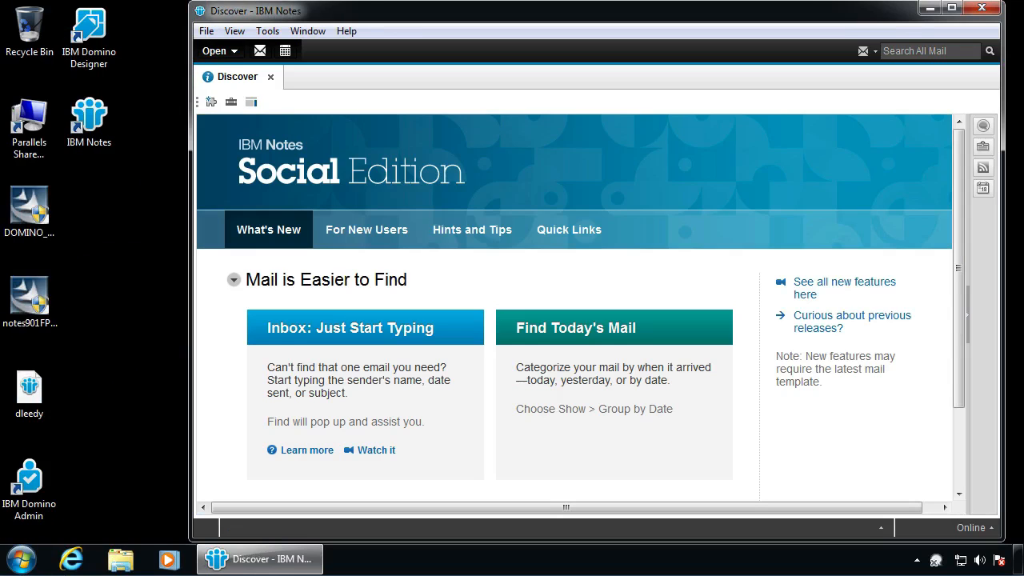
mouse_move(535, 274)
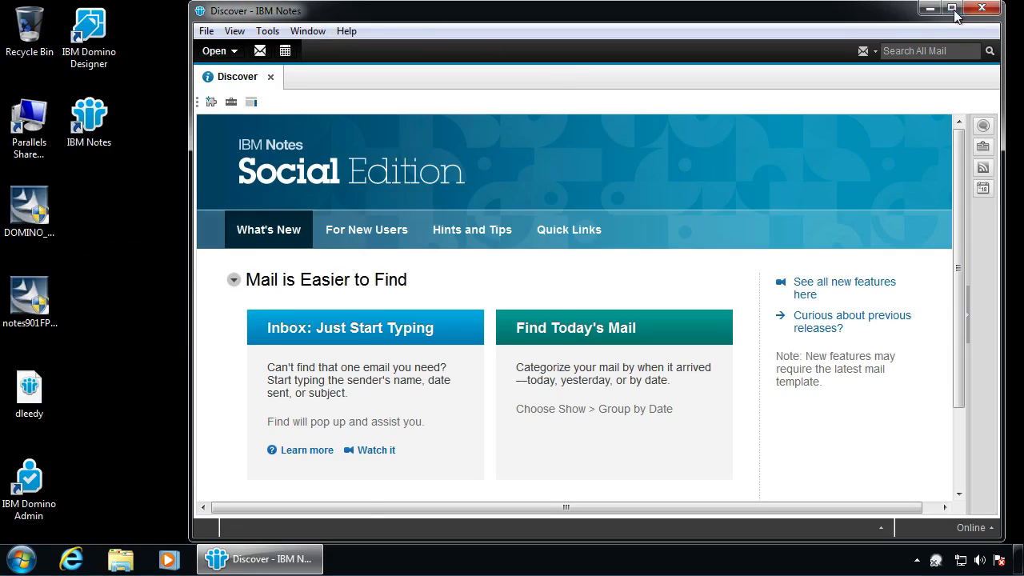
Step: Maximize Notes and switch from the Discover page to the Applications Workspace
left_click(950, 10)
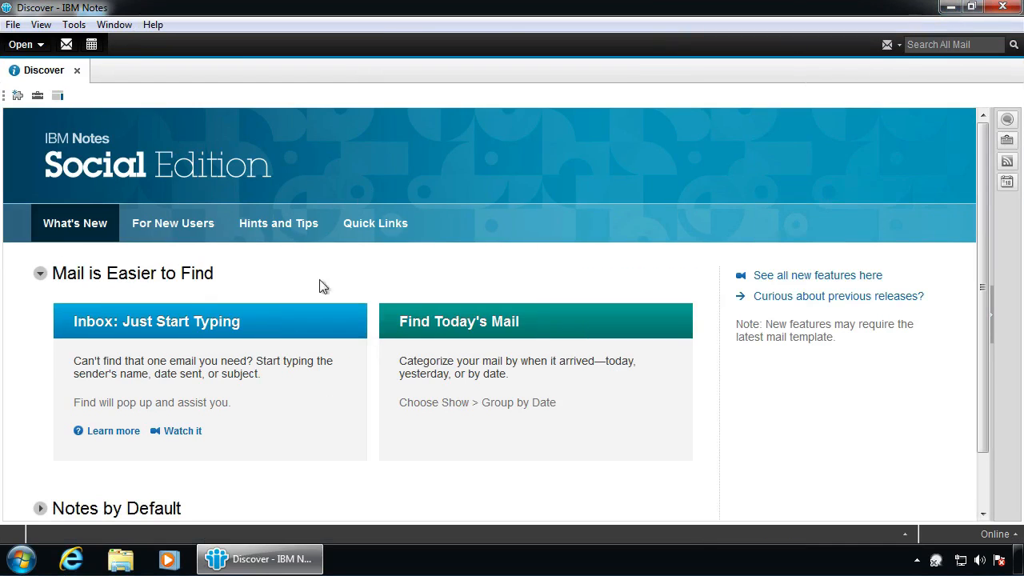
mouse_move(298, 365)
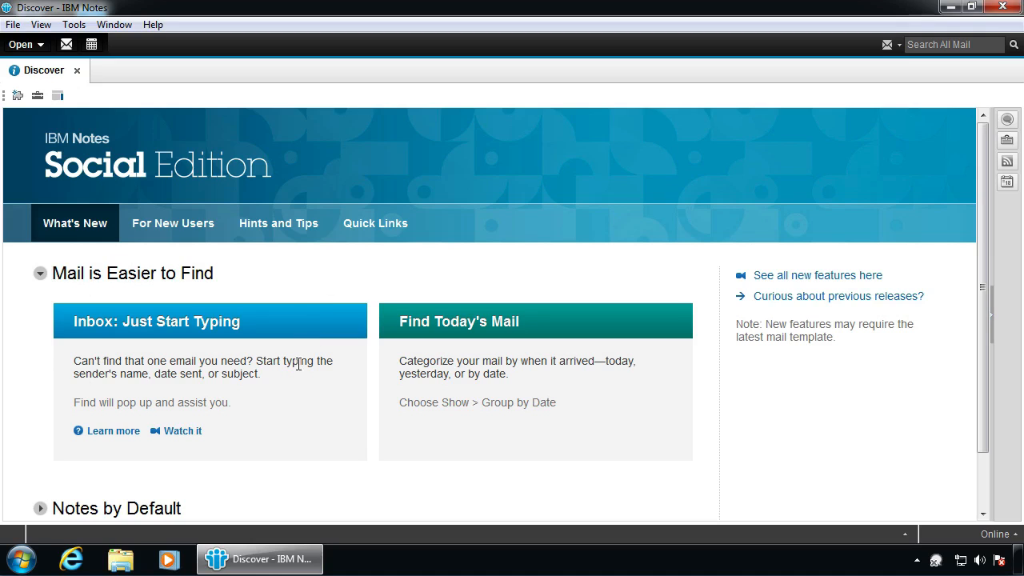
mouse_move(169, 58)
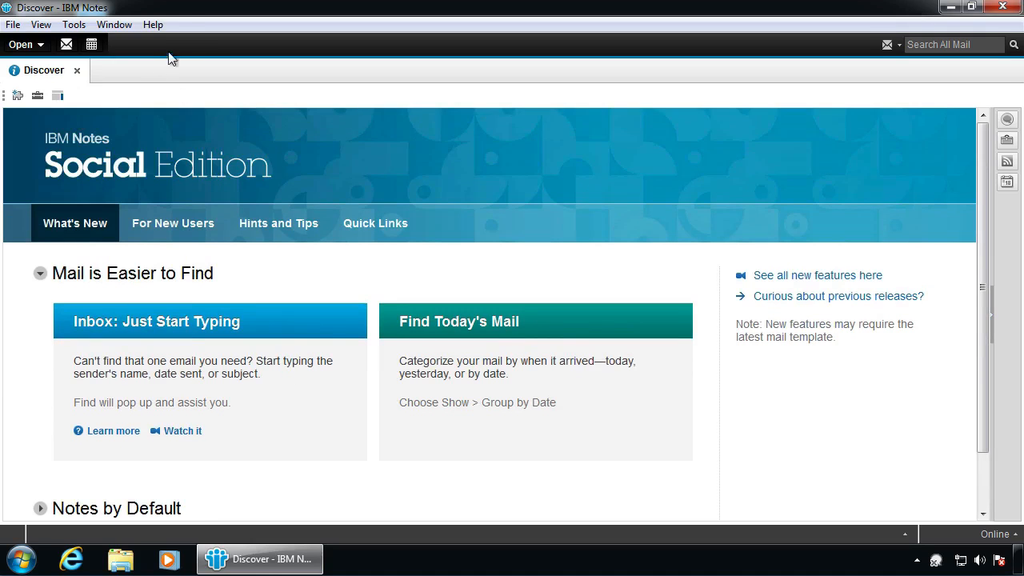
left_click(22, 45)
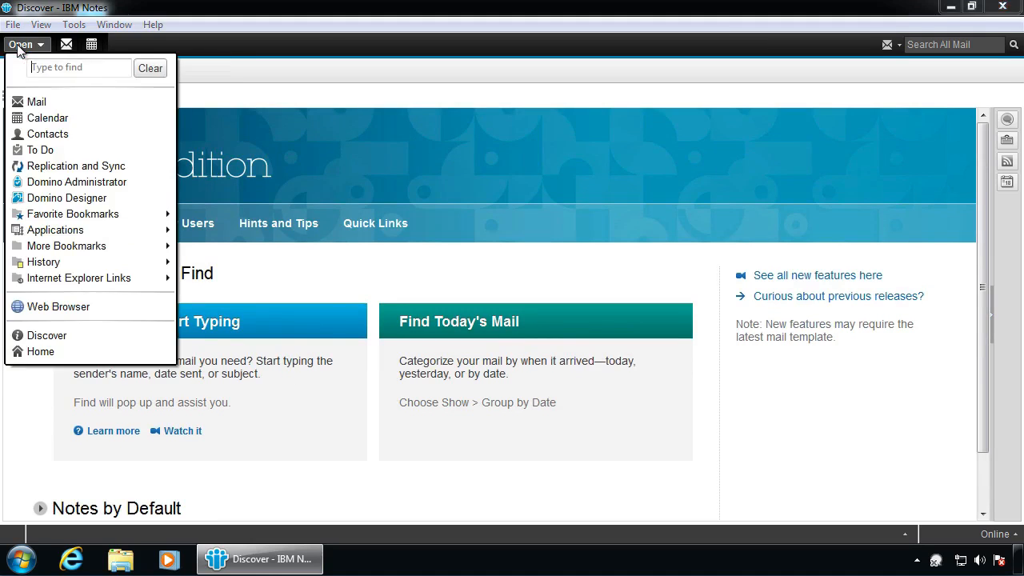
mouse_move(55, 230)
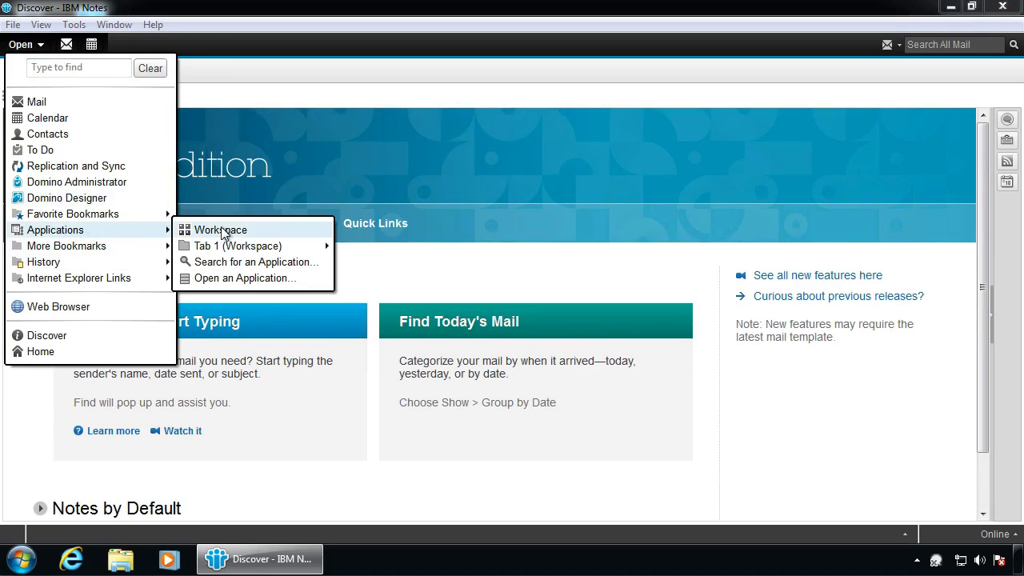
right_click(219, 231)
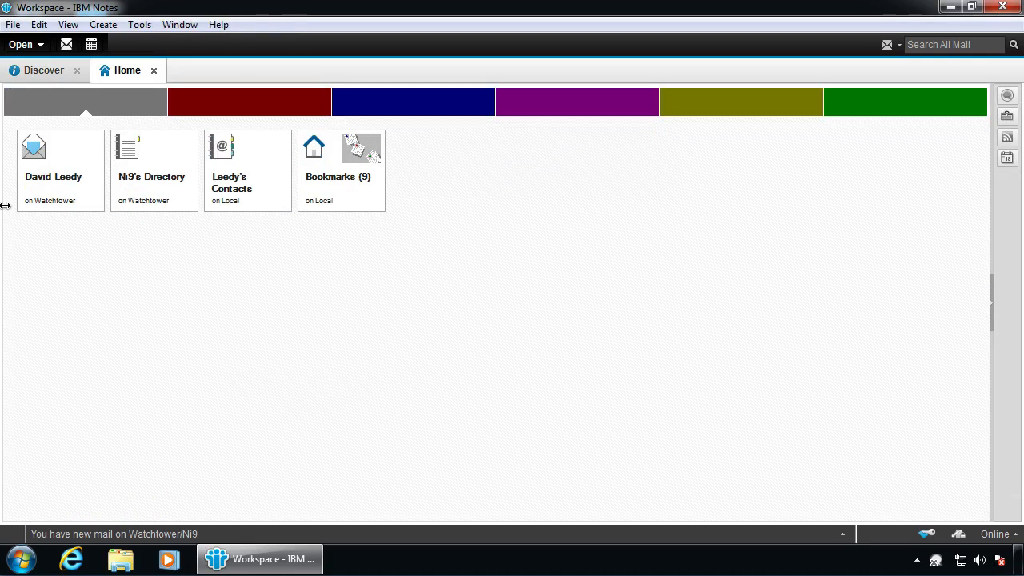
mouse_move(369, 344)
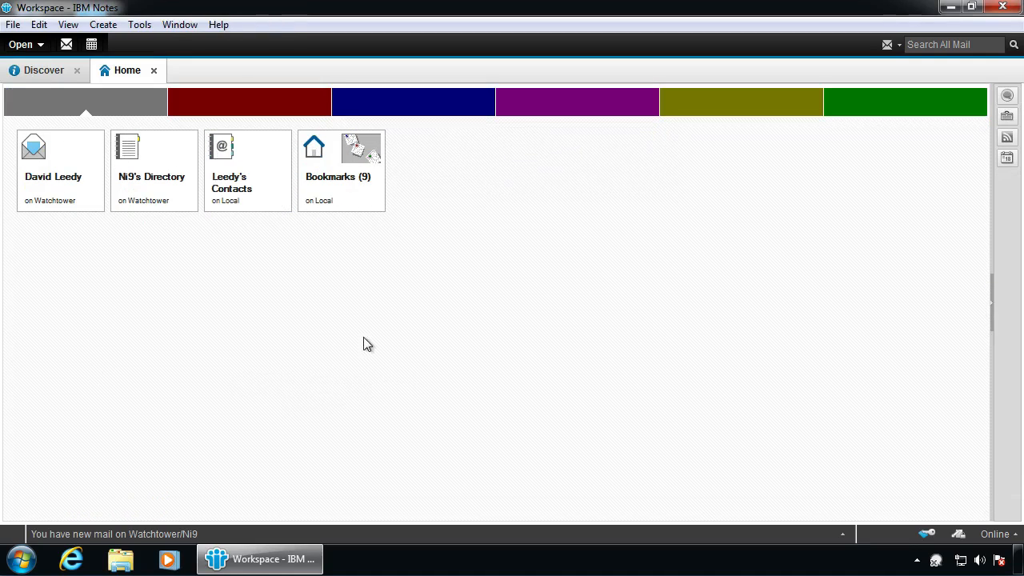
Step: Exit IBM Notes, confirming the prompt, and bring up the Windows Start menu
left_click(153, 168)
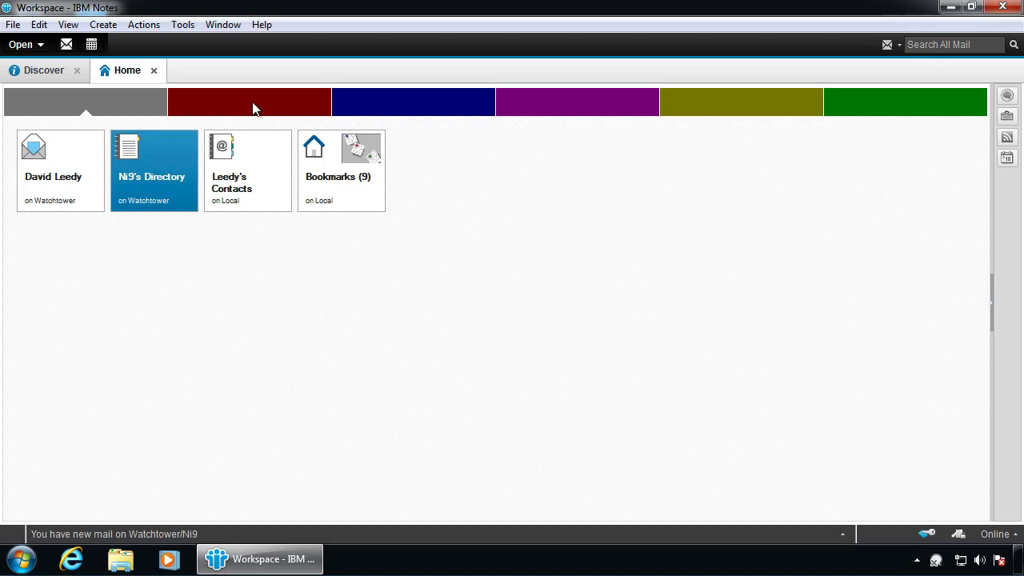
mouse_move(182, 166)
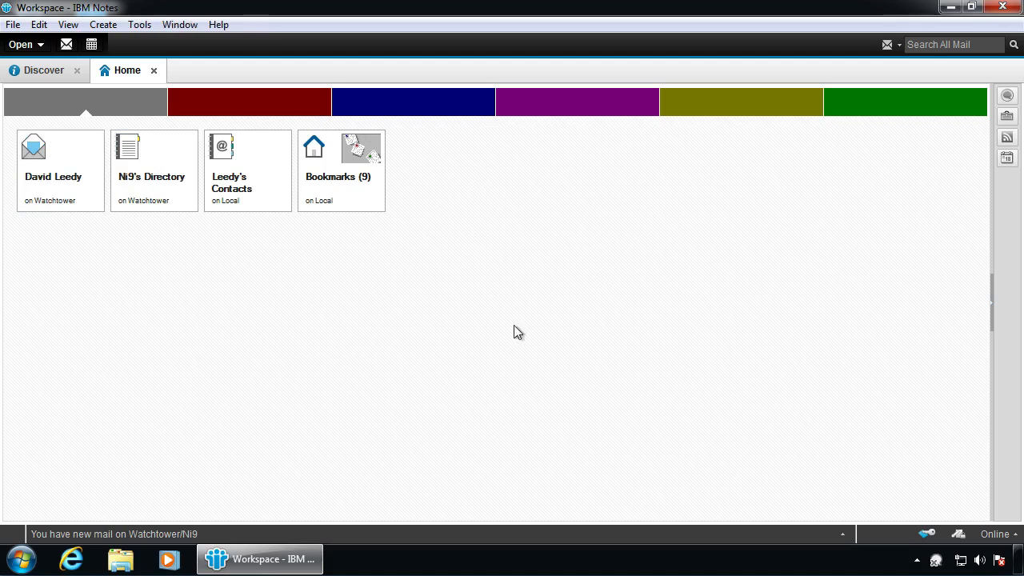
mouse_move(63, 165)
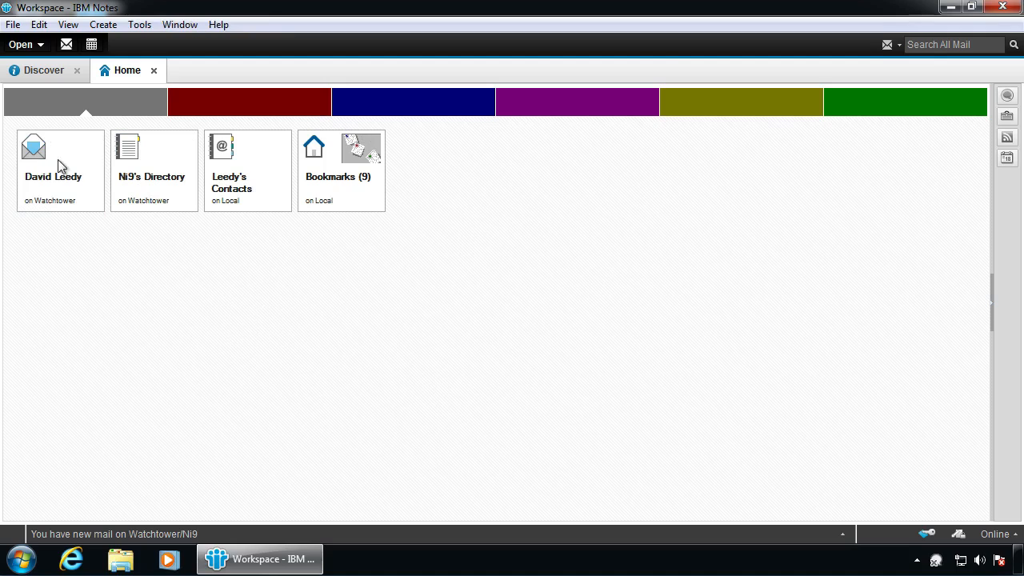
left_click(53, 168)
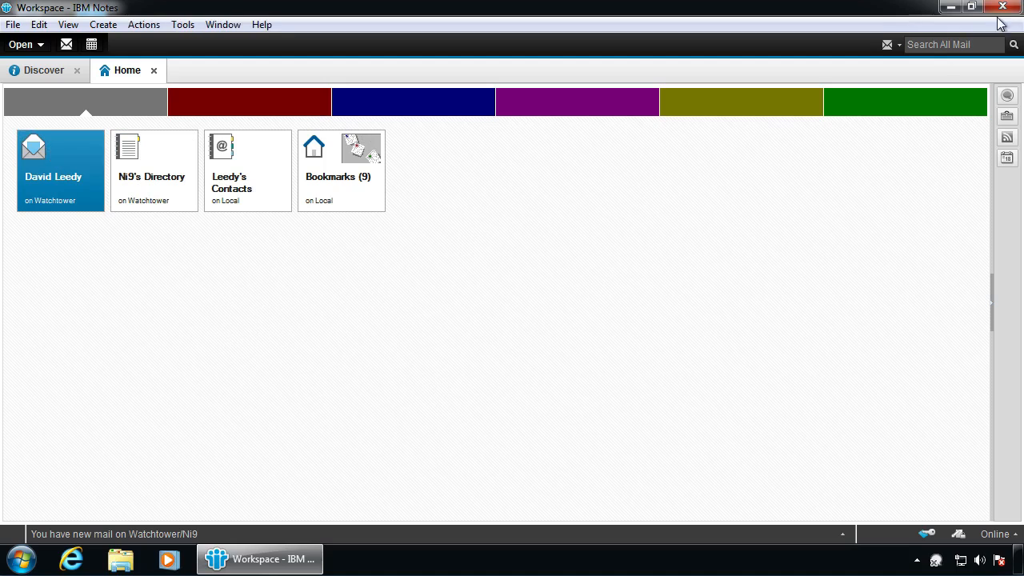
left_click(1005, 6)
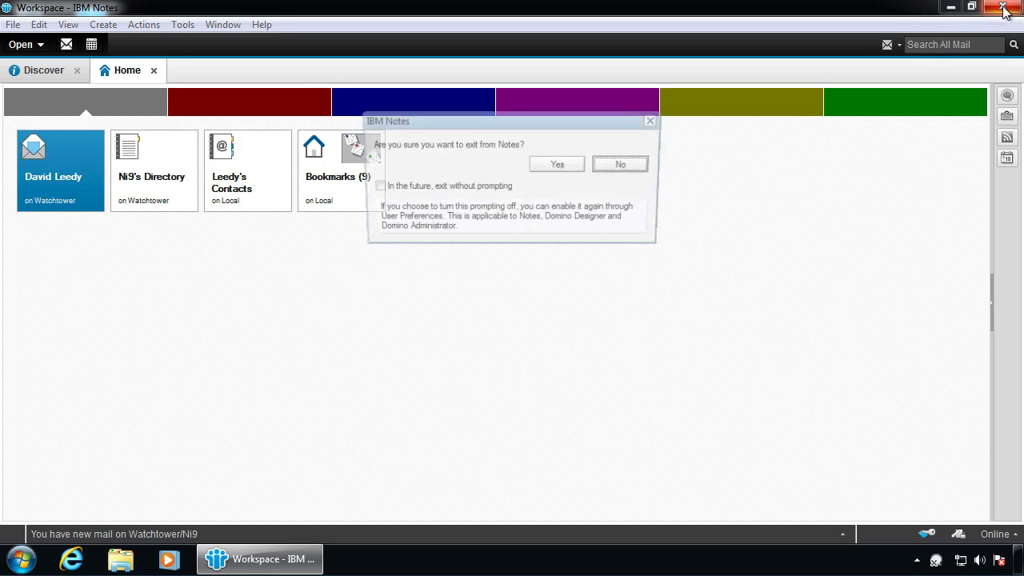
left_click(557, 163)
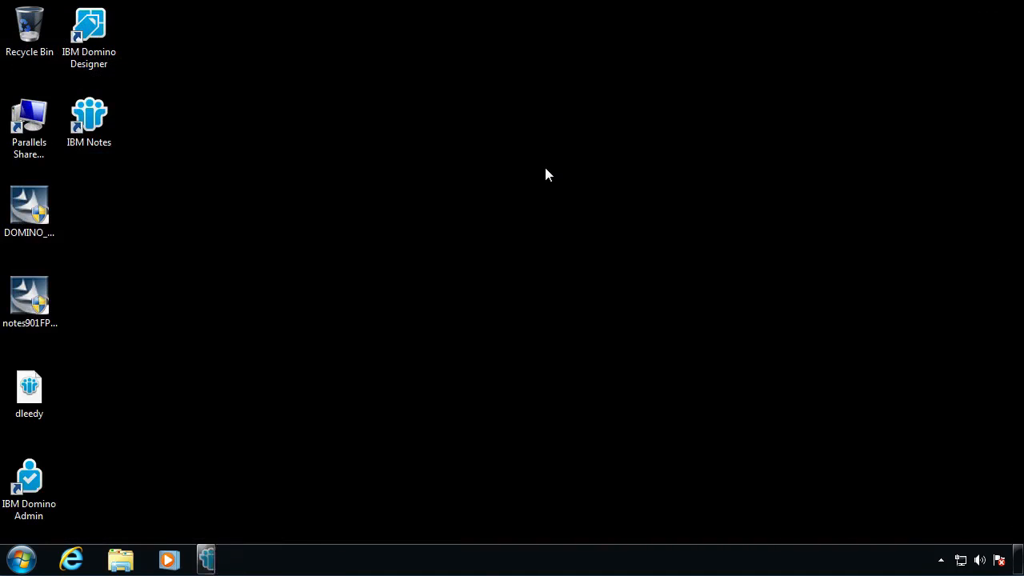
left_click(19, 560)
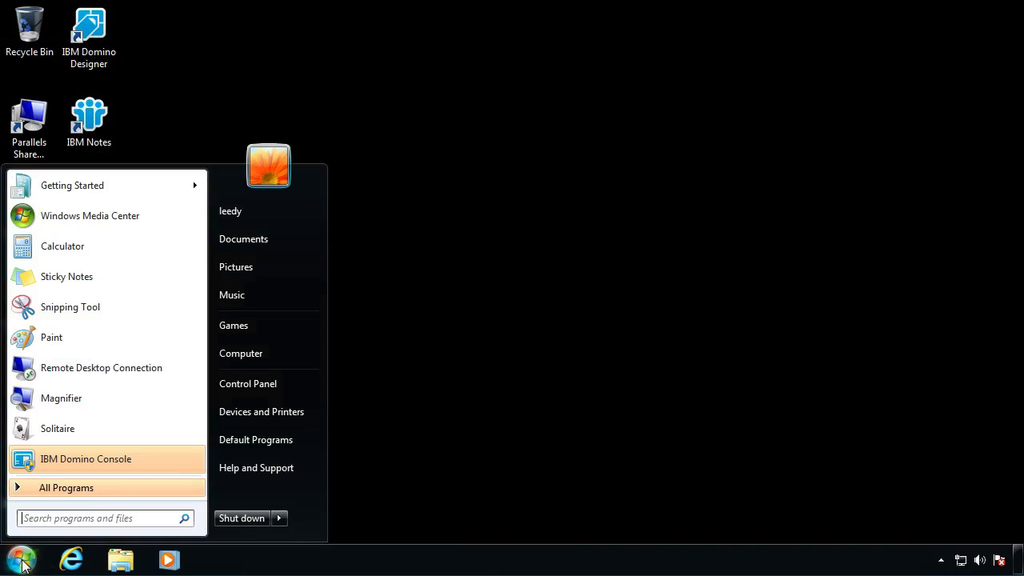
mouse_move(96, 458)
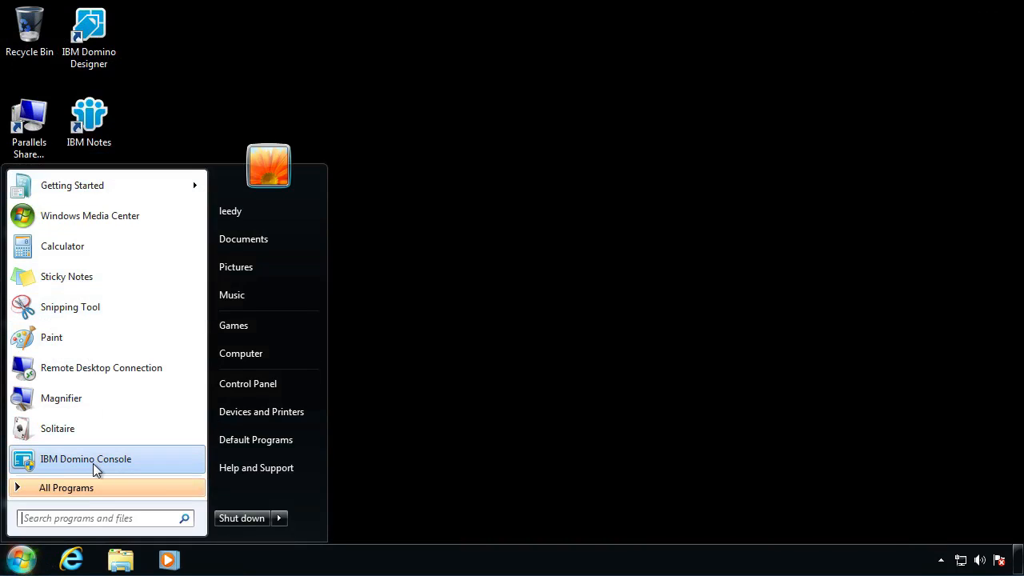
Step: Search the Start menu and launch a blank Notepad window
type("notes")
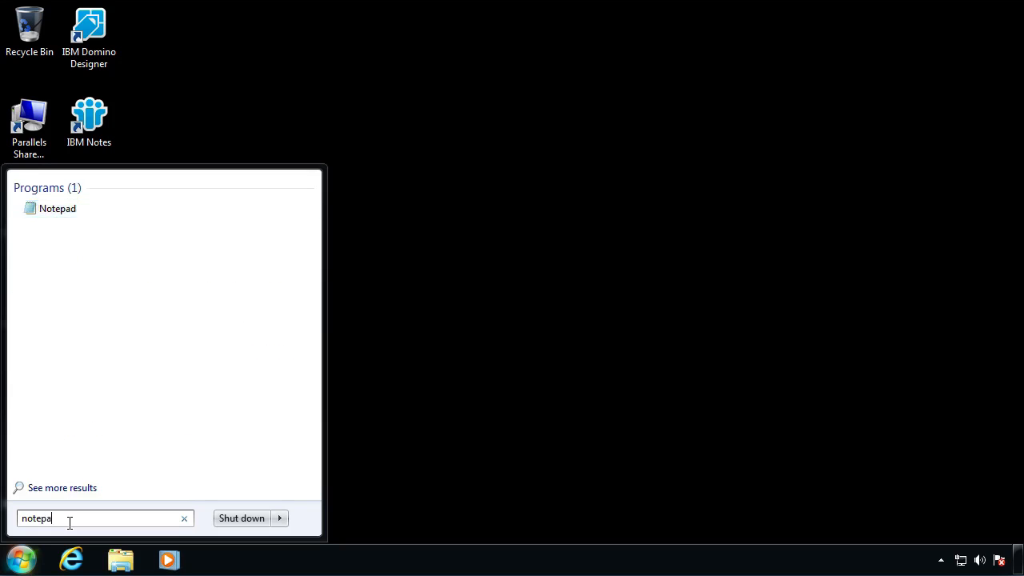
left_click(57, 208)
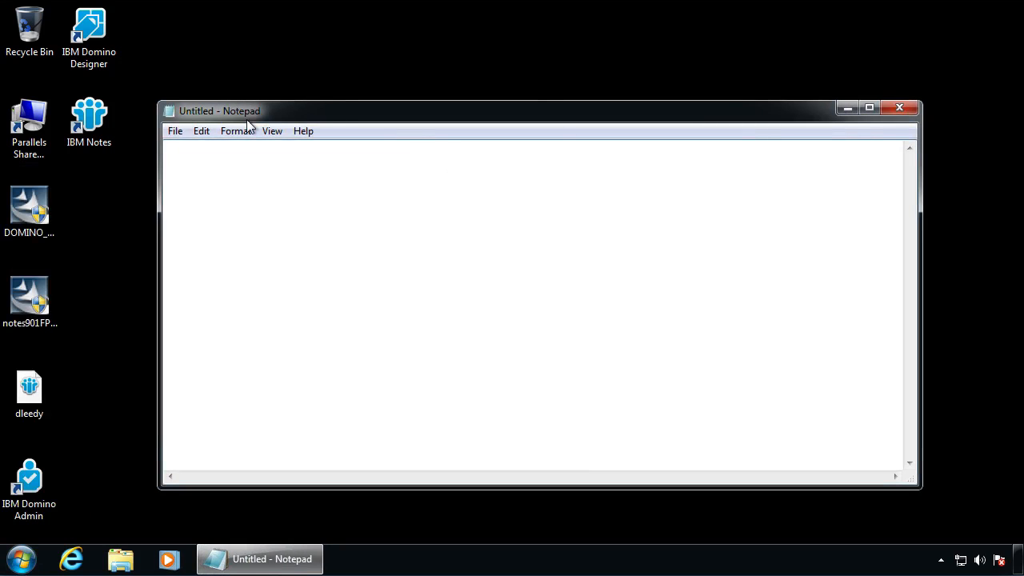
left_click(175, 131)
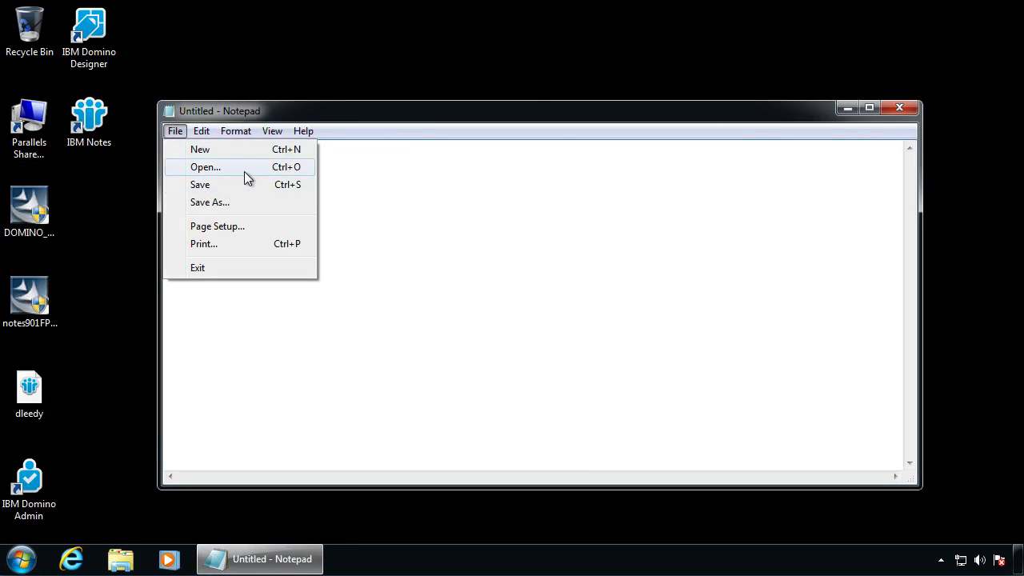
left_click(205, 167)
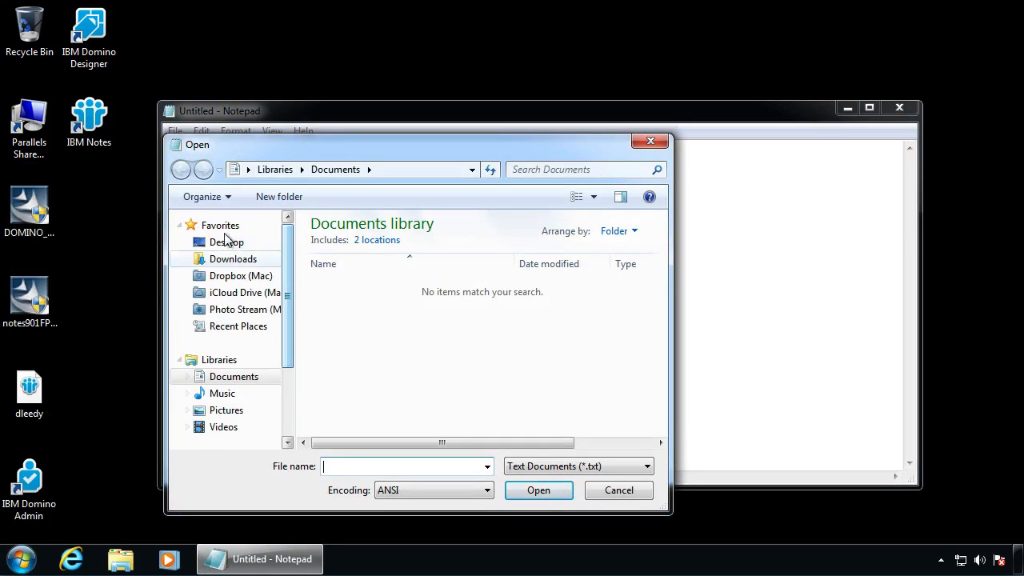
scroll("down", 3)
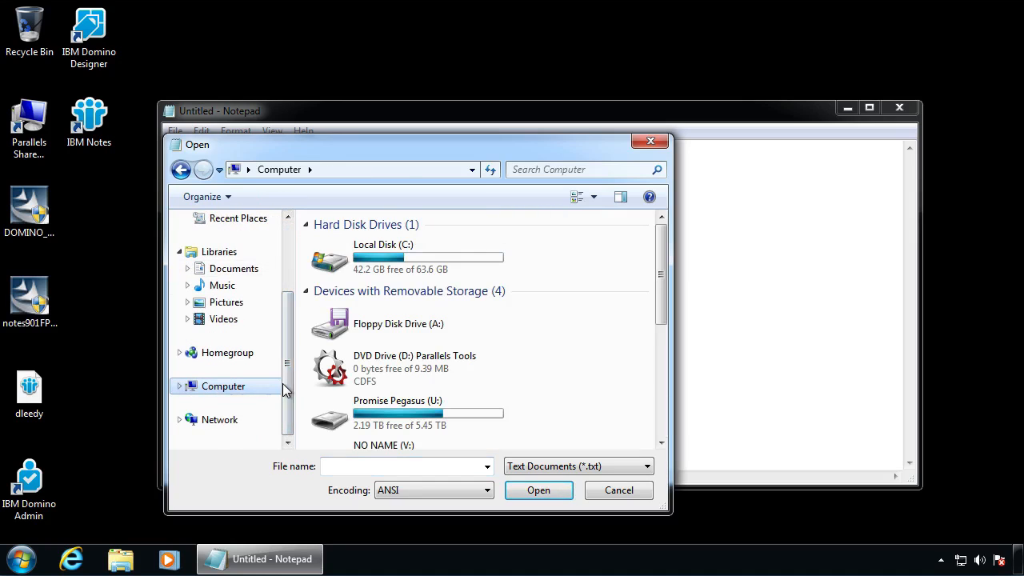
left_click(408, 256)
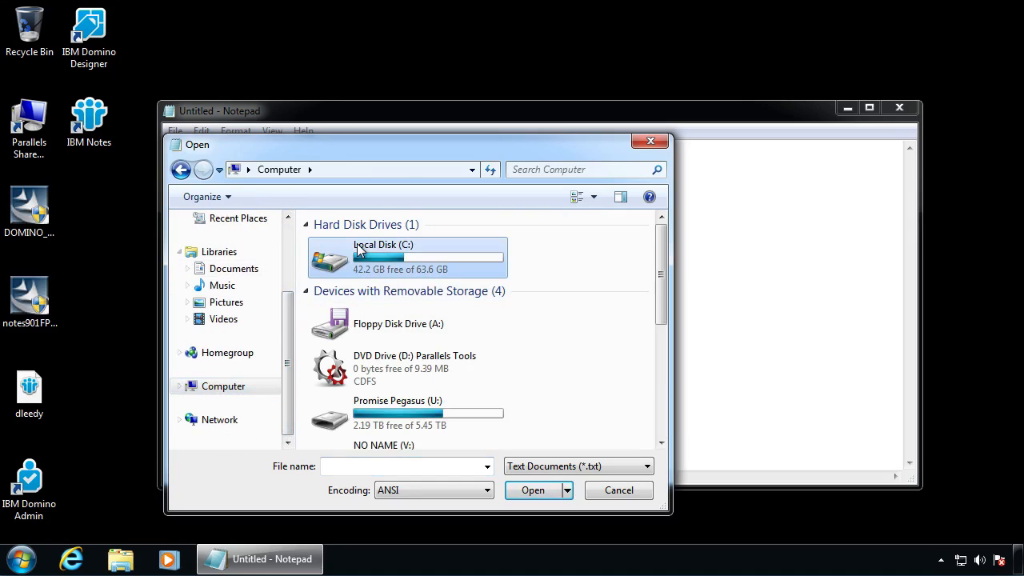
double_click(382, 256)
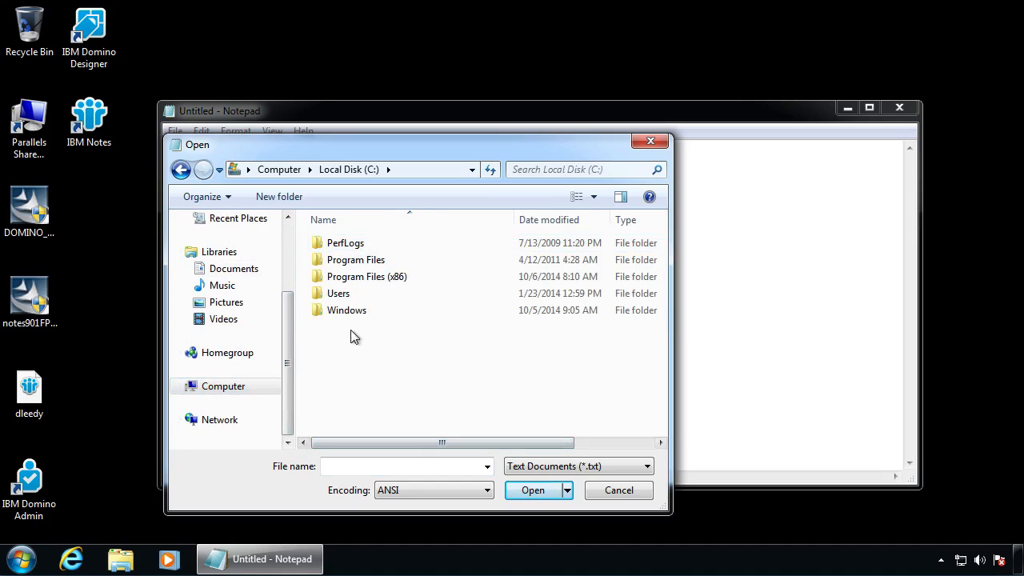
double_click(367, 275)
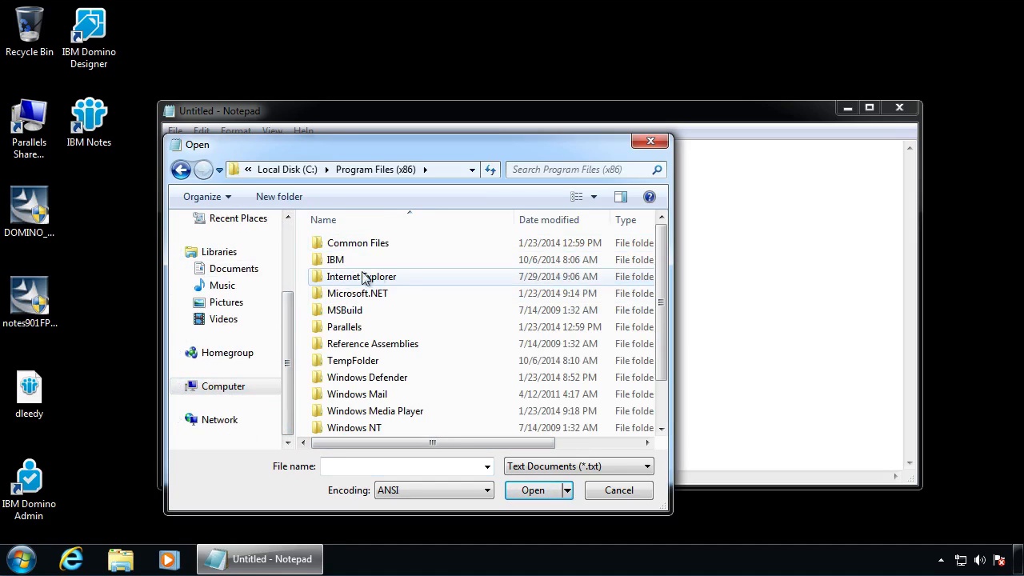
double_click(336, 259)
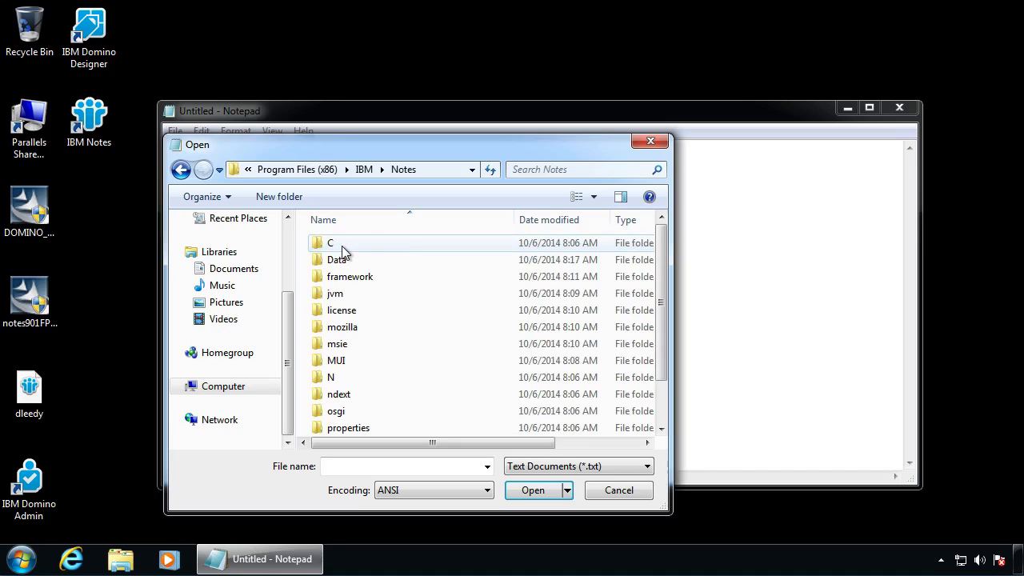
double_click(337, 259)
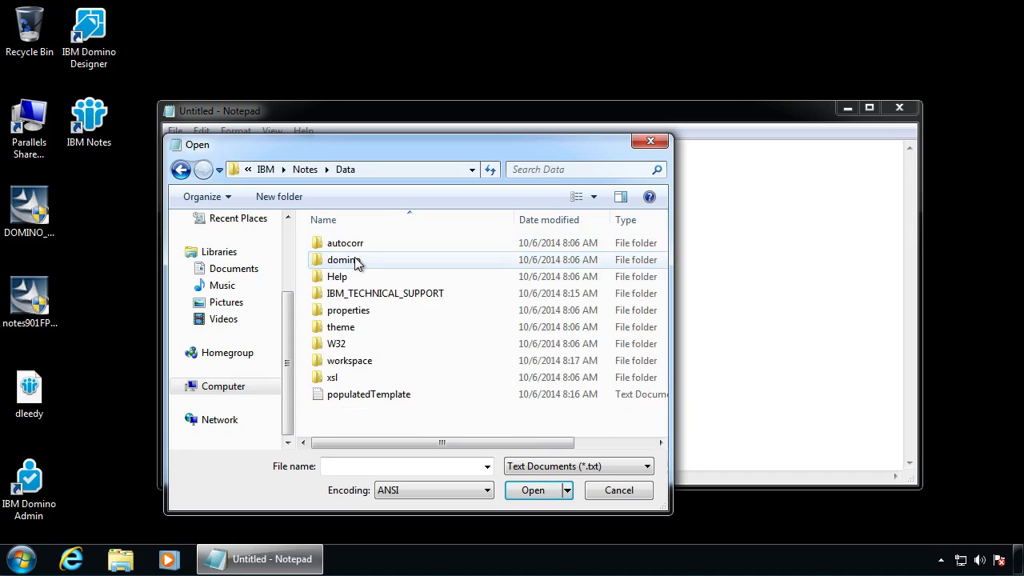
mouse_move(361, 393)
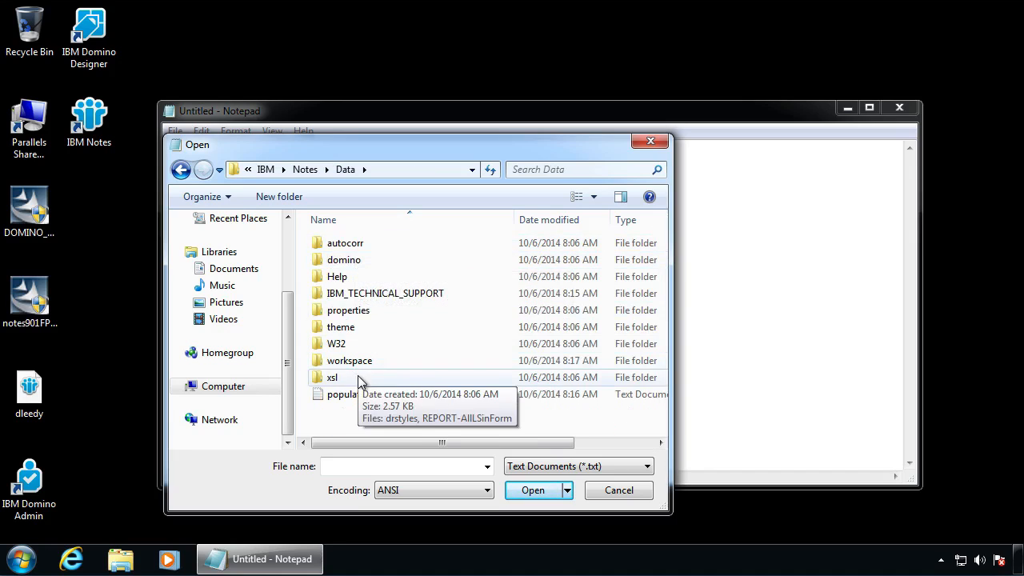
double_click(349, 360)
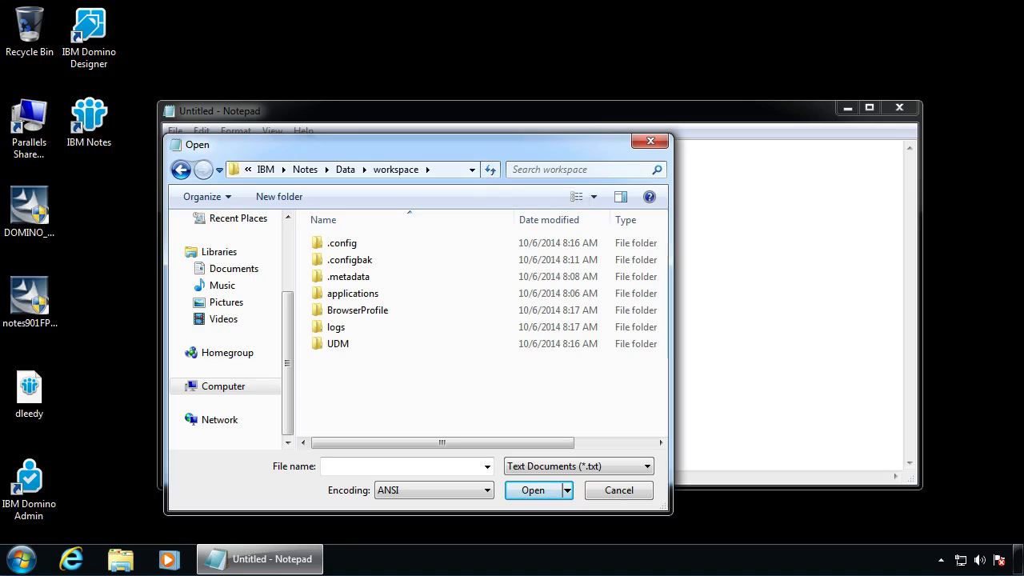
mouse_move(349, 188)
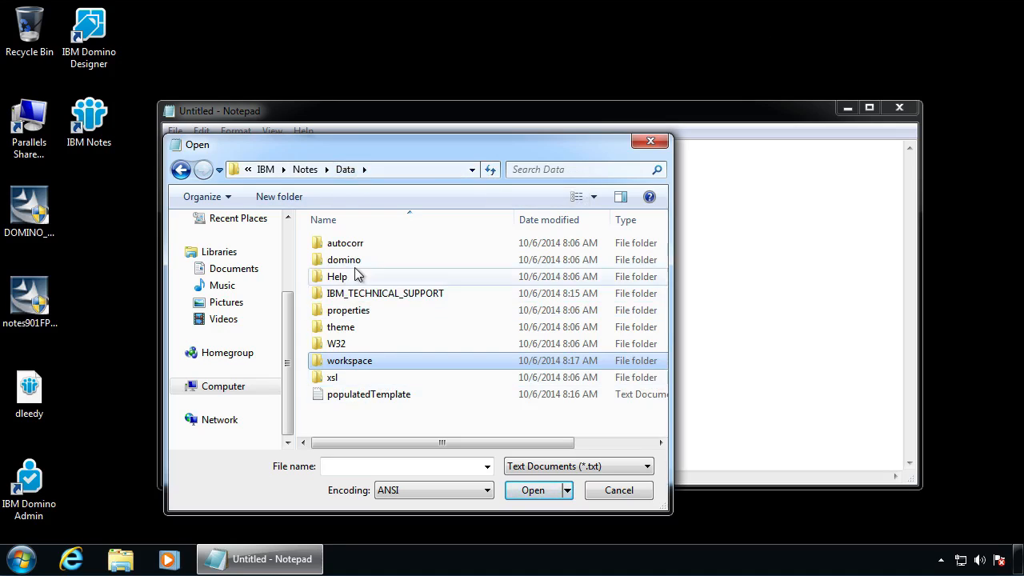
mouse_move(355, 369)
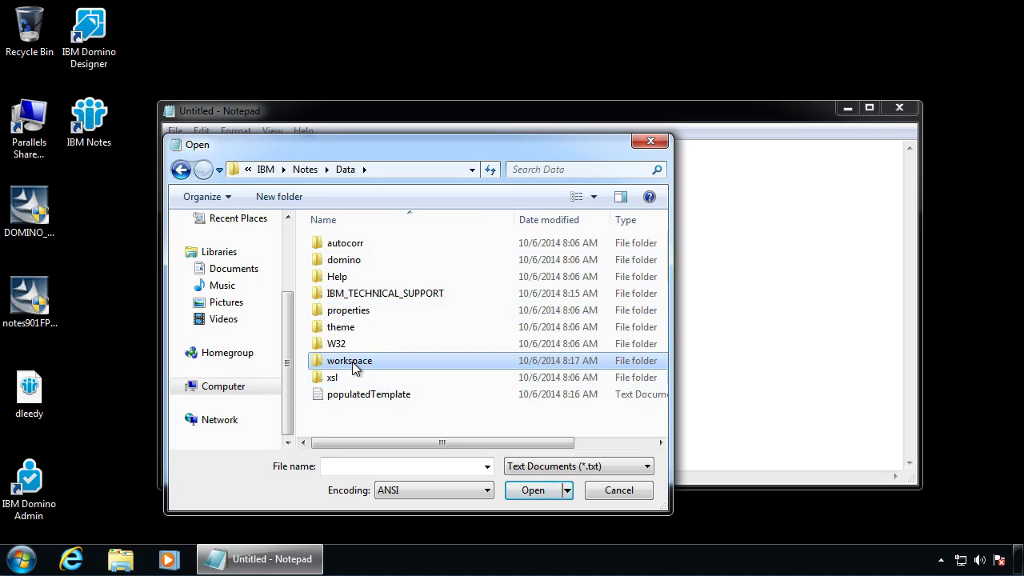
mouse_move(345, 243)
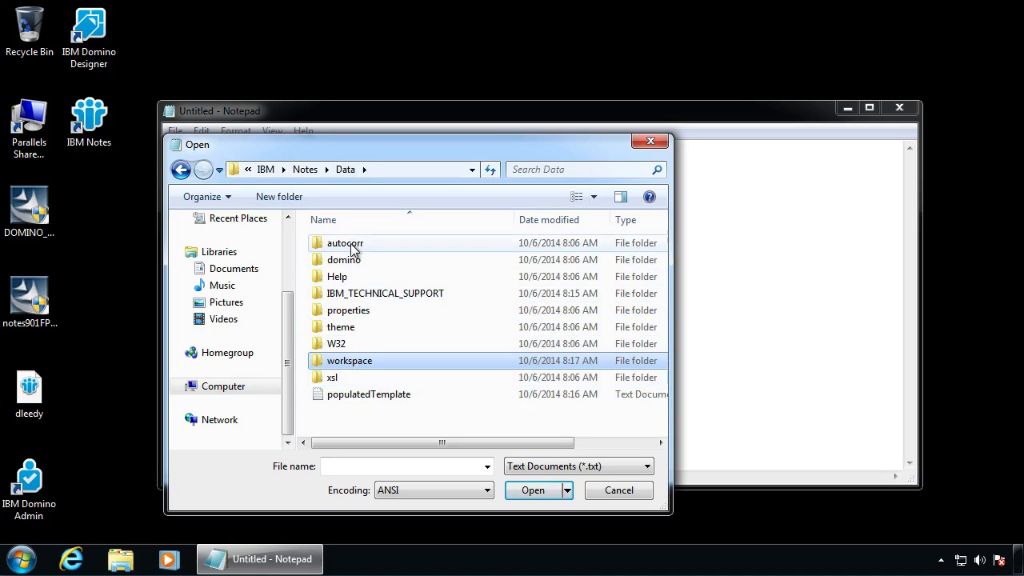
left_click(618, 490)
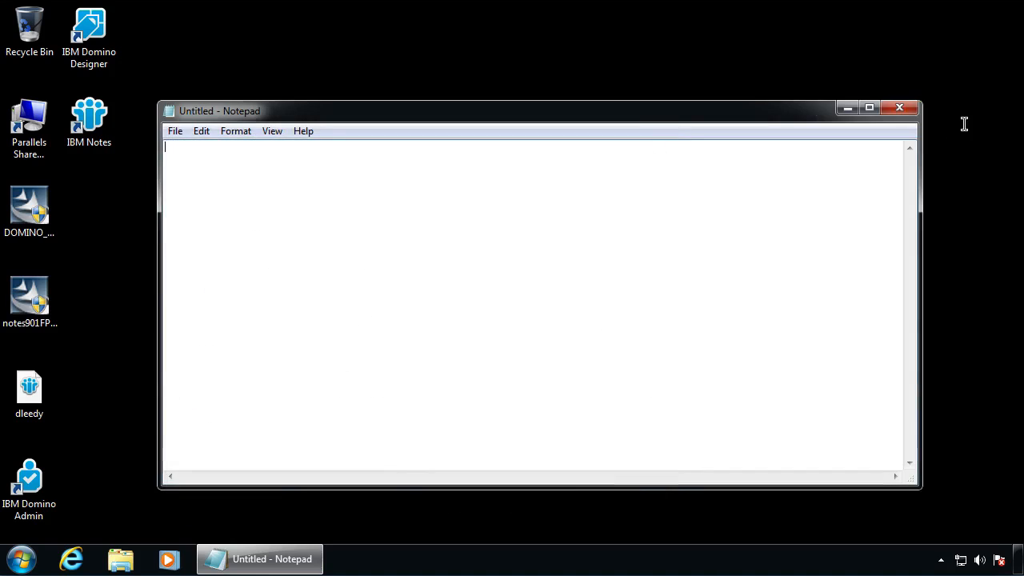
mouse_move(94, 128)
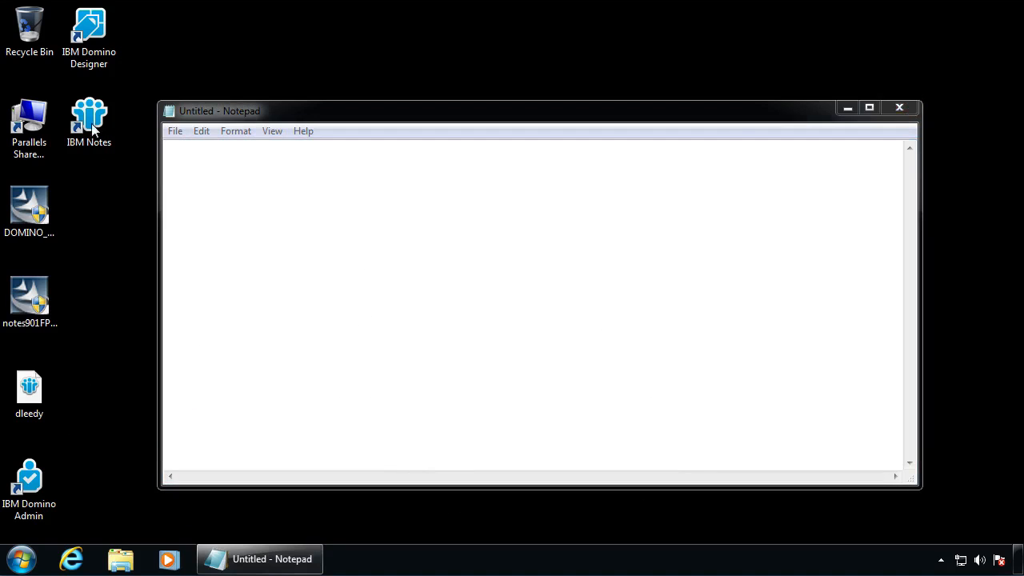
Step: Launch Domino Designer, sign in with the Notes password, and start a file browsing window
double_click(89, 119)
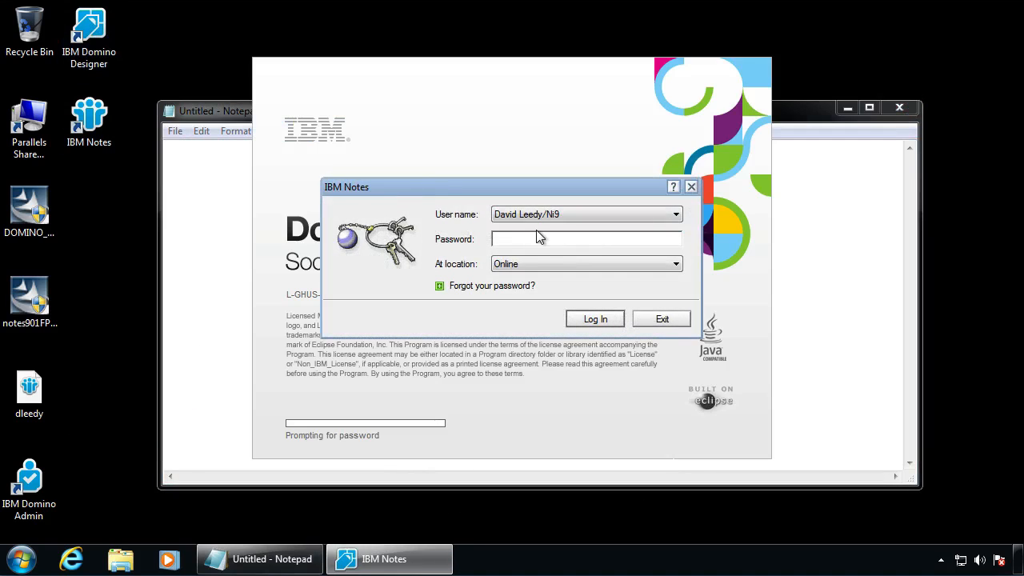
left_click(595, 318)
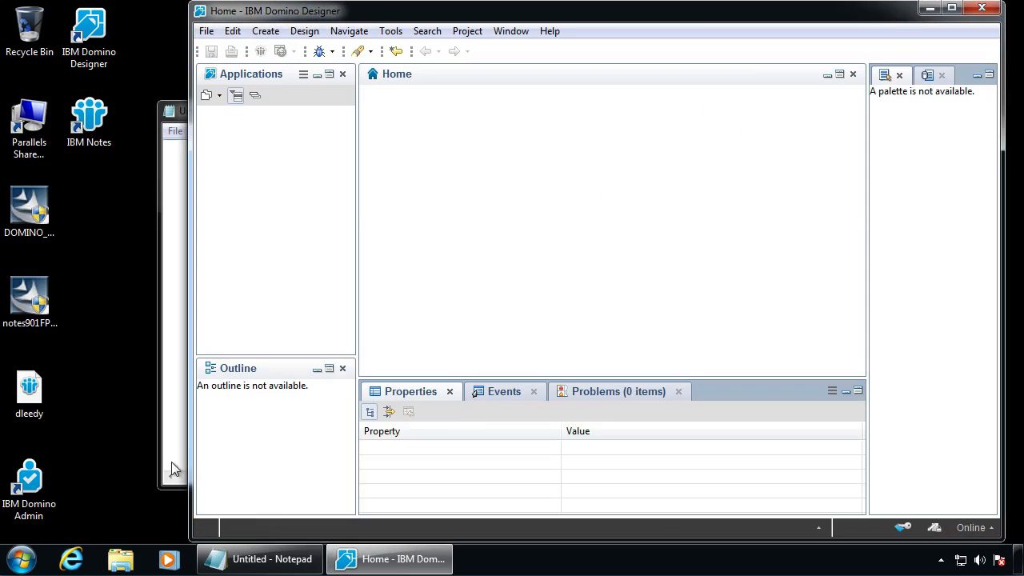
left_click(120, 558)
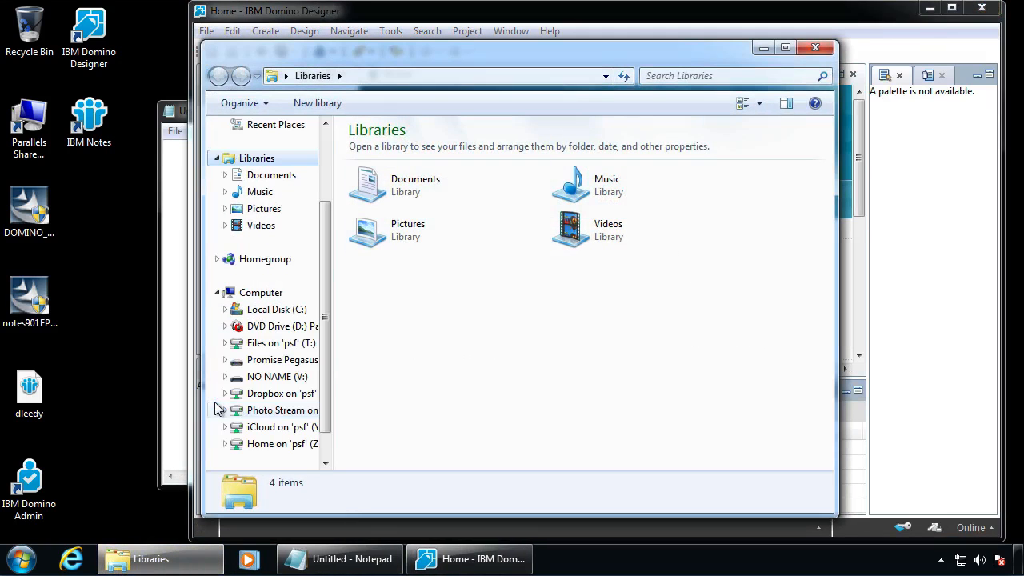
mouse_move(285, 326)
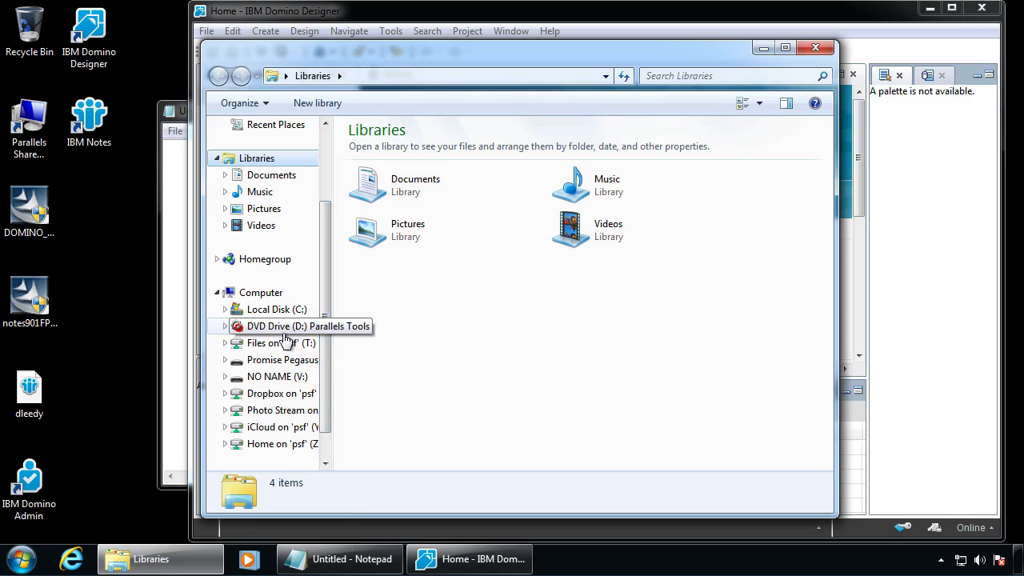
Step: Browse Explorer to C:\Program Files (x86)\IBM\Notes\framework\rcp\deploy
left_click(277, 309)
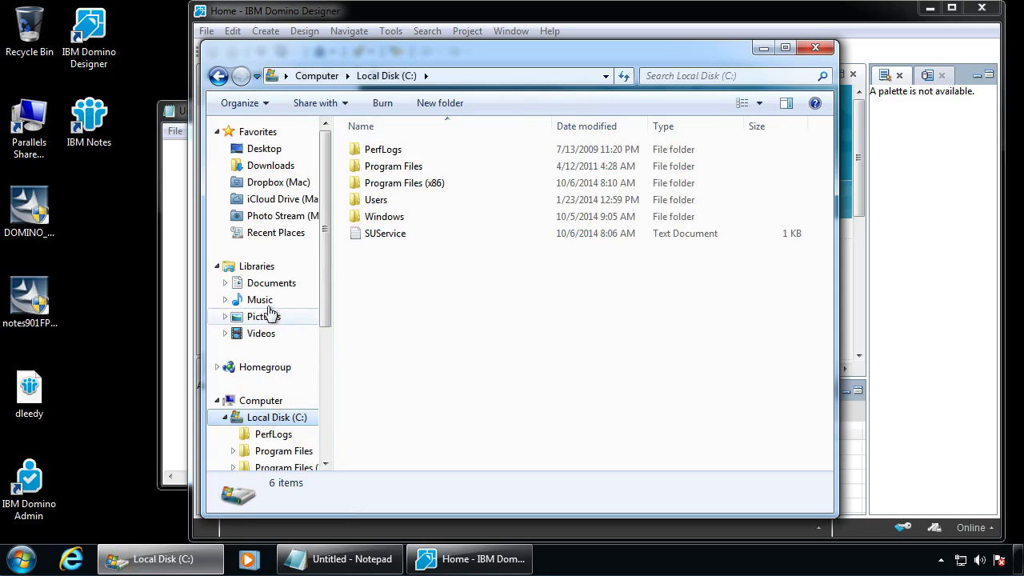
double_click(404, 183)
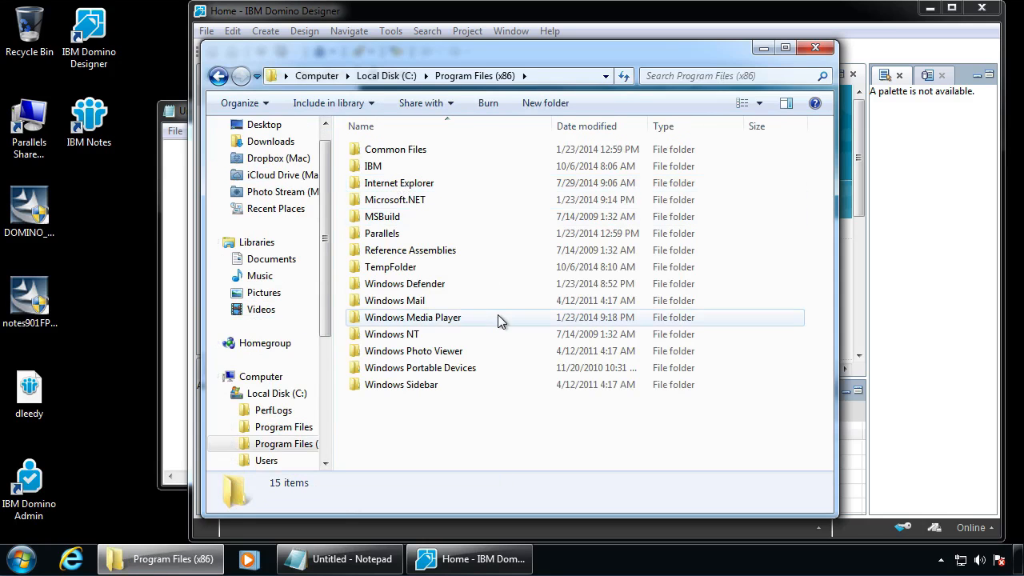
double_click(373, 165)
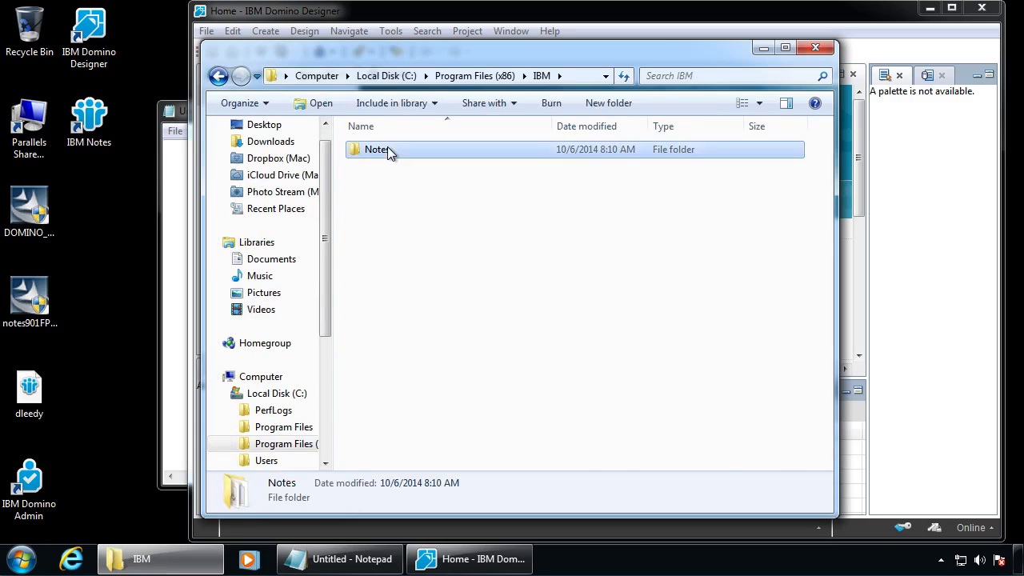
double_click(377, 149)
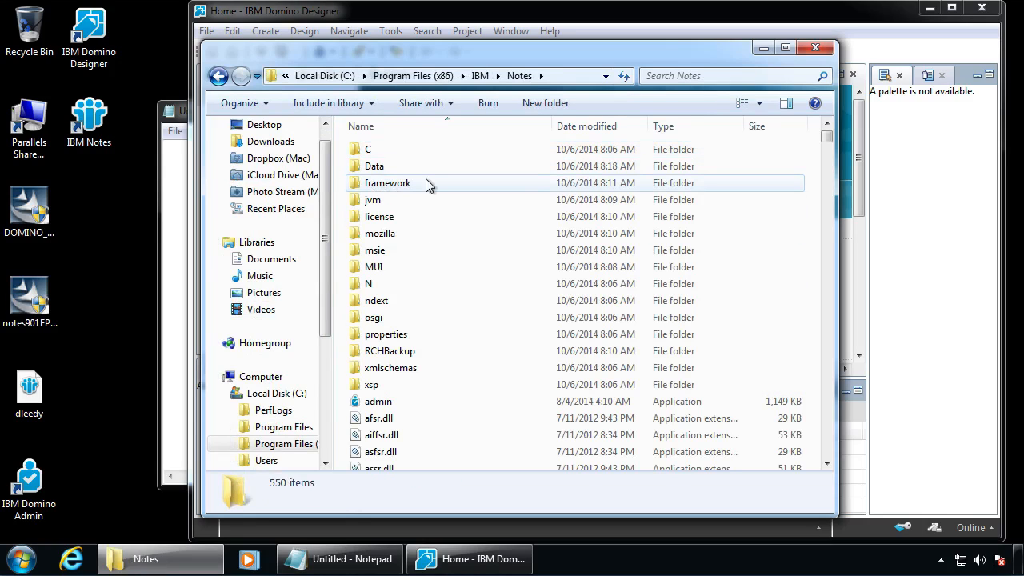
mouse_move(376, 182)
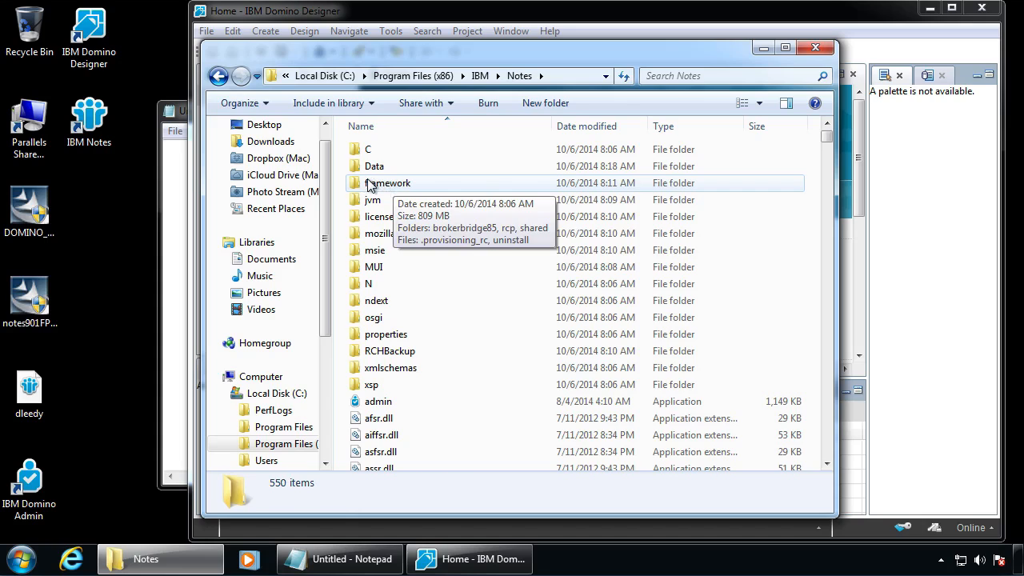
double_click(387, 183)
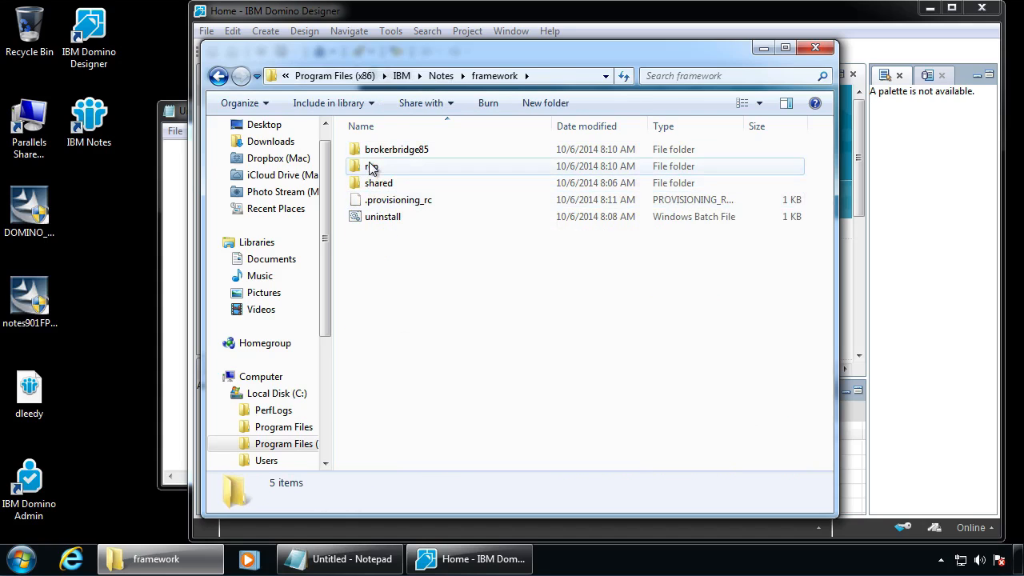
double_click(371, 165)
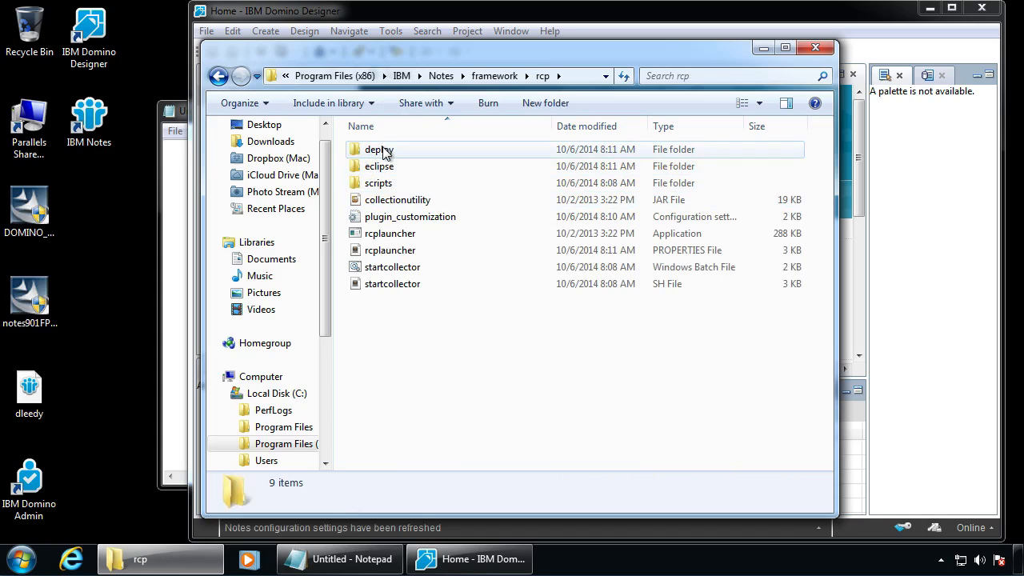
double_click(378, 151)
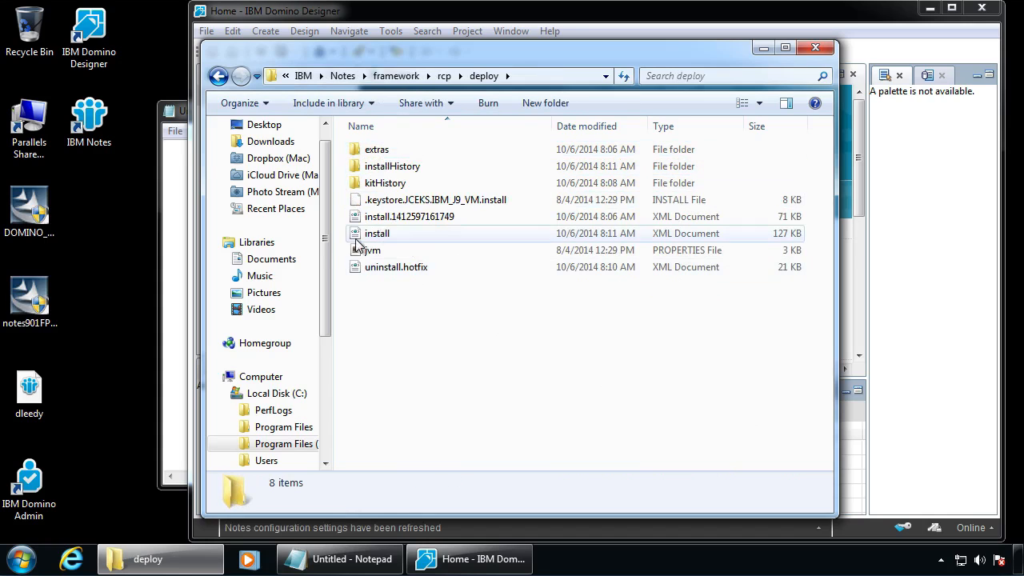
Step: Try Open with on jvm.properties, cancel the program chooser, and return to Notepad
left_click(371, 250)
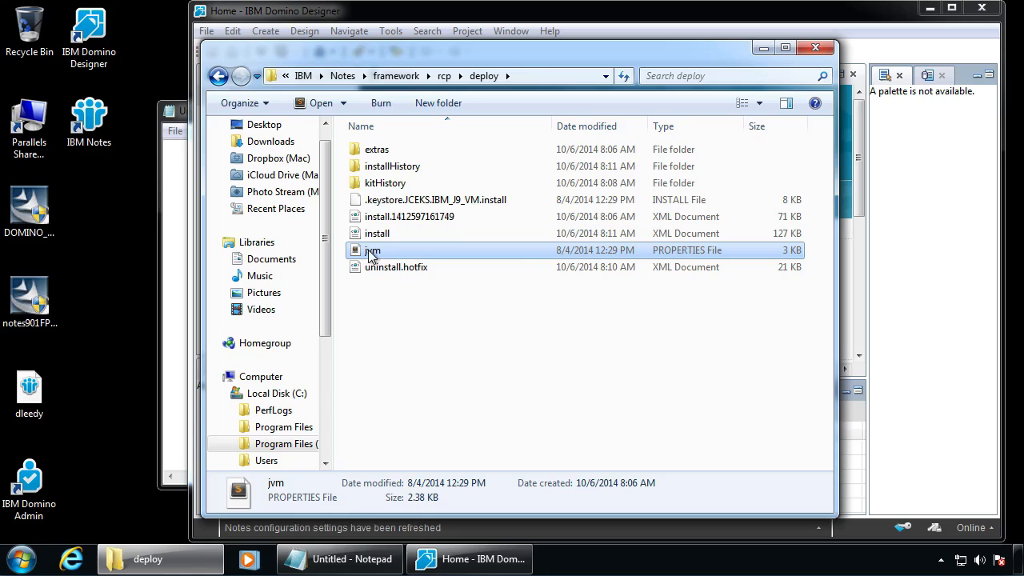
right_click(372, 250)
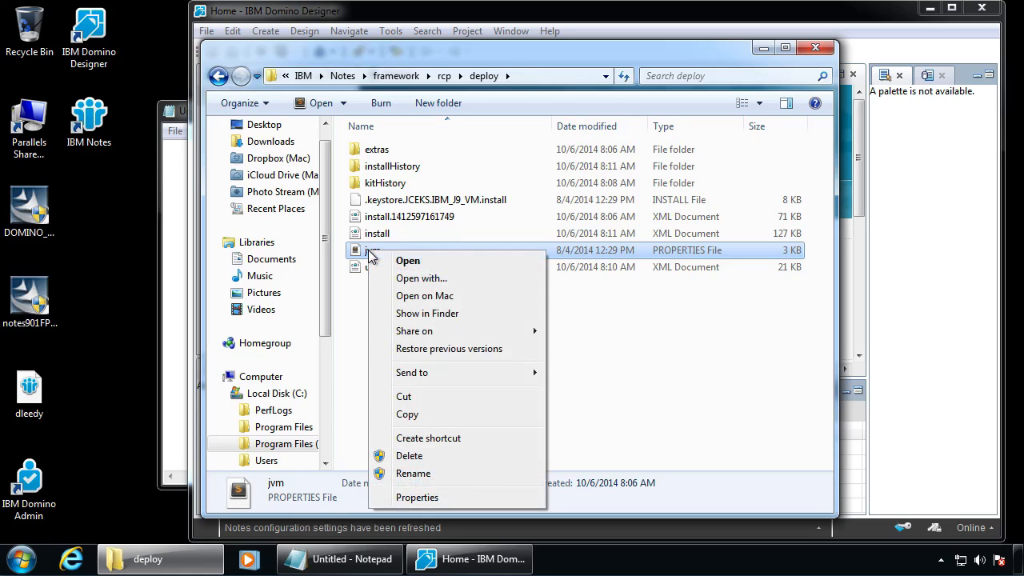
left_click(557, 312)
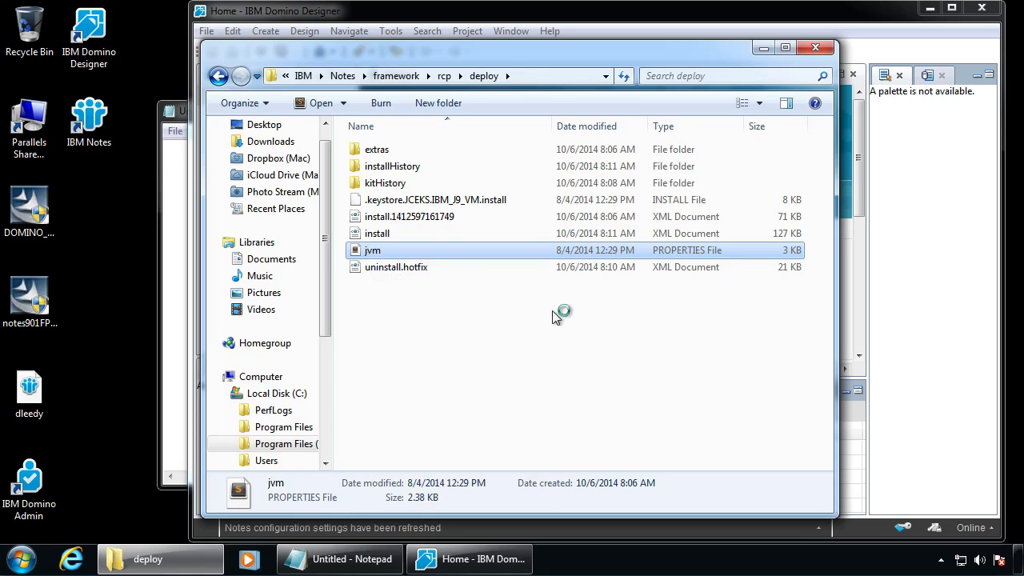
double_click(371, 250)
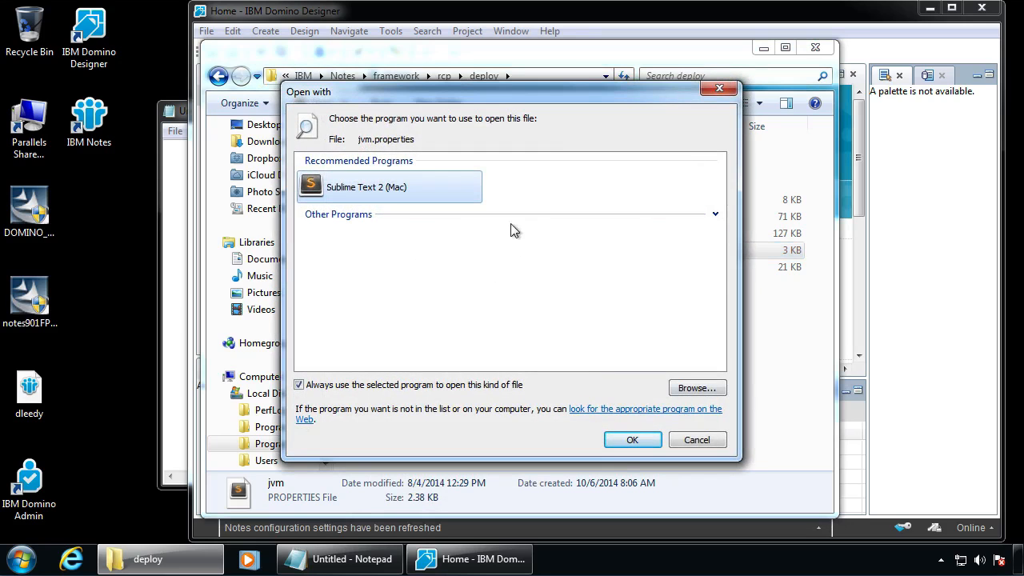
left_click(697, 439)
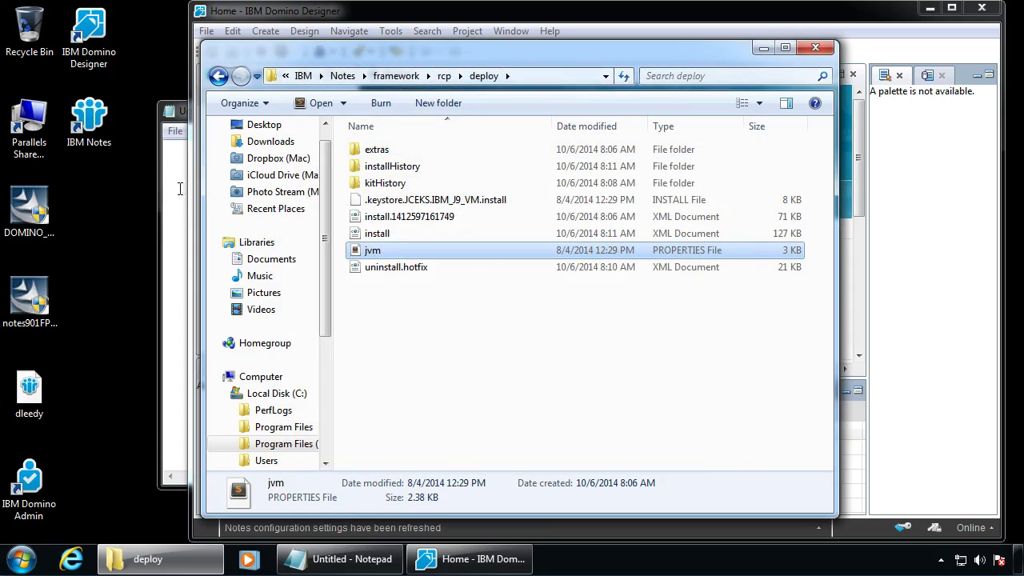
left_click(174, 131)
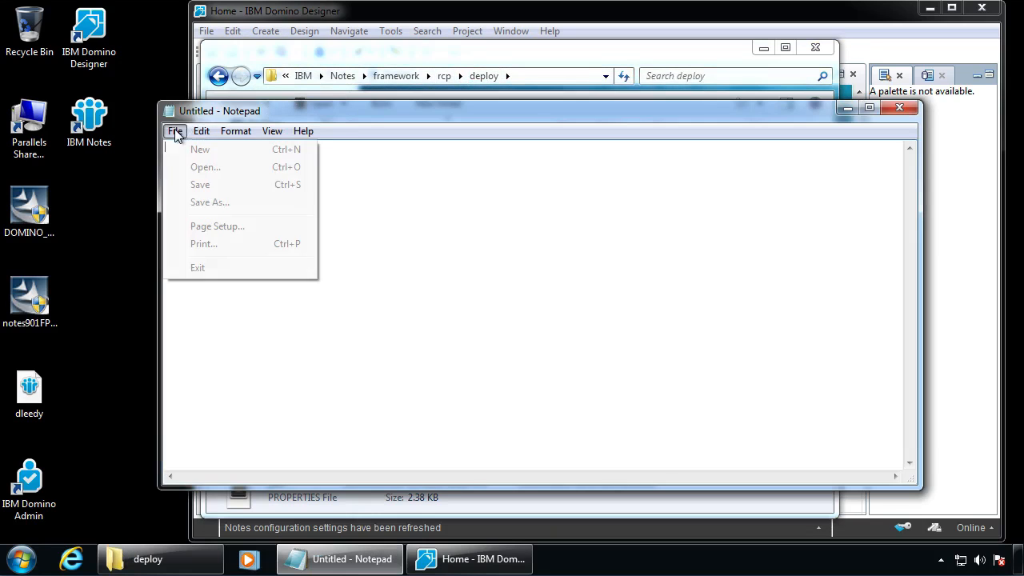
Step: Open jvm.properties from the Notes framework\rcp\deploy folder in Notepad, then start Internet Explorer
left_click(205, 166)
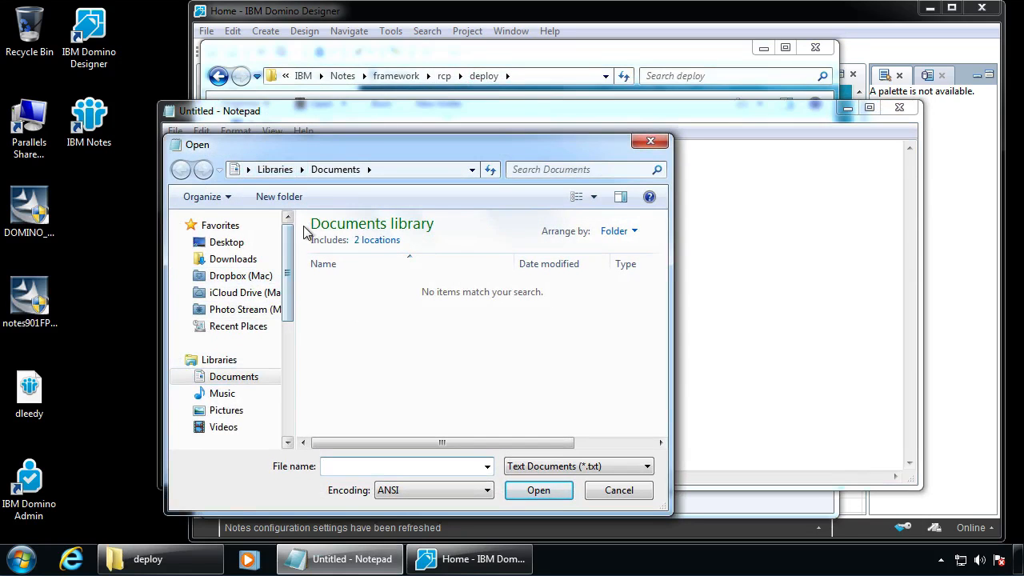
left_click(360, 169)
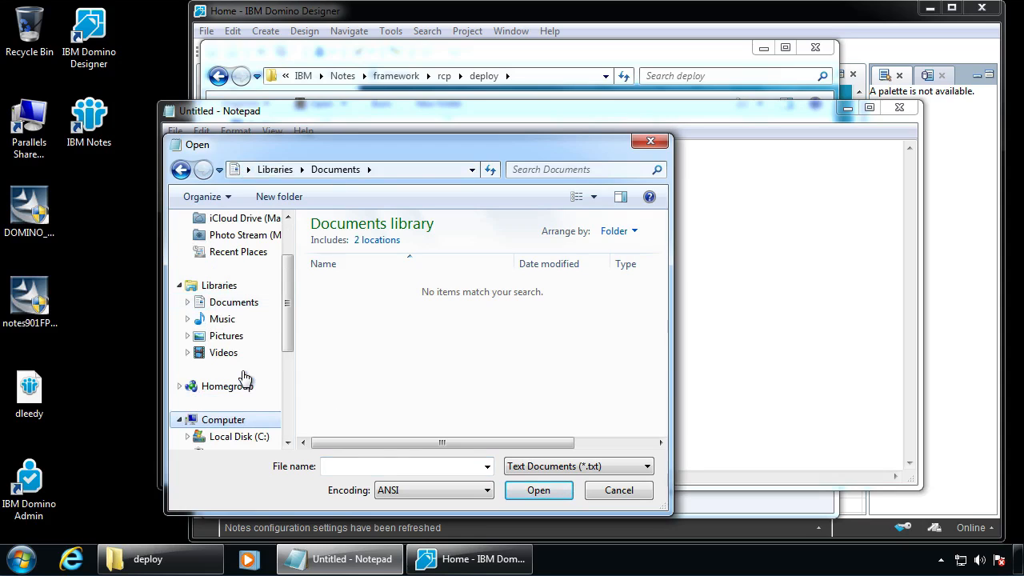
left_click(238, 436)
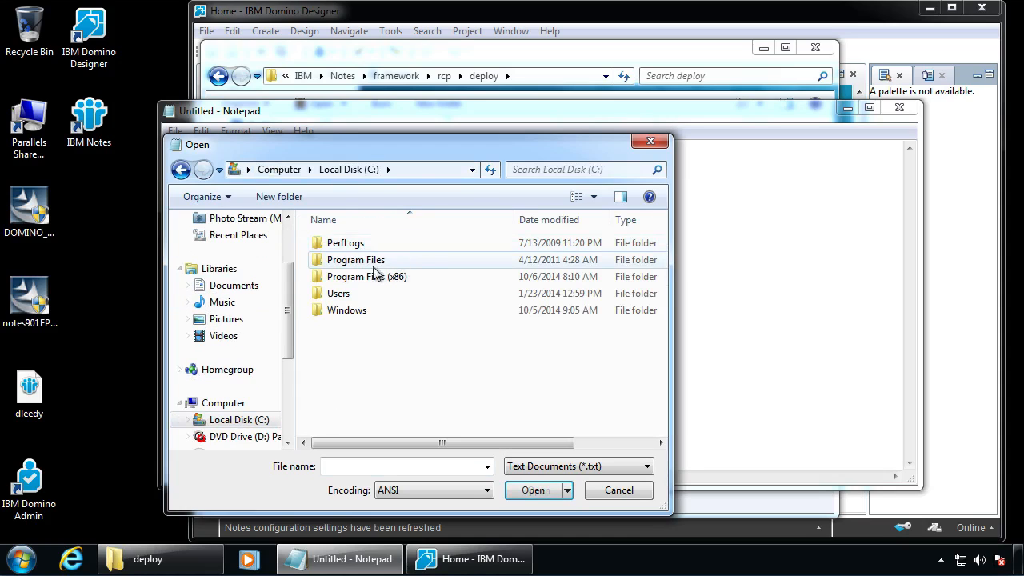
double_click(366, 276)
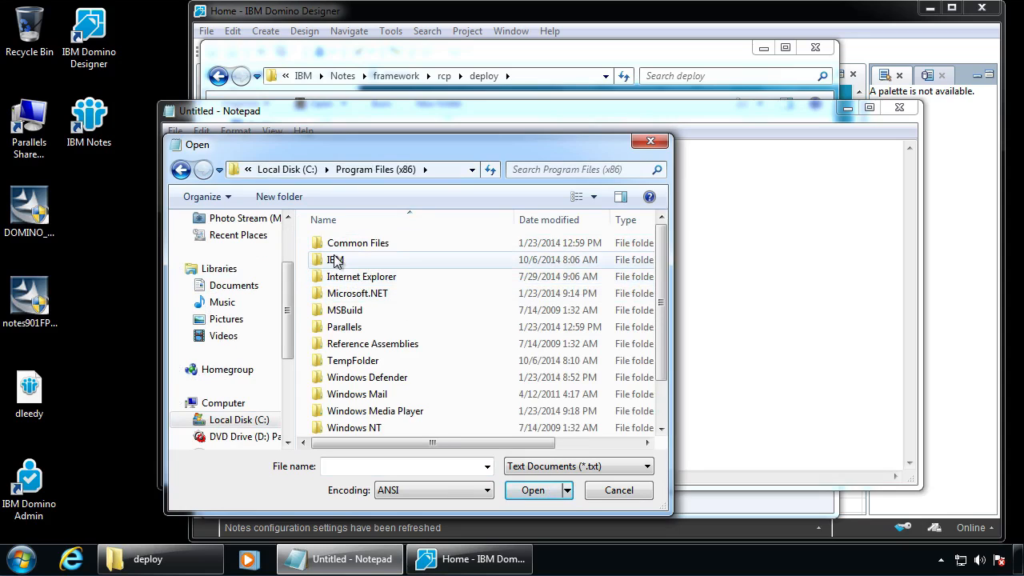
double_click(335, 259)
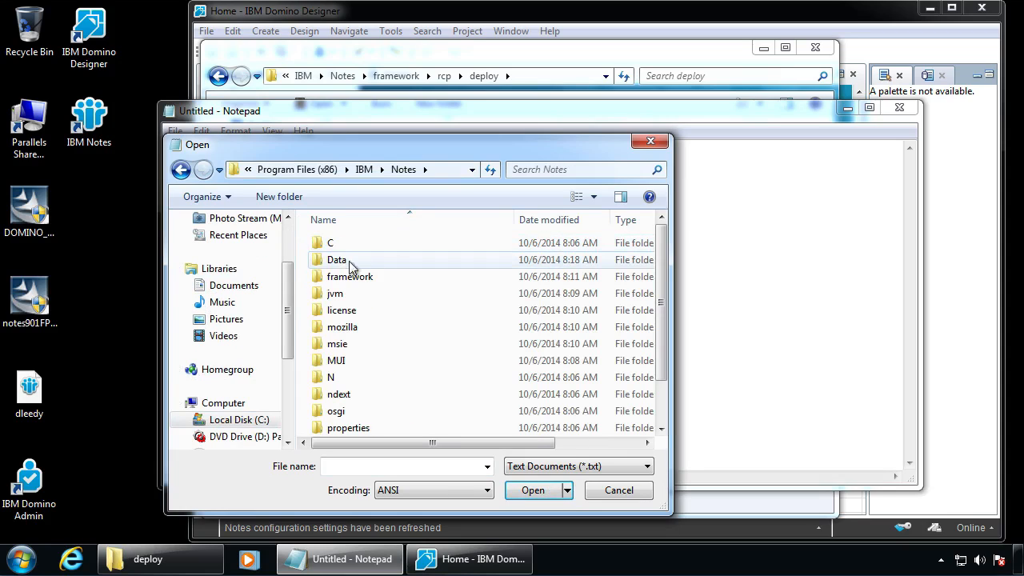
double_click(349, 275)
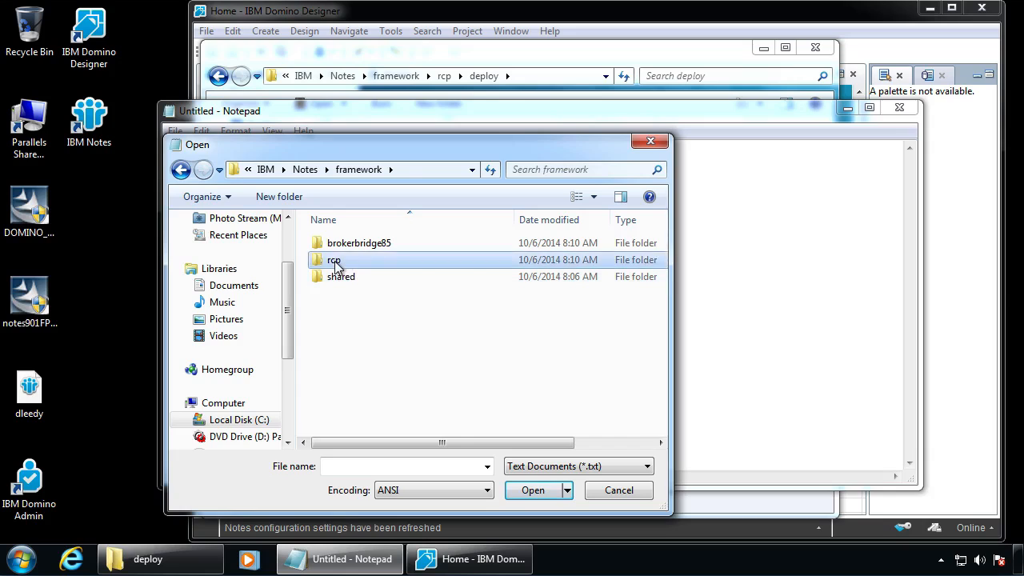
double_click(333, 260)
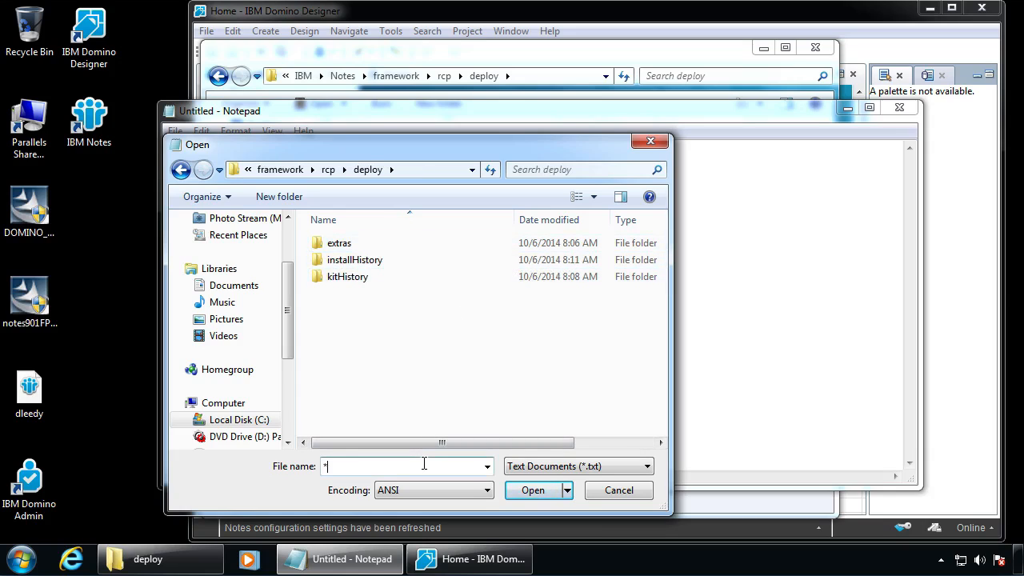
left_click(578, 466)
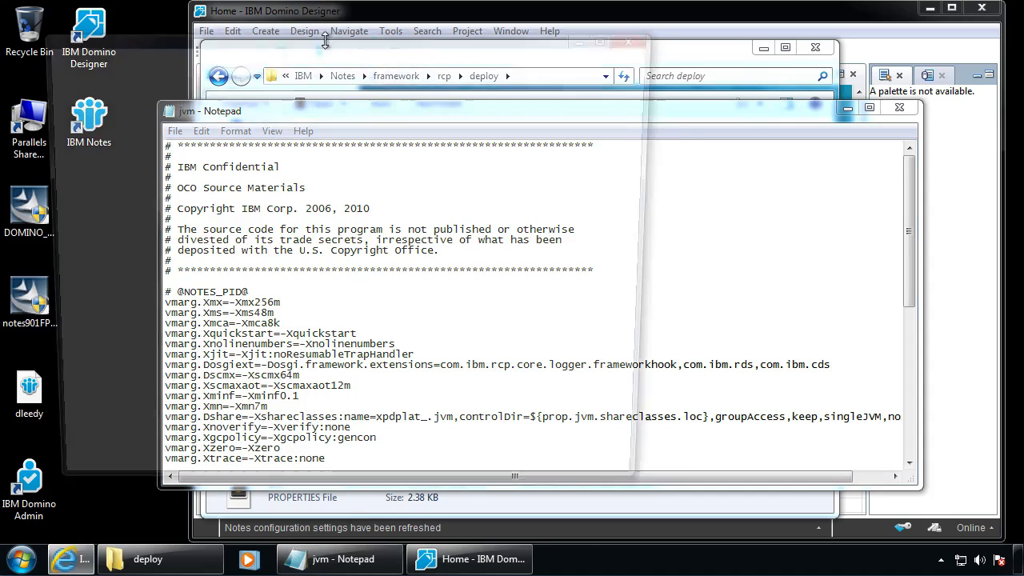
left_click(67, 559)
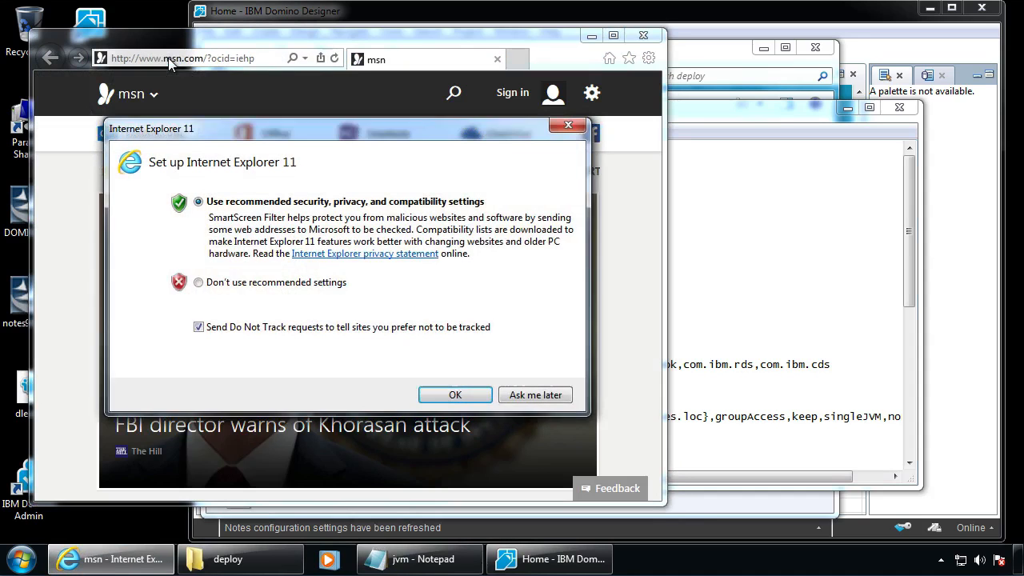
Step: Review the technote's recommended Xmx1024m, Xms512m, Xmca512k values and bring jvm.properties back to front
left_click(454, 394)
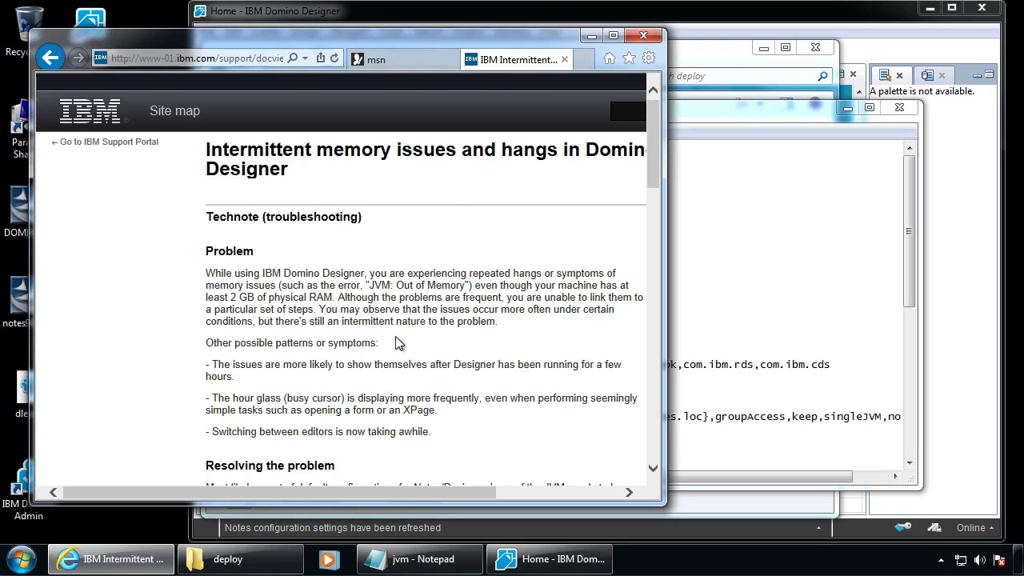
scroll("down", 3)
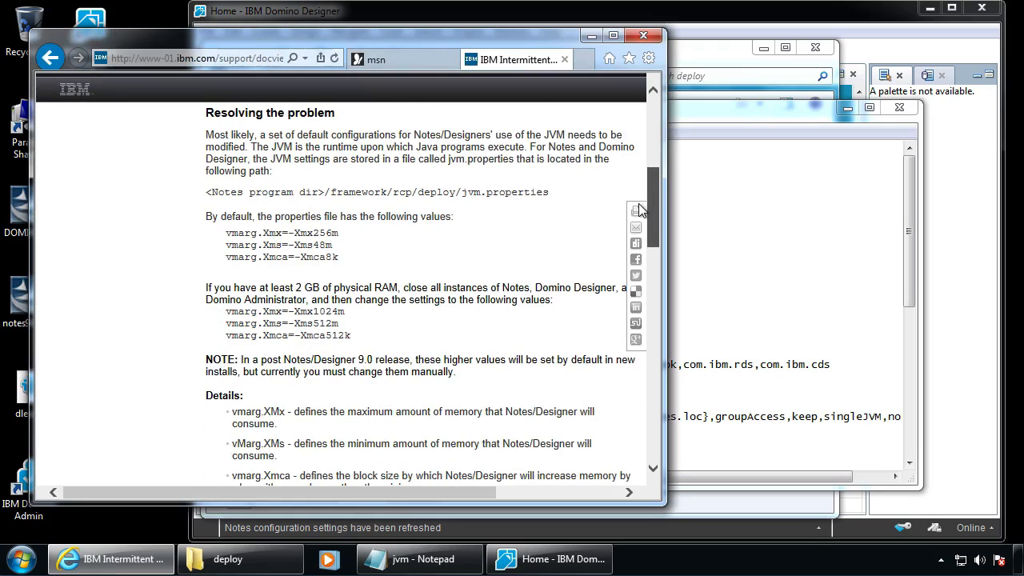
left_click_drag(228, 310, 351, 334)
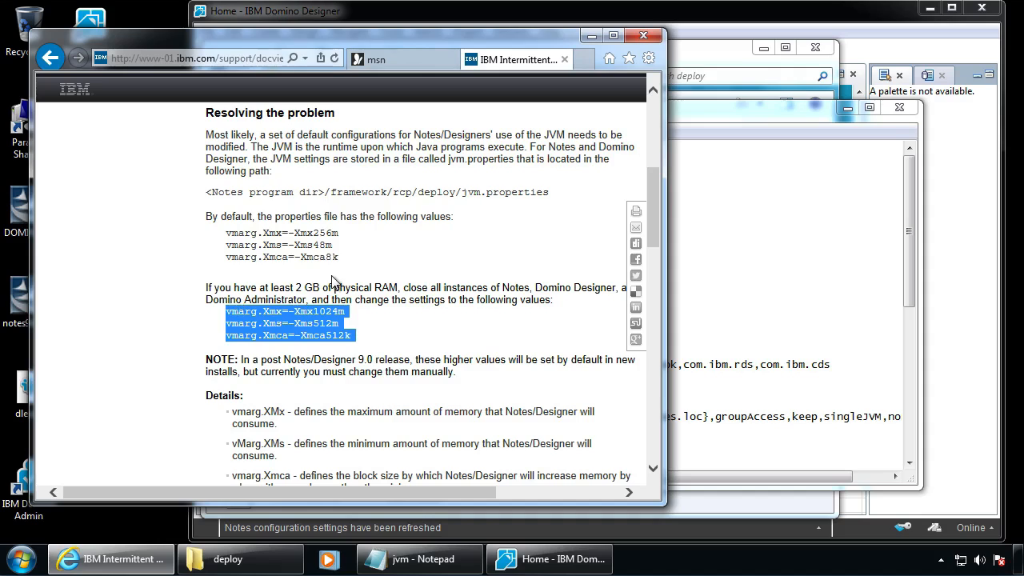
left_click(344, 336)
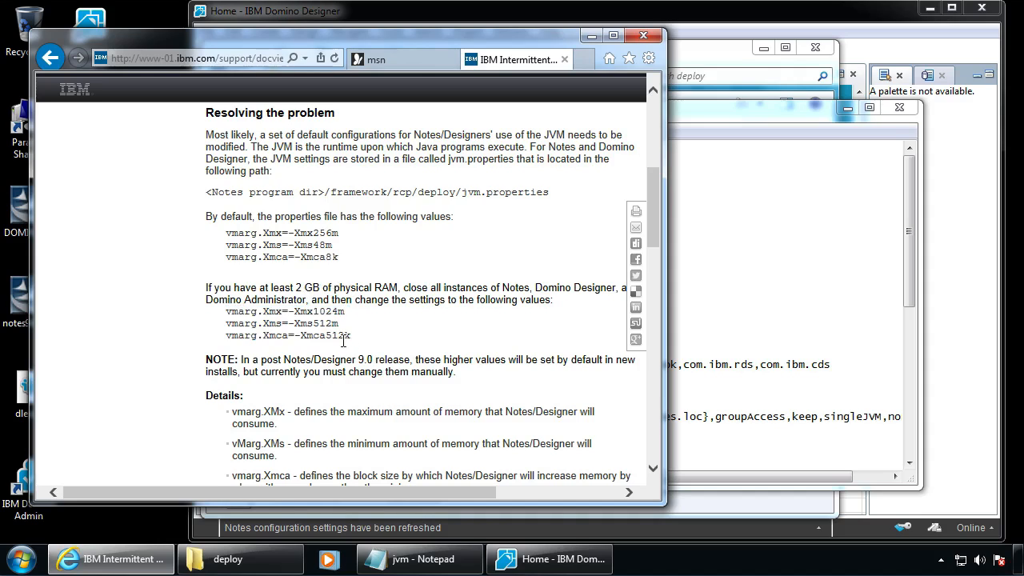
mouse_move(356, 334)
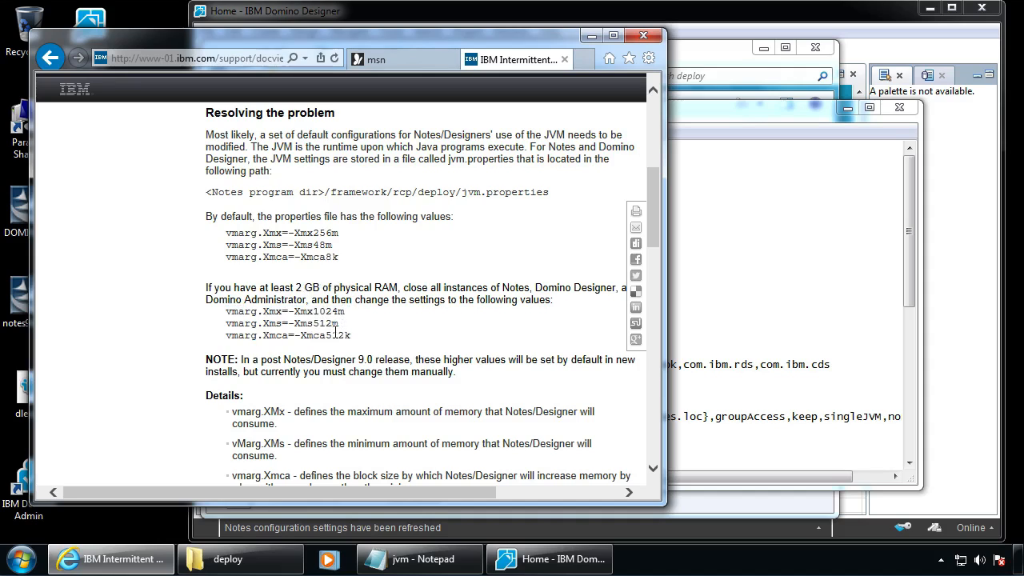
left_click(419, 558)
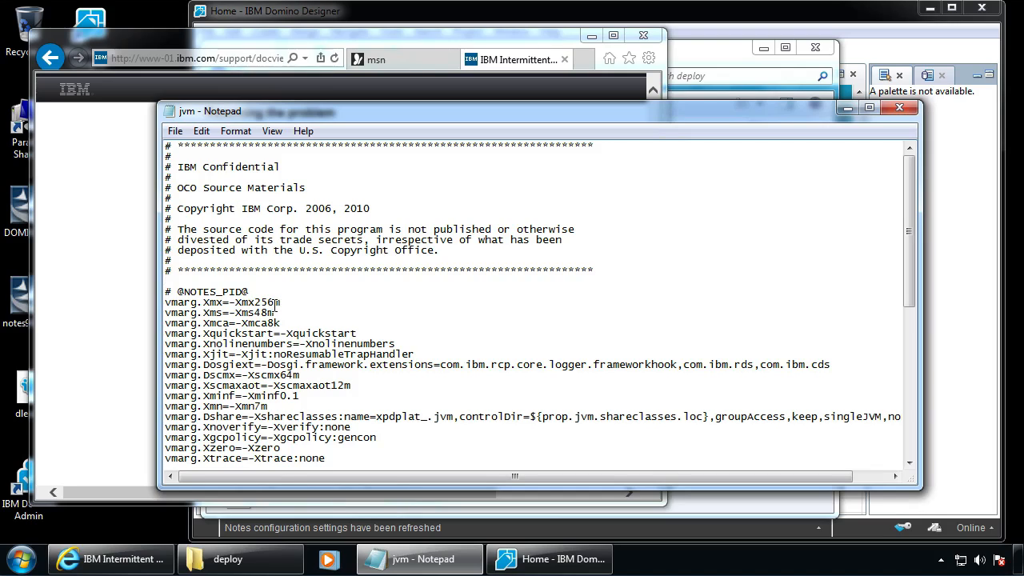
mouse_move(377, 285)
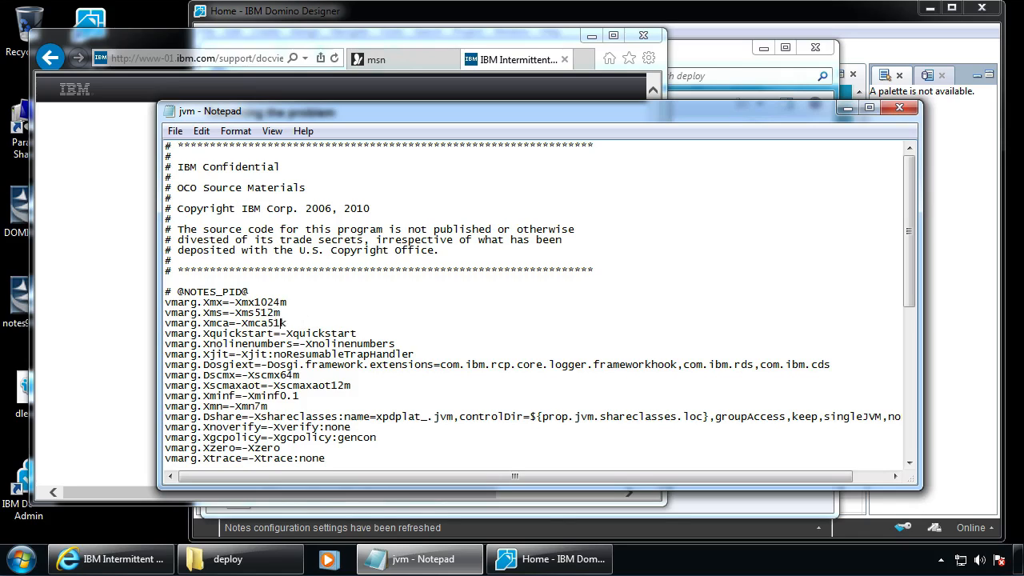
Step: Attempt to save jvm.properties, cancel the Save As prompt, then close Notepad discarding the memory edits
left_click(174, 131)
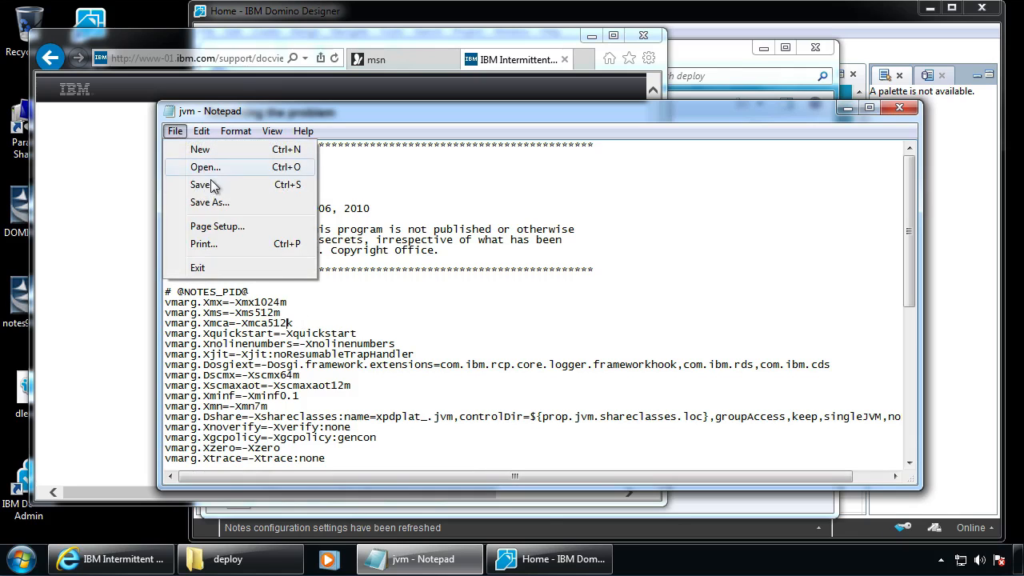
left_click(210, 202)
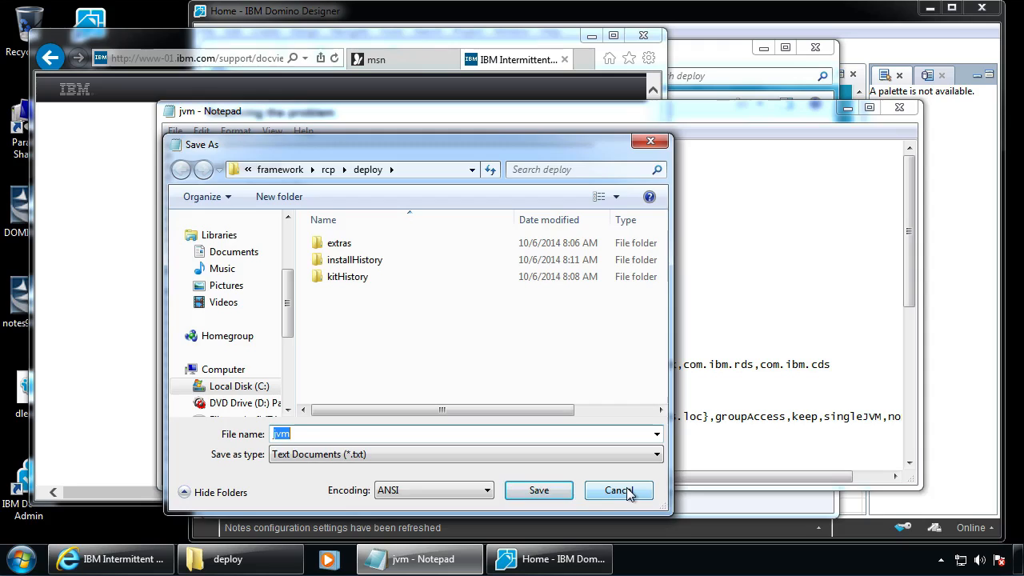
left_click(618, 490)
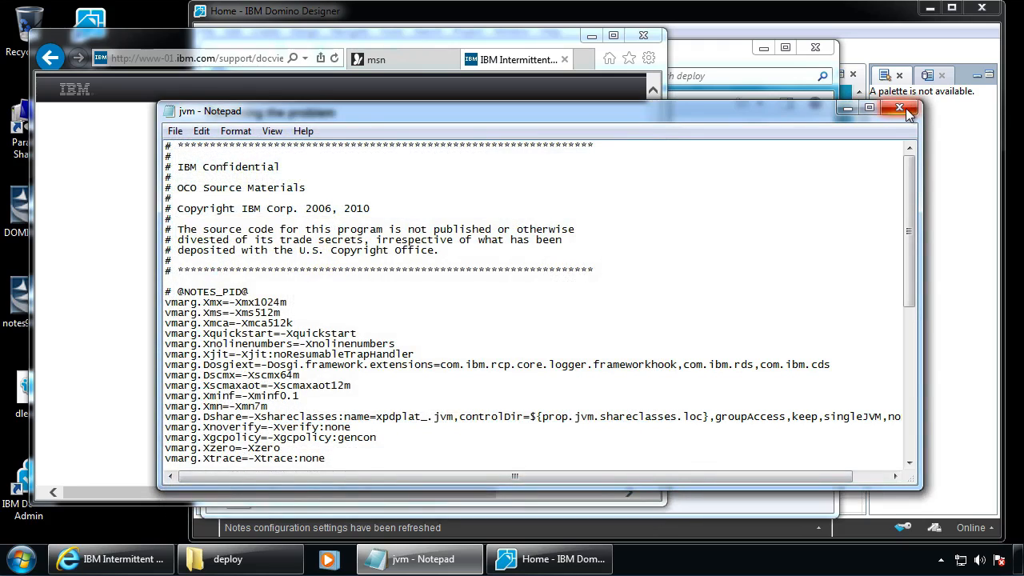
left_click(900, 107)
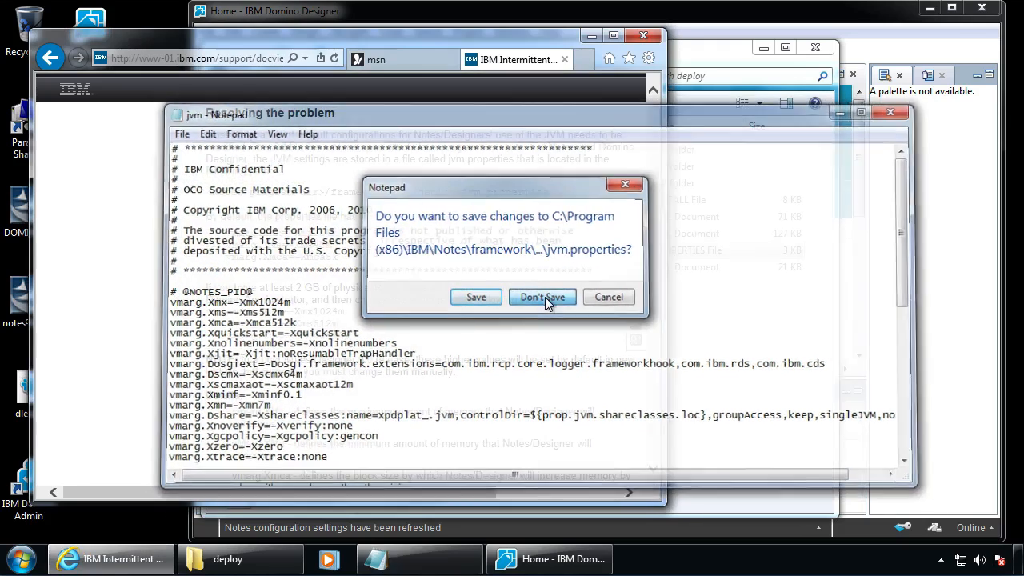
left_click(19, 559)
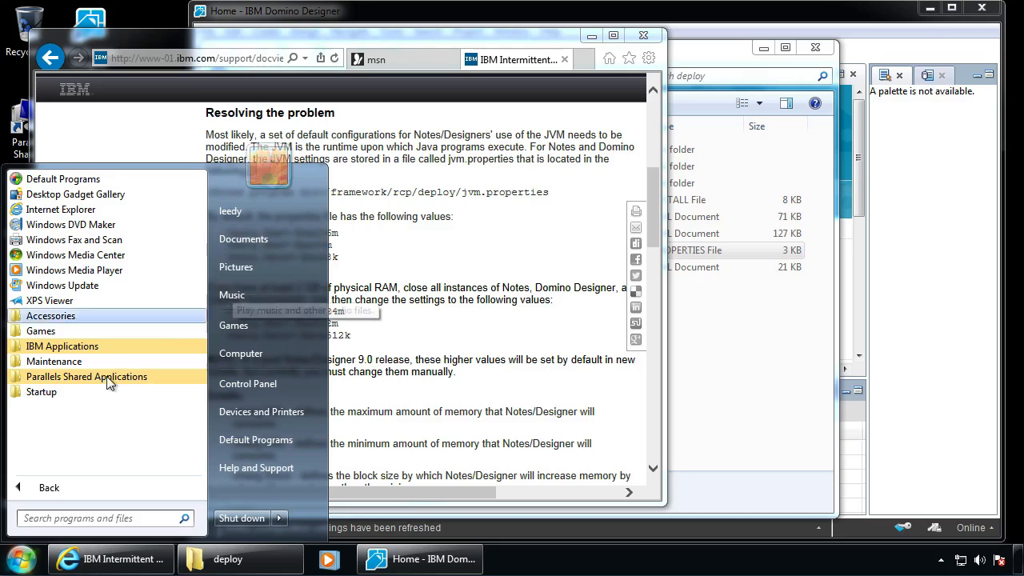
mouse_move(68, 330)
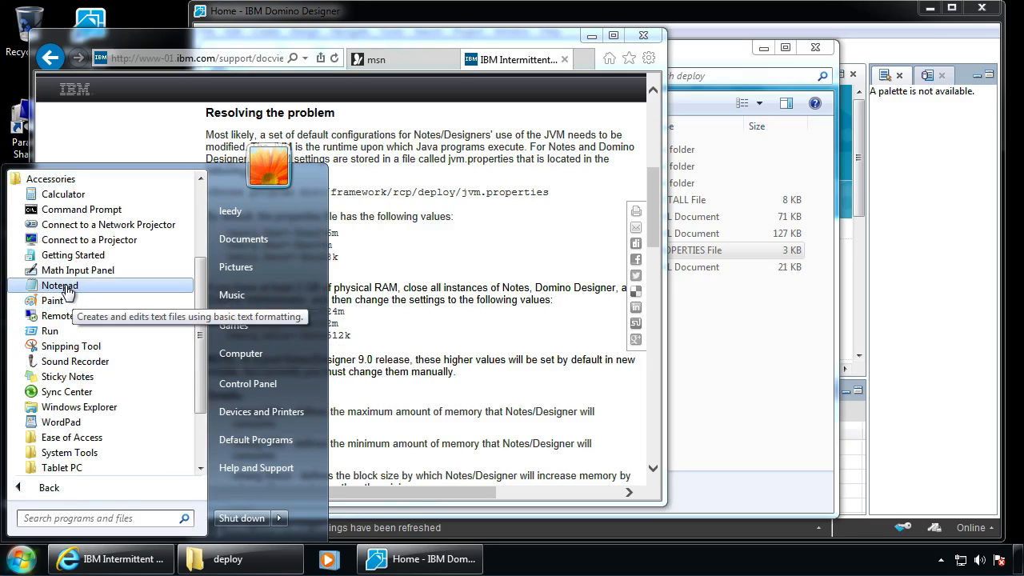
Step: Launch Notepad from Accessories with Run as administrator and approve the UAC prompt
right_click(58, 285)
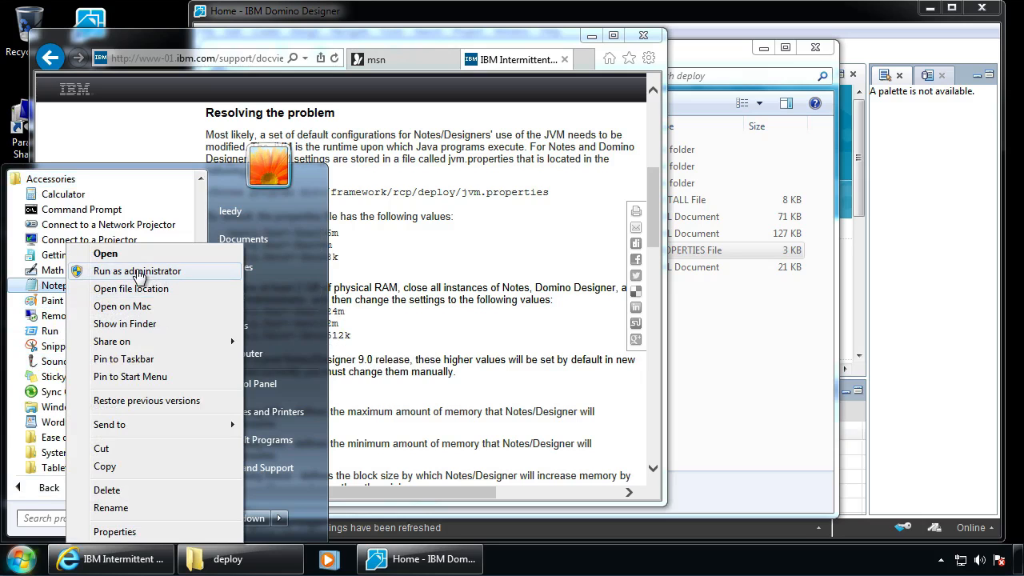
left_click(137, 270)
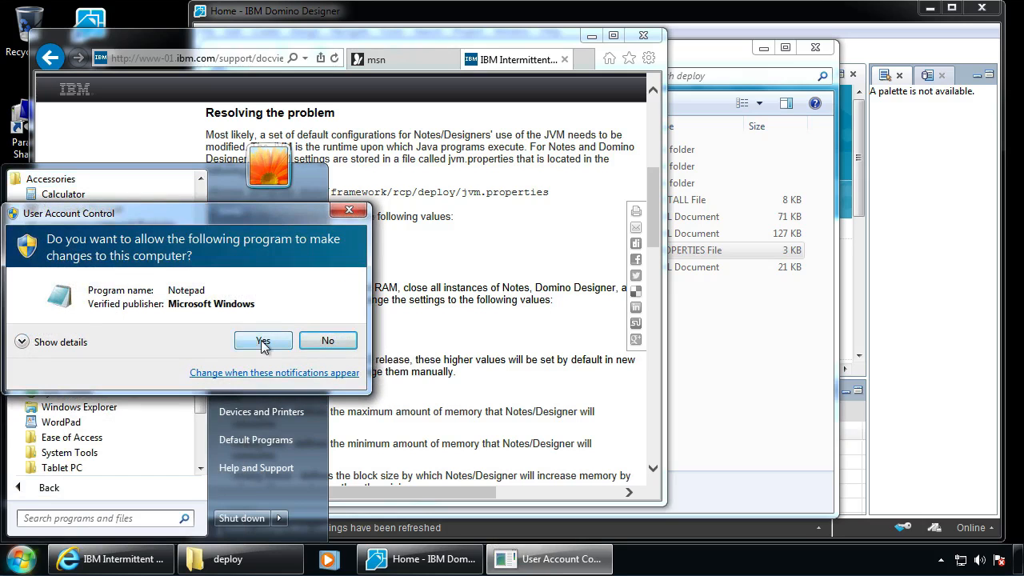
left_click(263, 339)
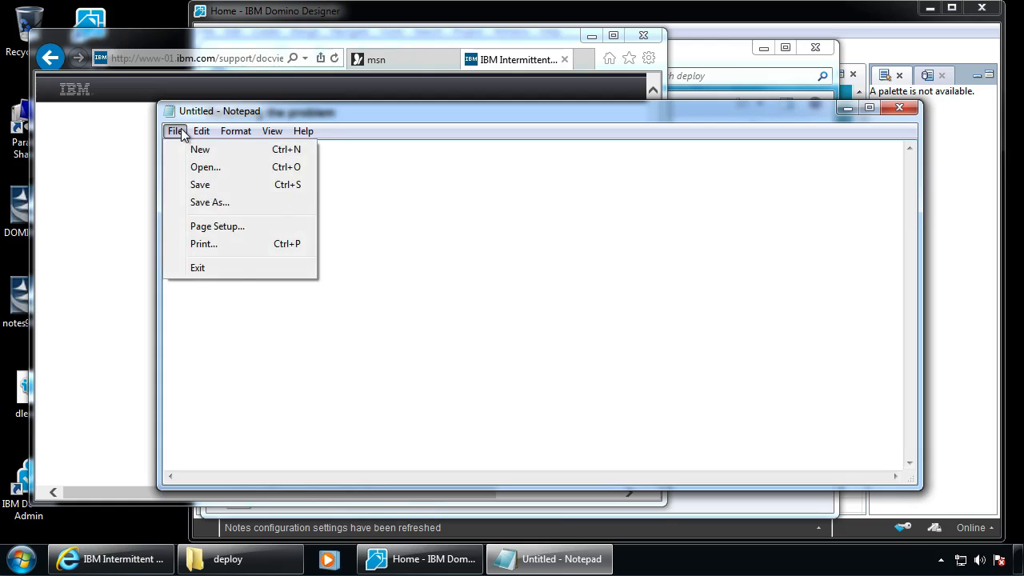
Step: Reopen jvm.properties, set Xmx1024m, Xms512m and Xmca512k, and save on closing Notepad
left_click(205, 166)
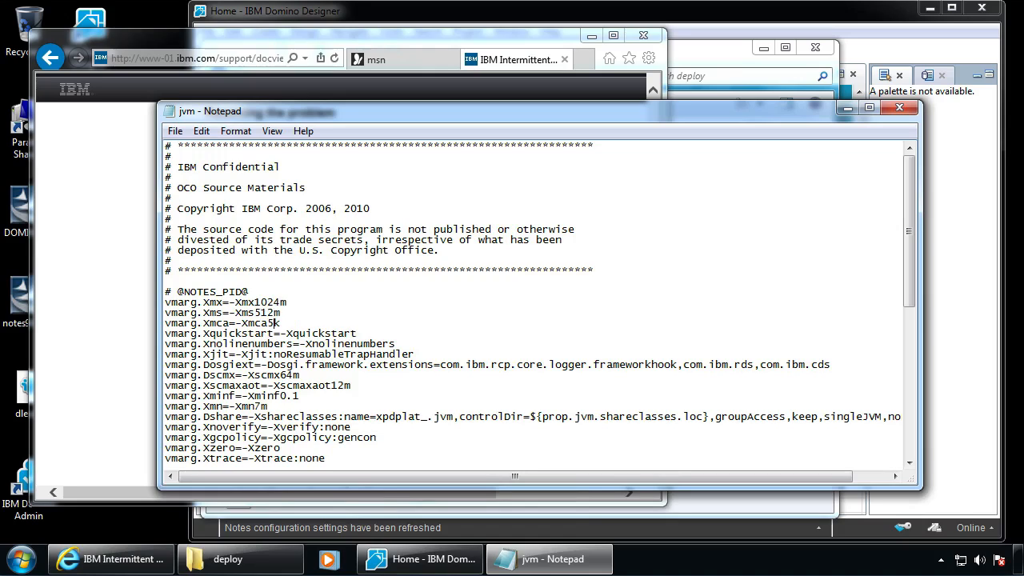
type("12")
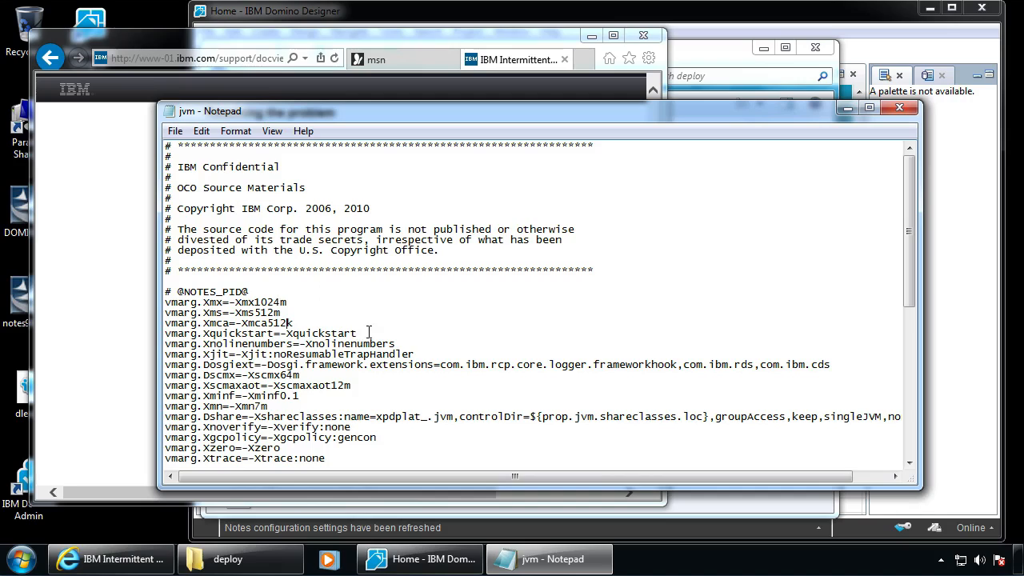
mouse_move(805, 211)
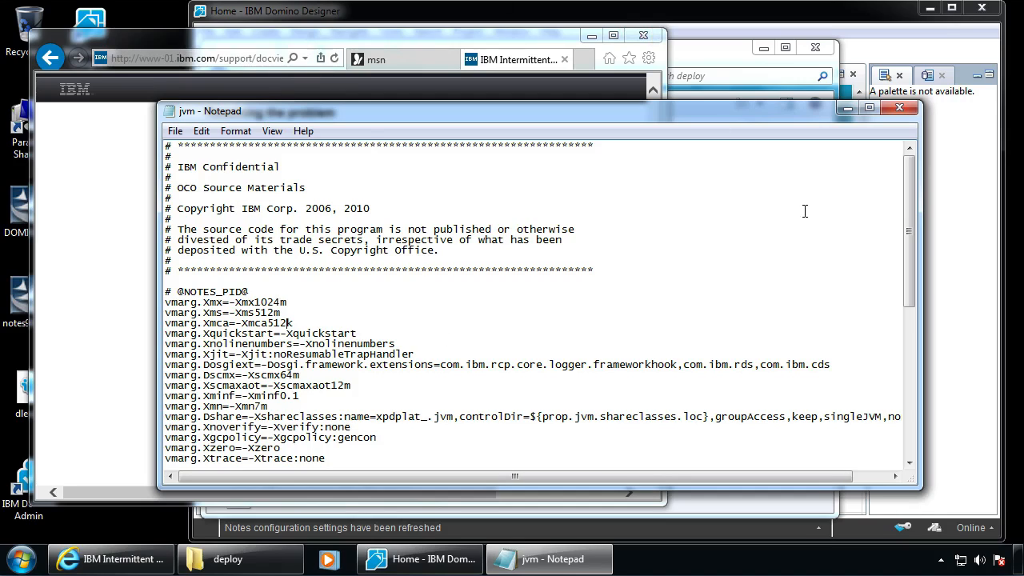
mouse_move(189, 291)
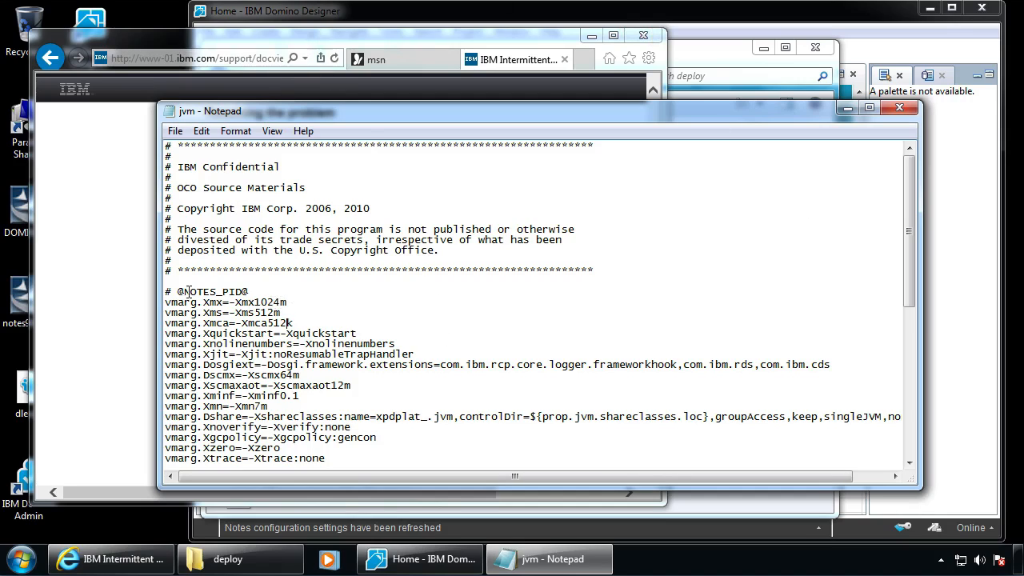
mouse_move(397, 299)
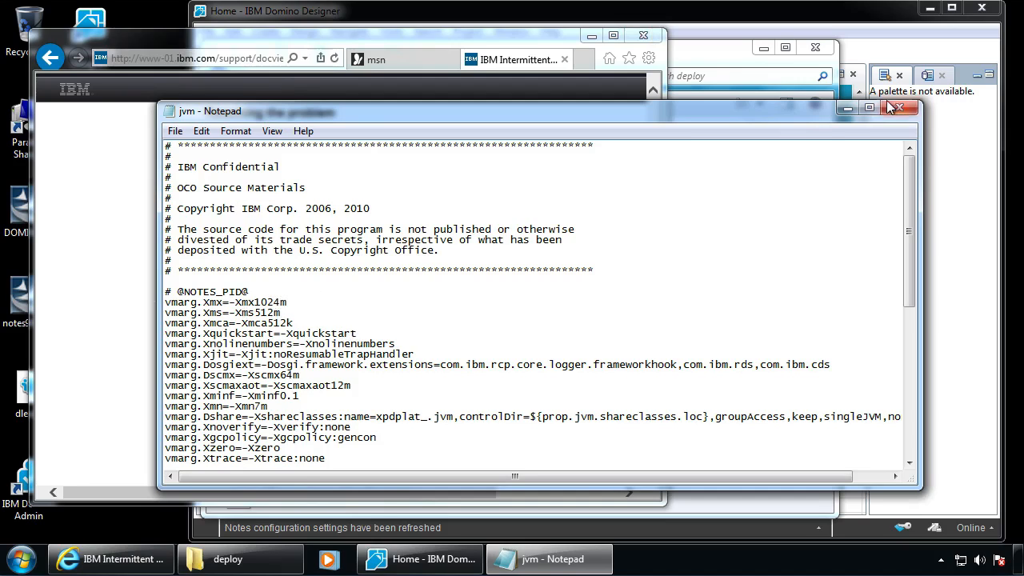
left_click(898, 109)
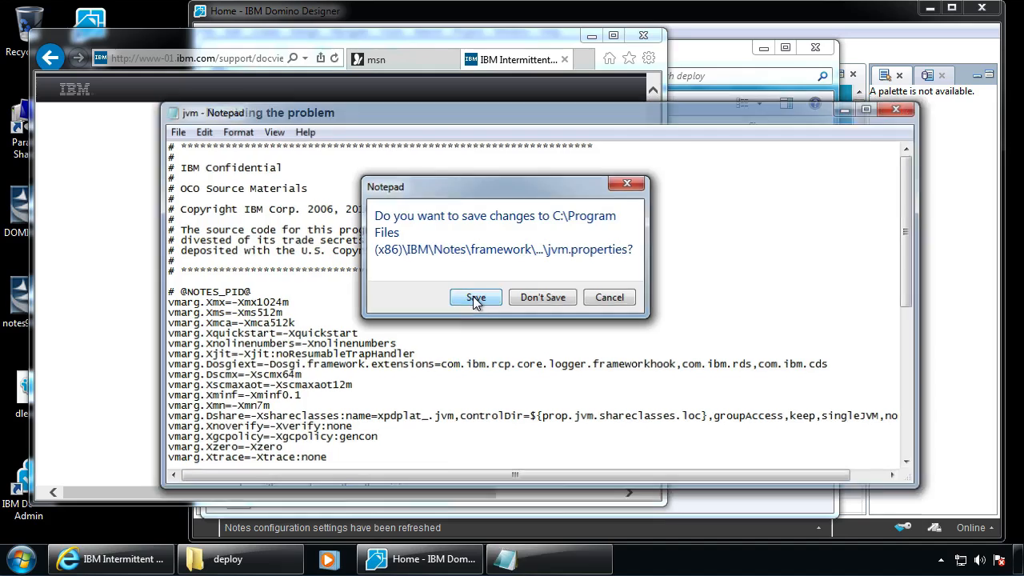
left_click(476, 296)
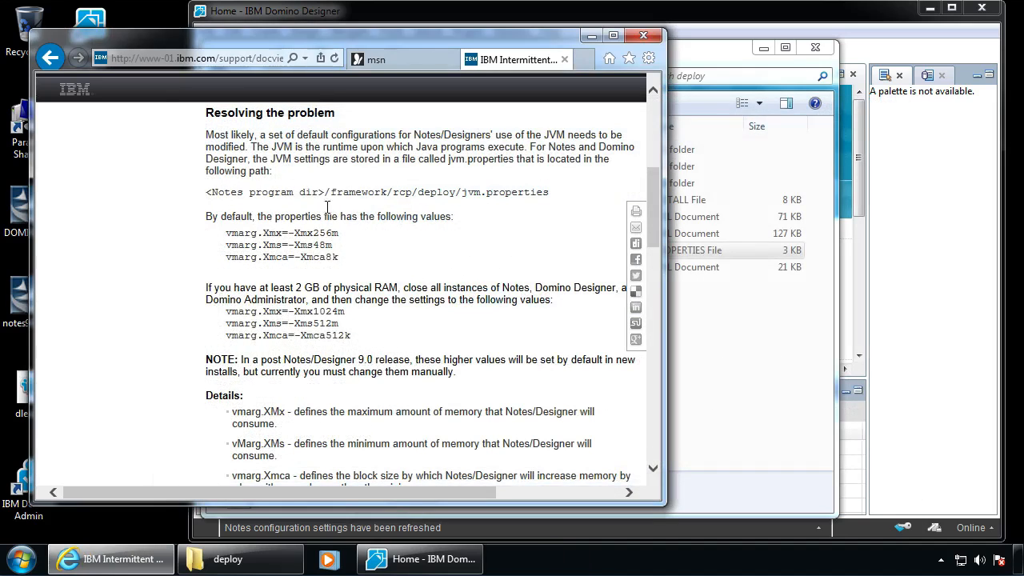
mouse_move(207, 334)
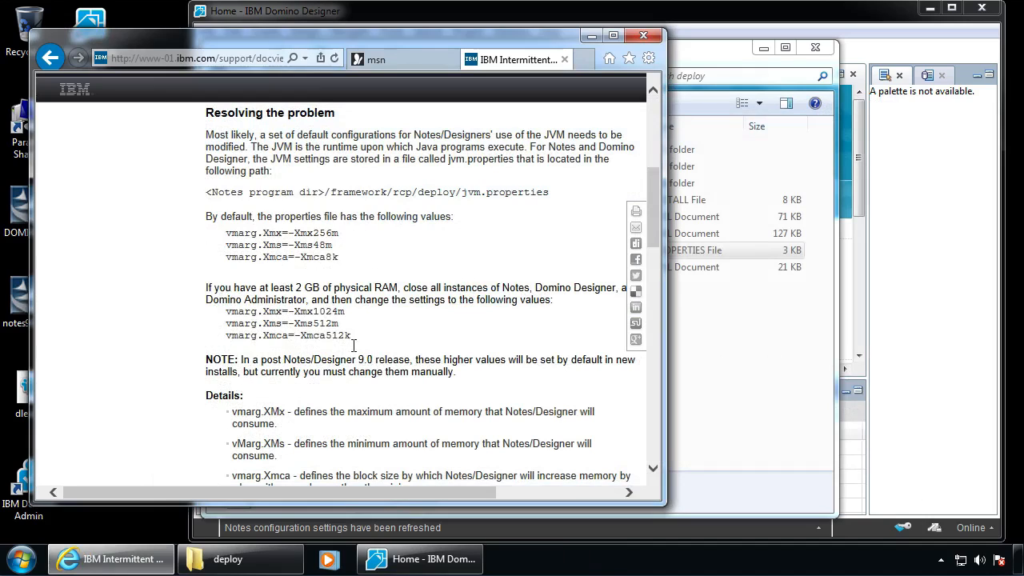
mouse_move(400, 232)
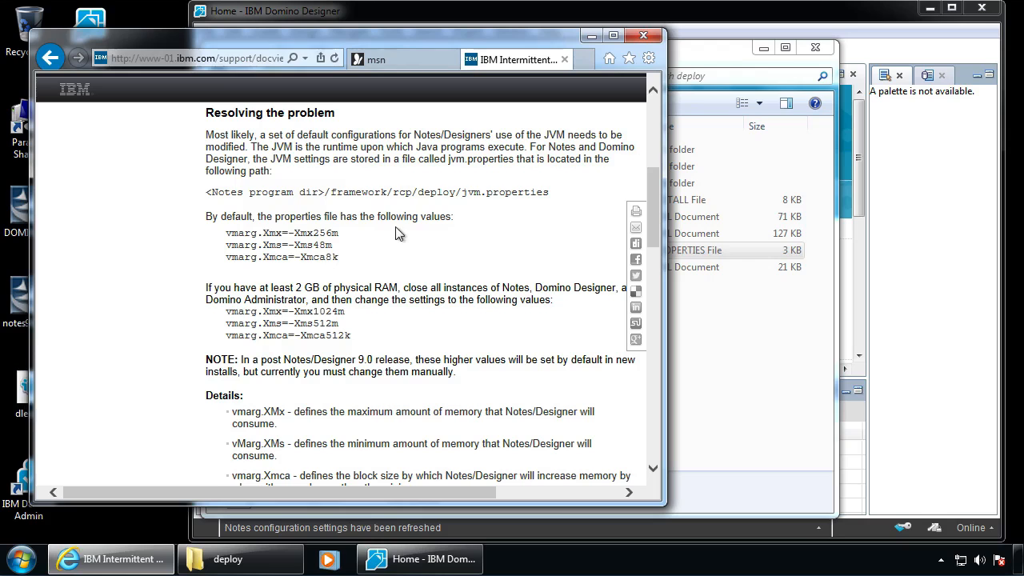
mouse_move(643, 35)
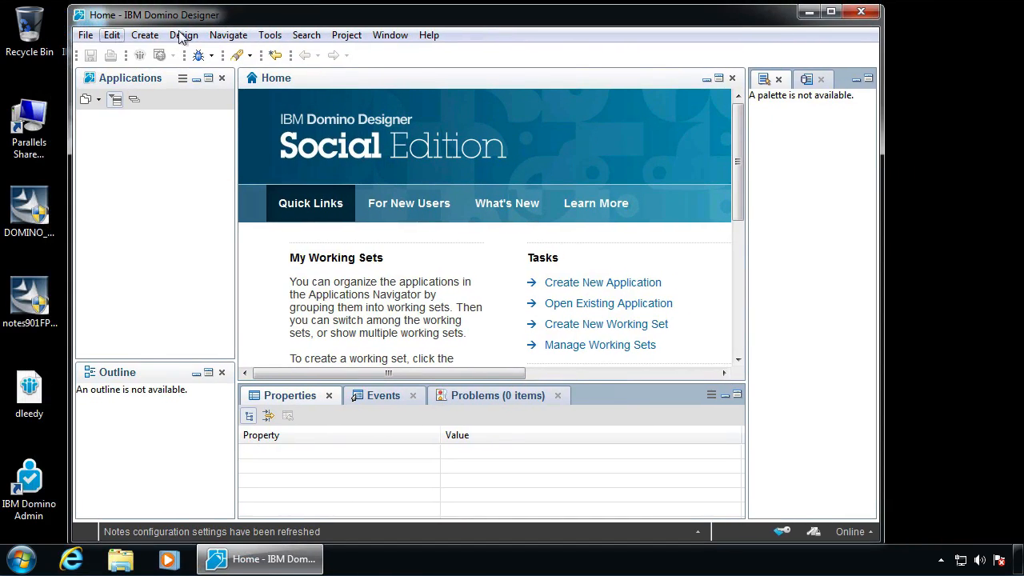
Step: Confirm the General preferences so heap status is shown, then launch a web browser
left_click(830, 11)
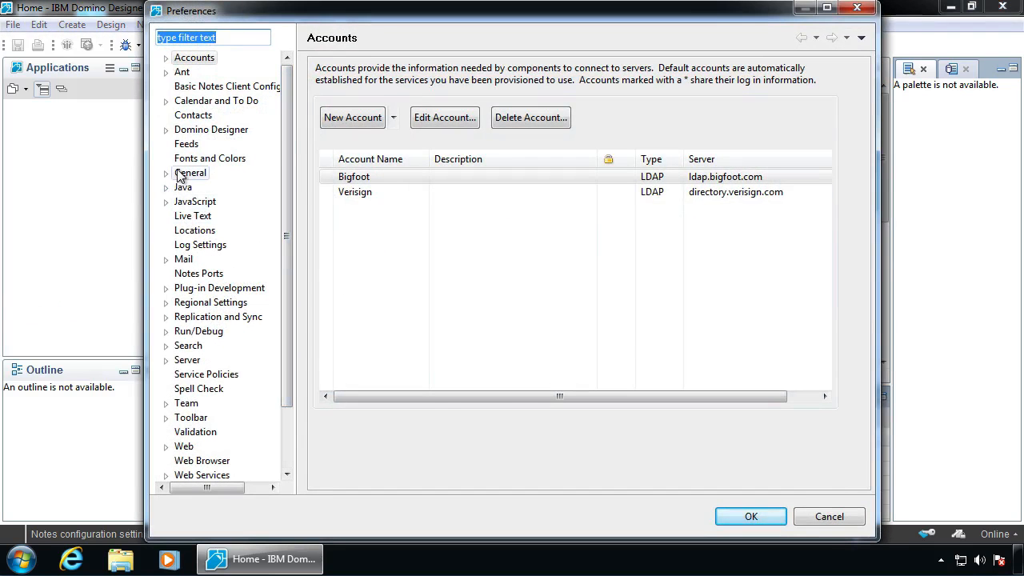
left_click(191, 173)
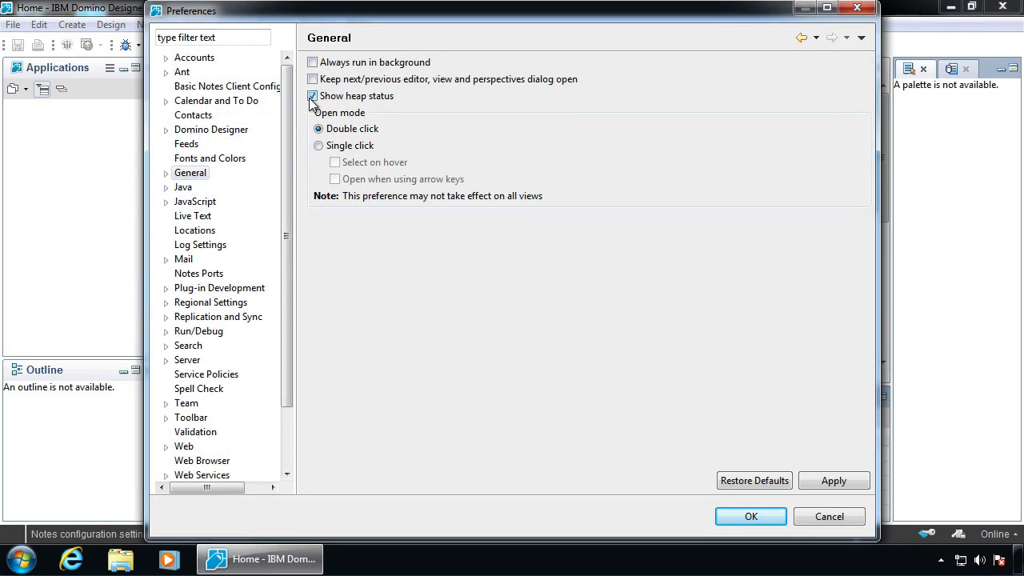
left_click(751, 515)
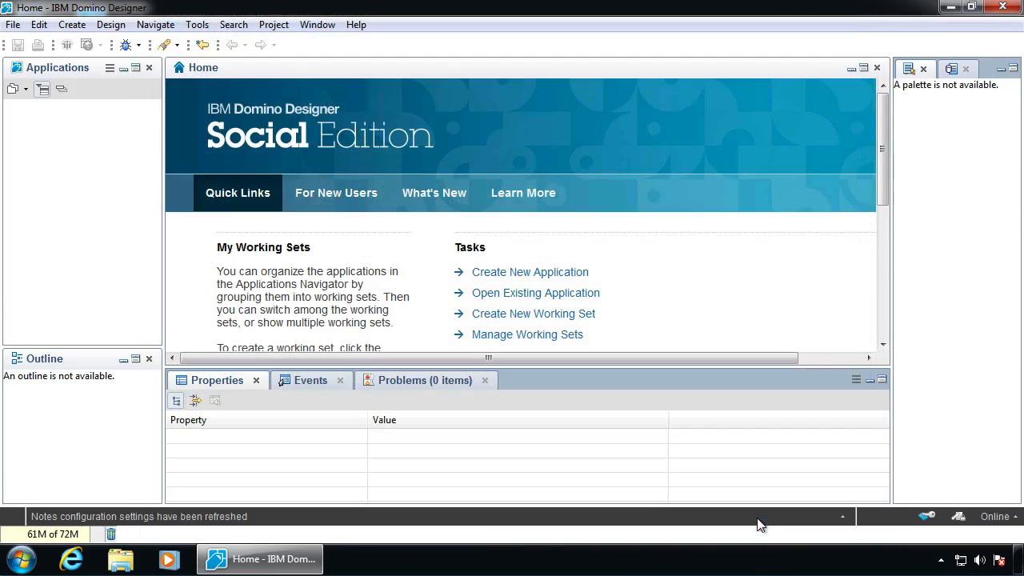
mouse_move(32, 534)
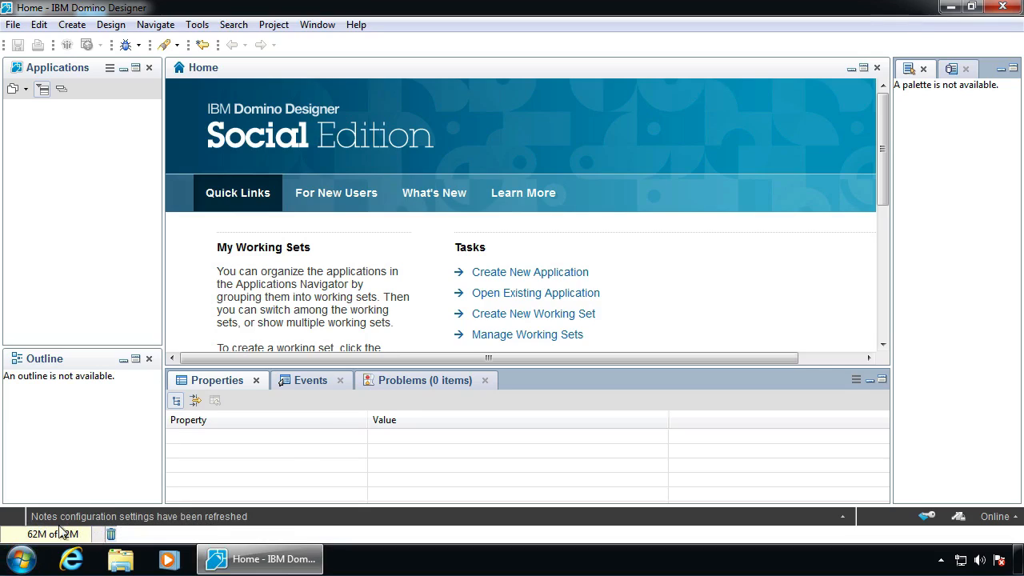
mouse_move(102, 485)
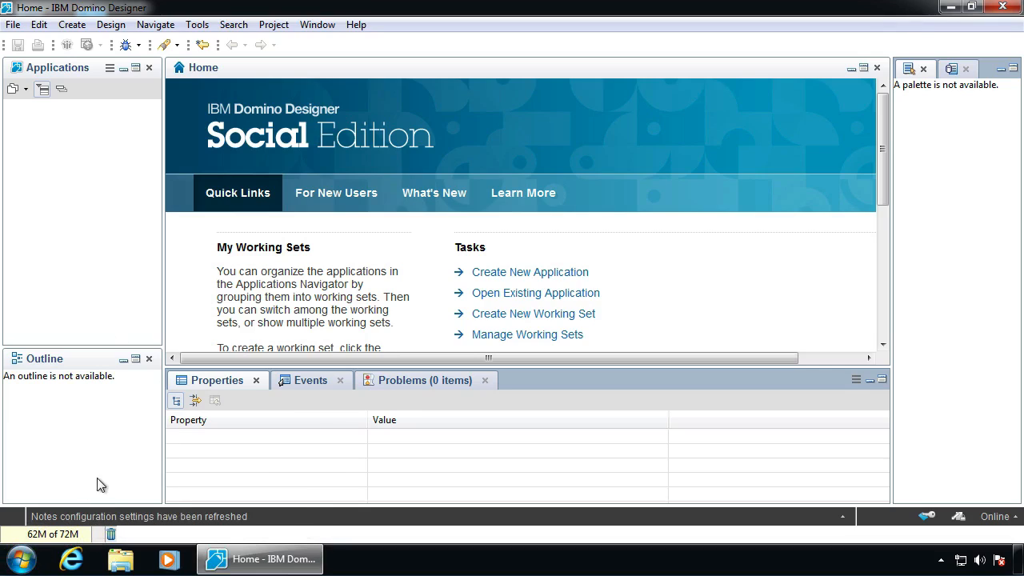
mouse_move(31, 543)
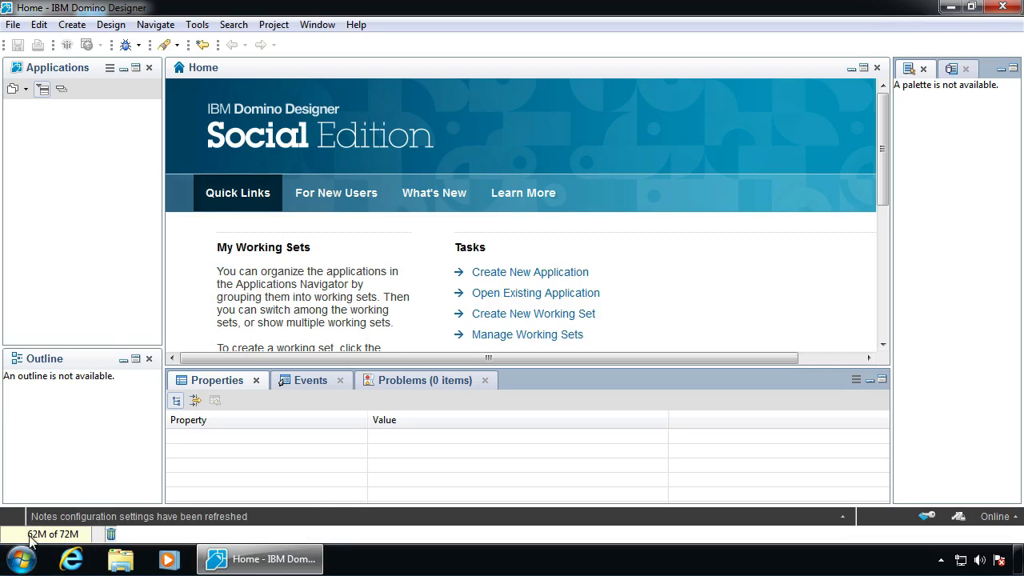
mouse_move(173, 527)
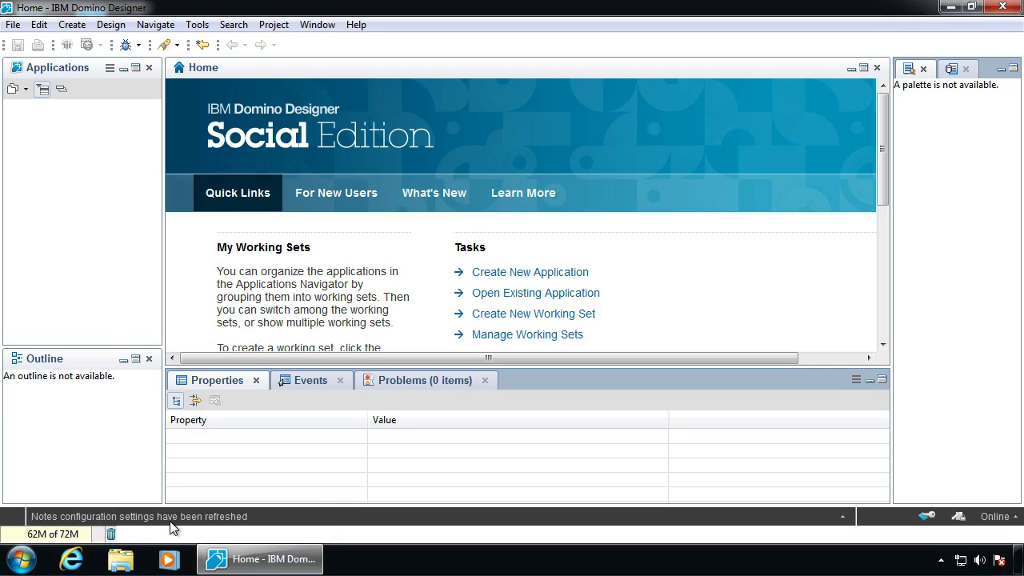
mouse_move(183, 429)
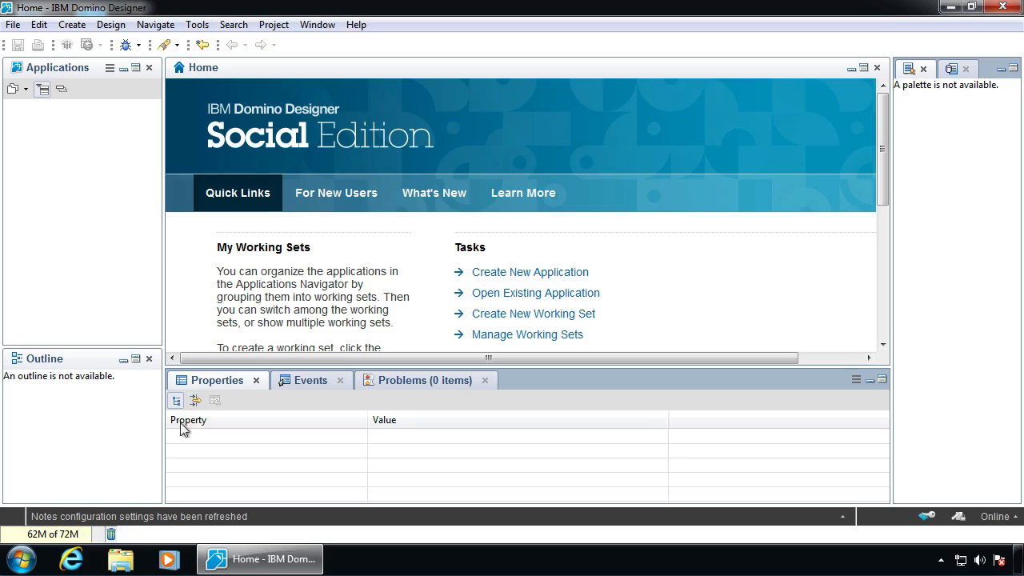
mouse_move(122, 558)
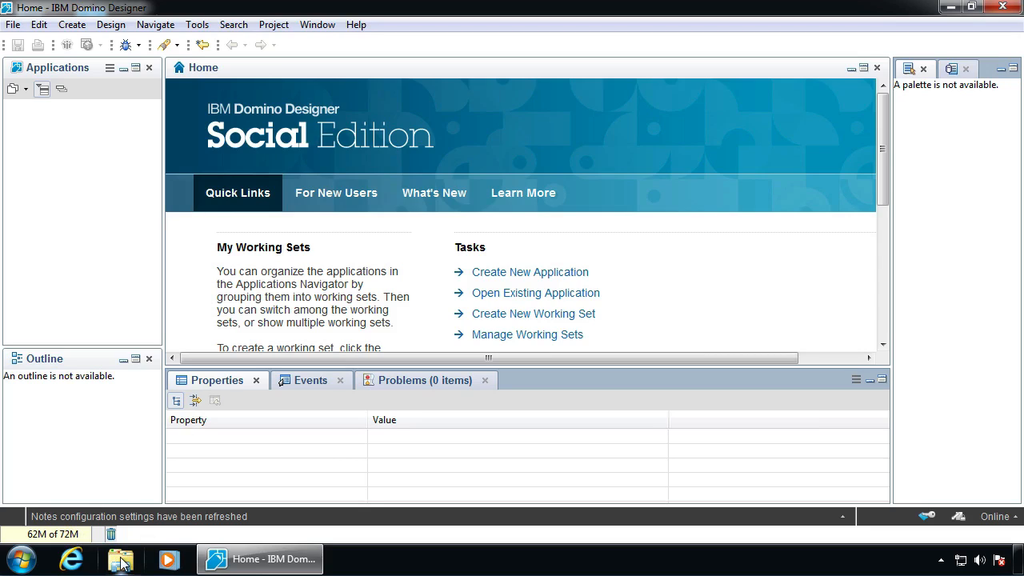
mouse_move(137, 413)
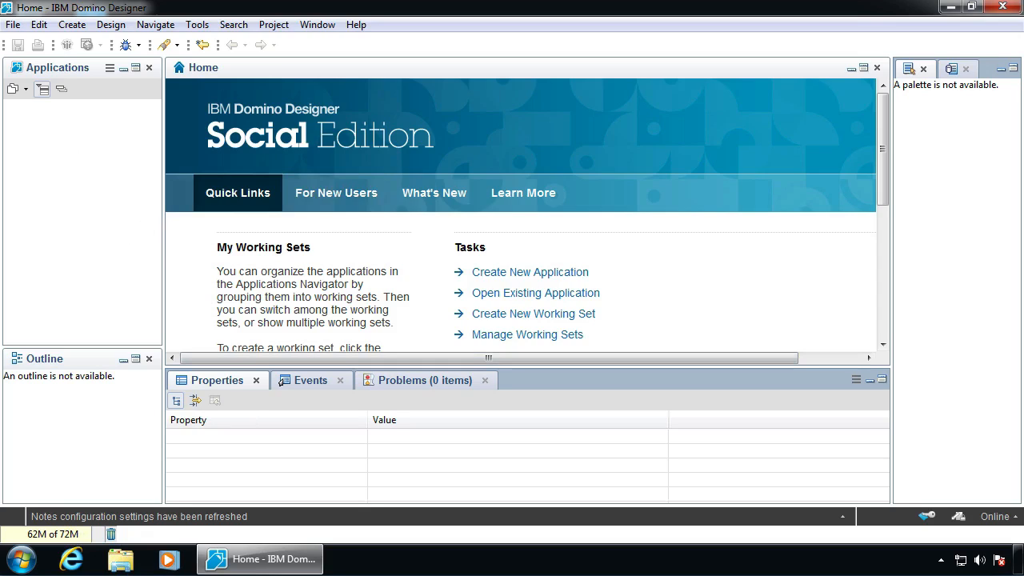
mouse_move(566, 361)
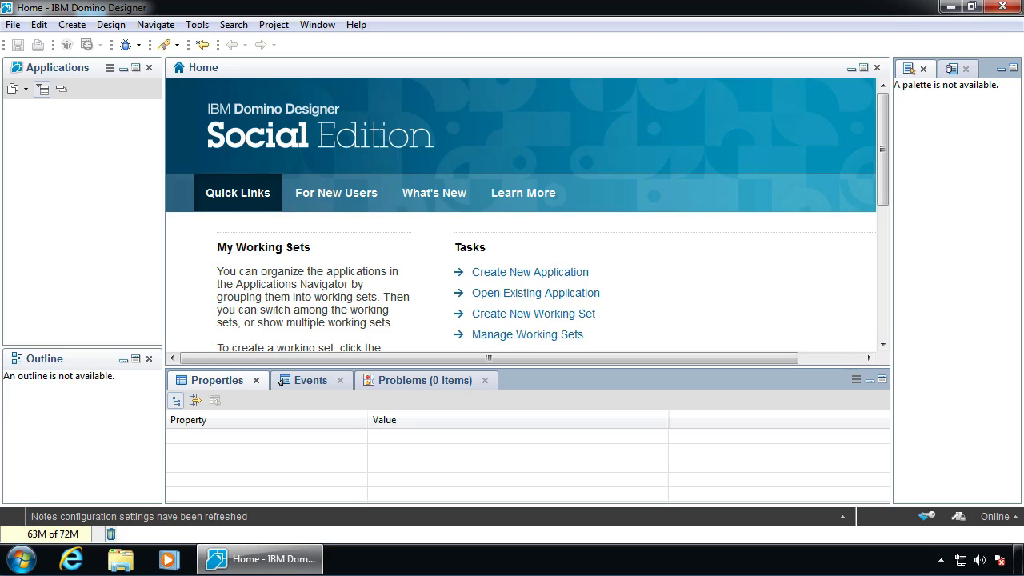
mouse_move(246, 414)
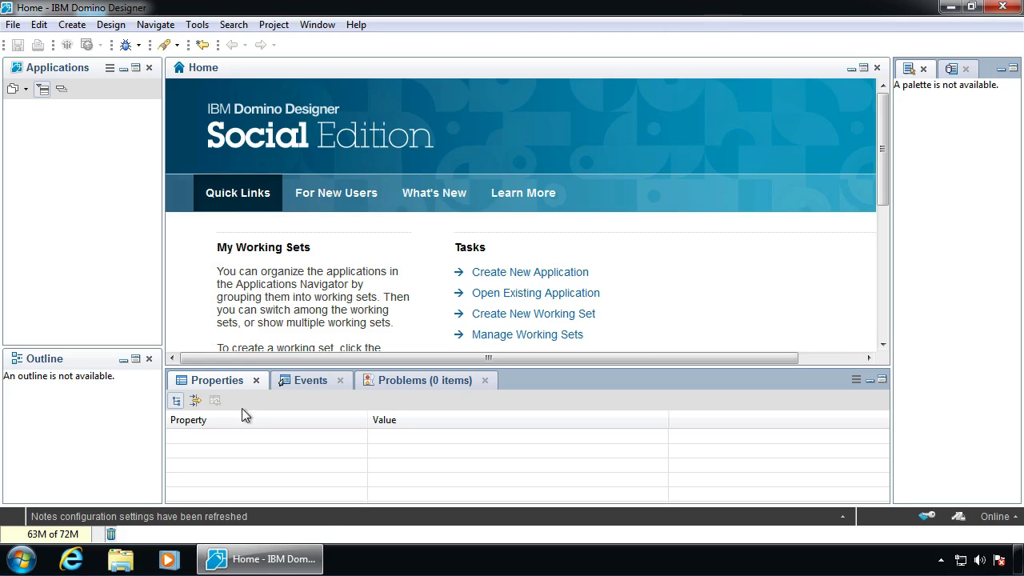
left_click(70, 558)
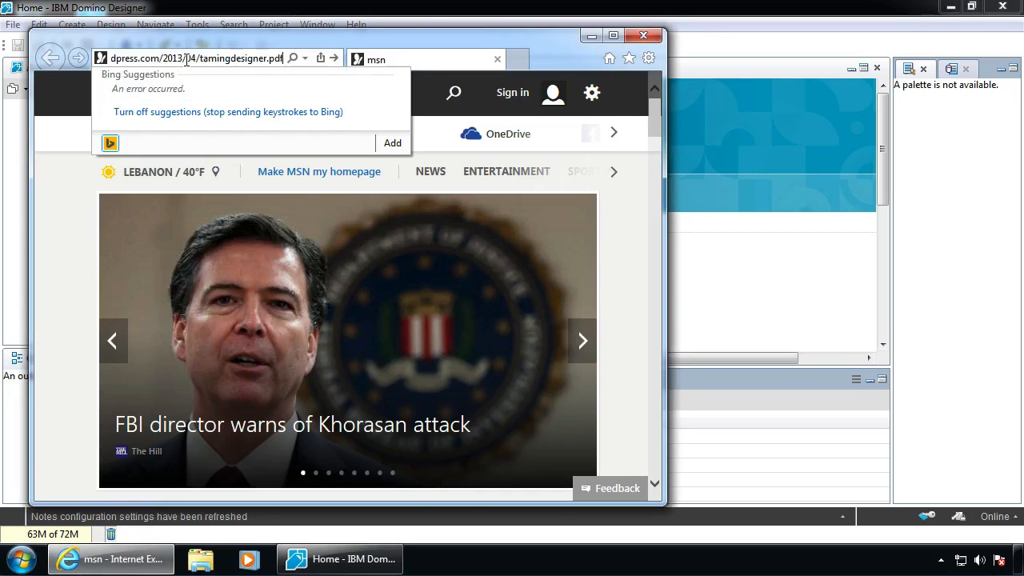
Step: Browse to nathantfreeman.wordpress.com, then return to Domino Designer
key("Return")
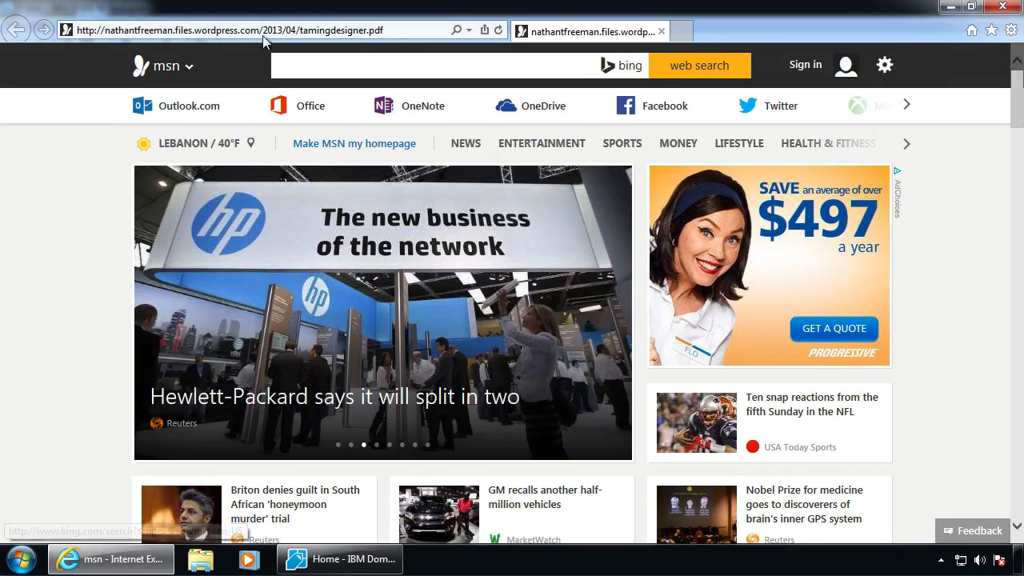
left_click(240, 29)
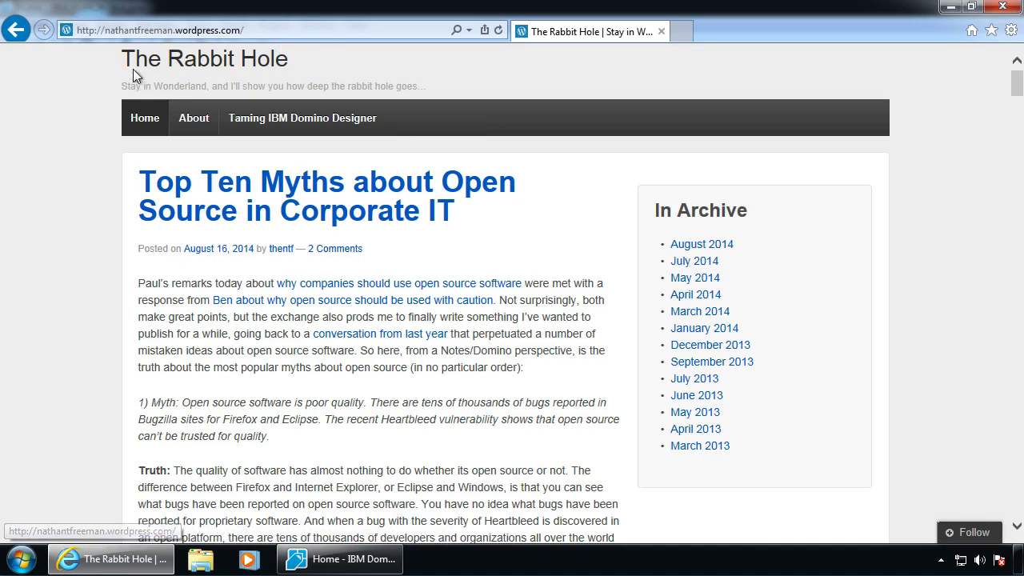
mouse_move(134, 67)
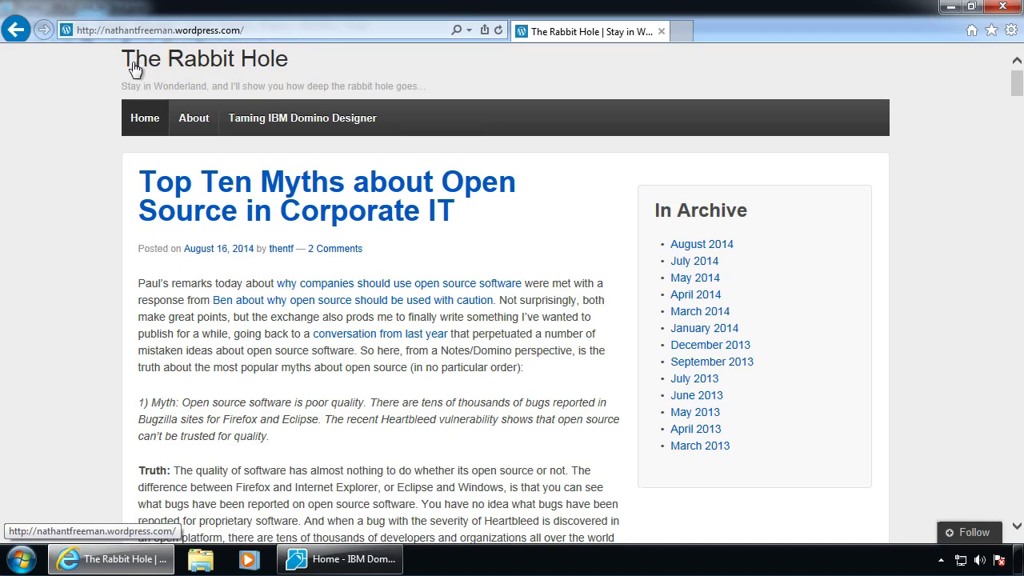
mouse_move(302, 118)
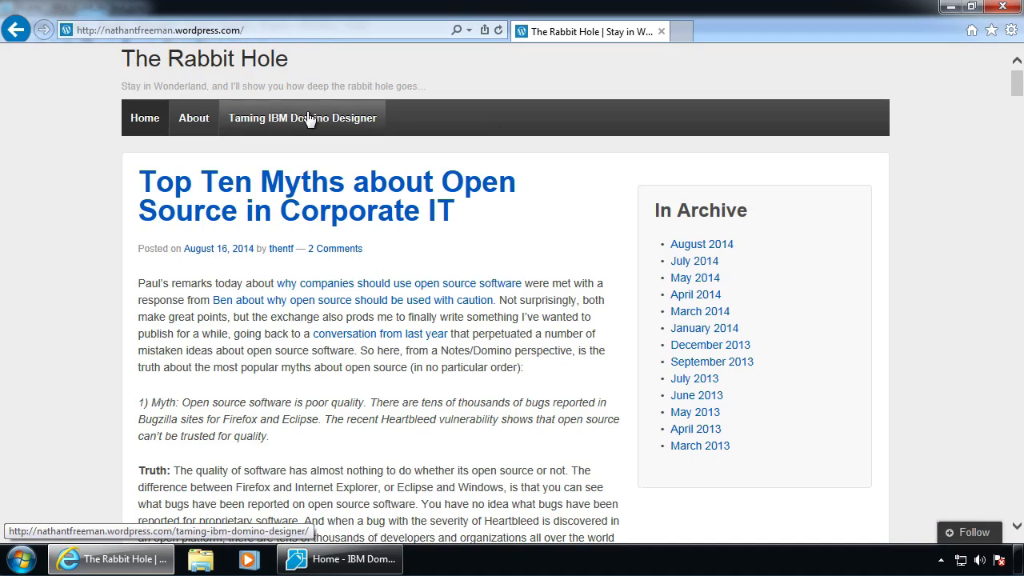
mouse_move(355, 107)
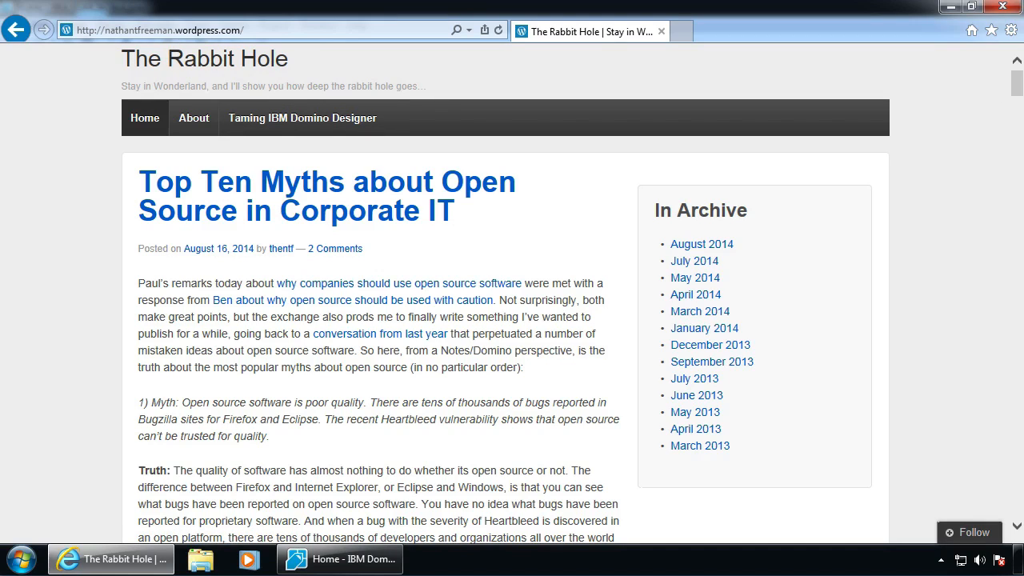
mouse_move(675, 296)
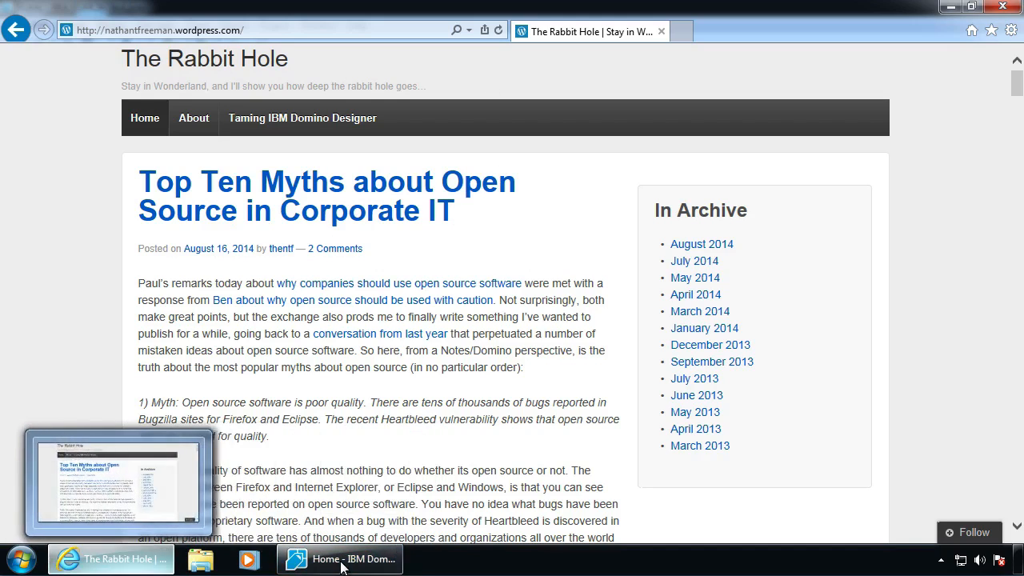
left_click(339, 558)
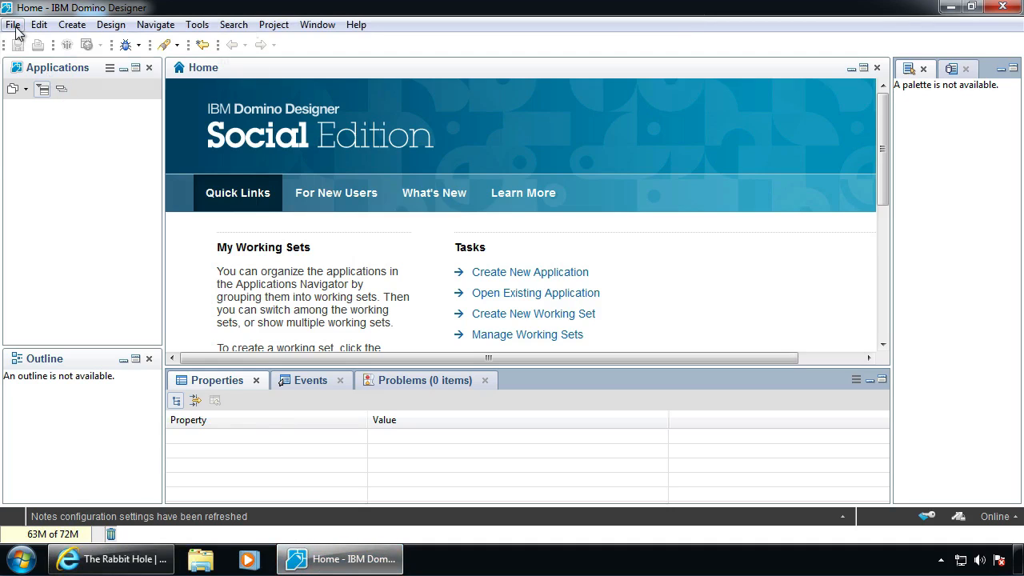
Step: Review Spell Check, then navigate General > Editors > Text Editors > Spelling where spell checking is off
left_click(51, 310)
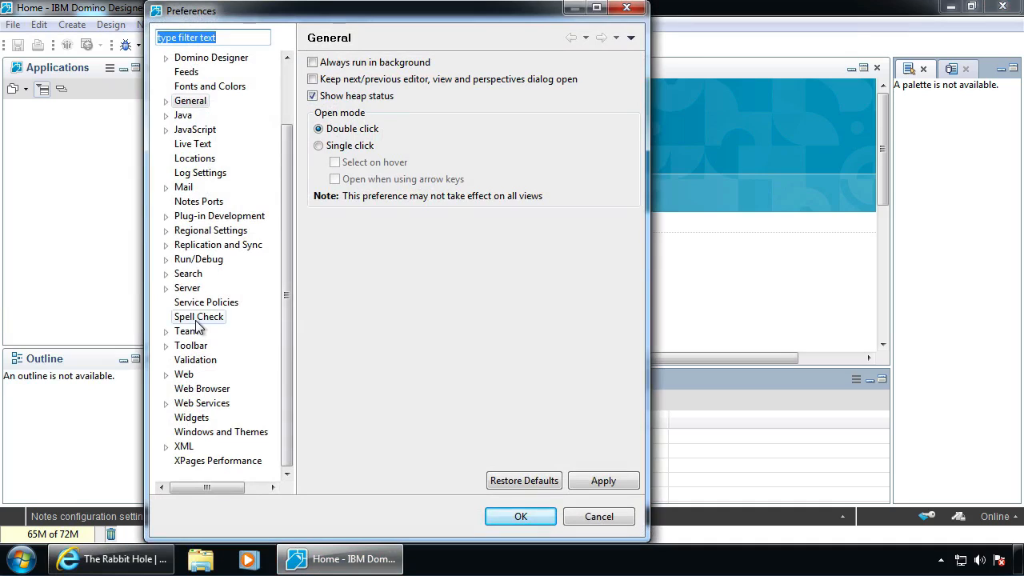
left_click(199, 317)
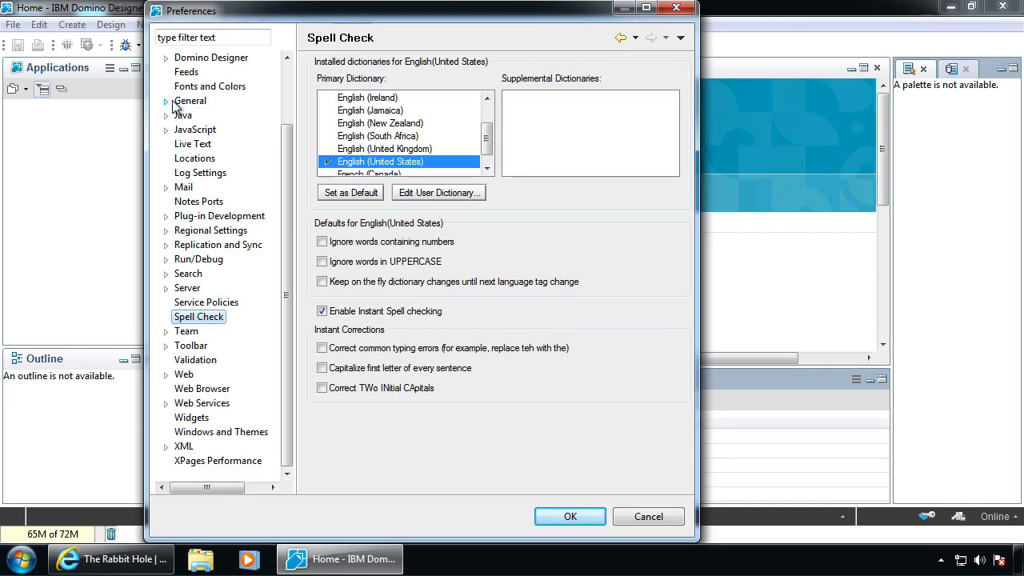
left_click(166, 101)
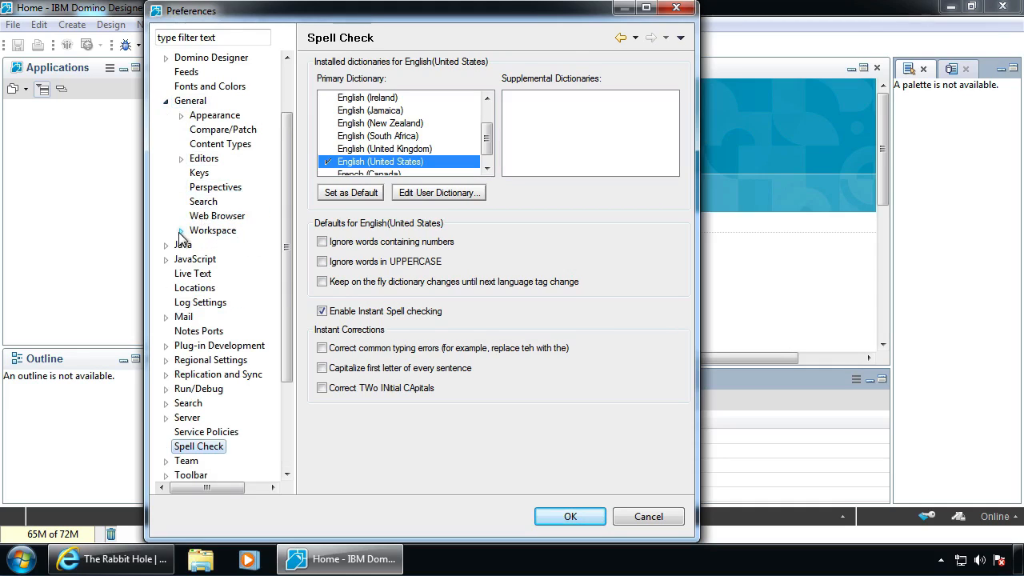
mouse_move(192, 179)
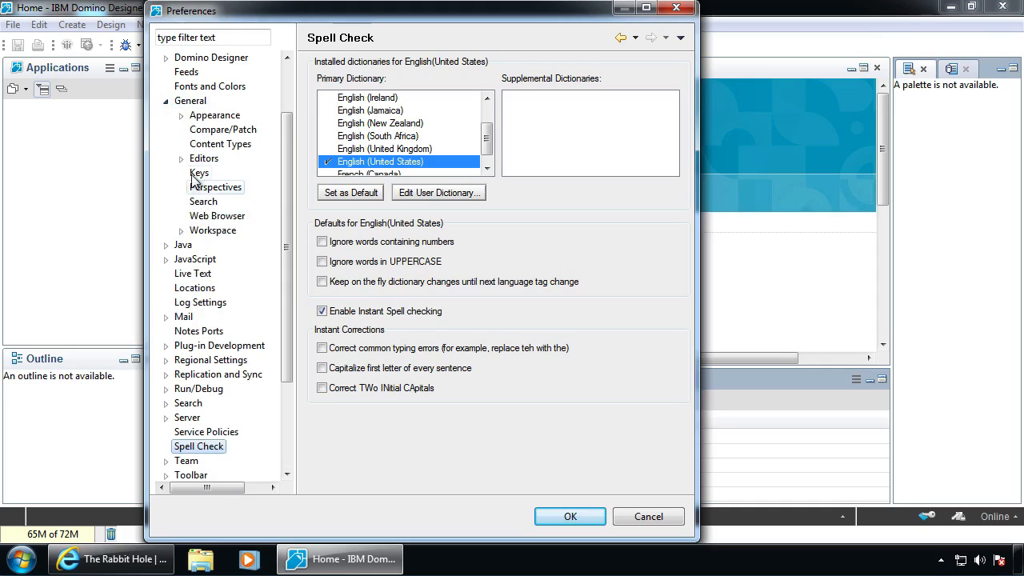
left_click(167, 159)
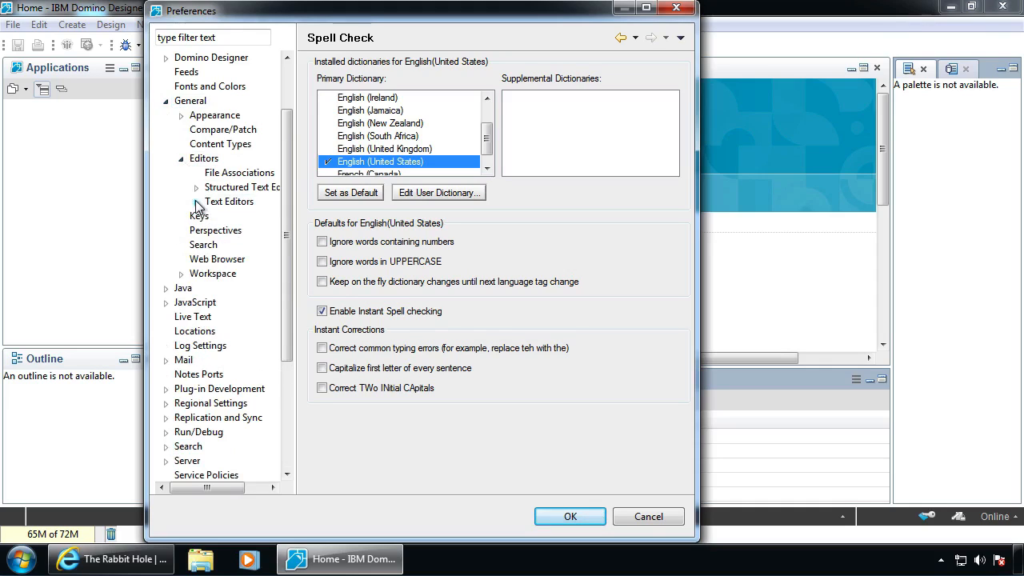
mouse_move(198, 198)
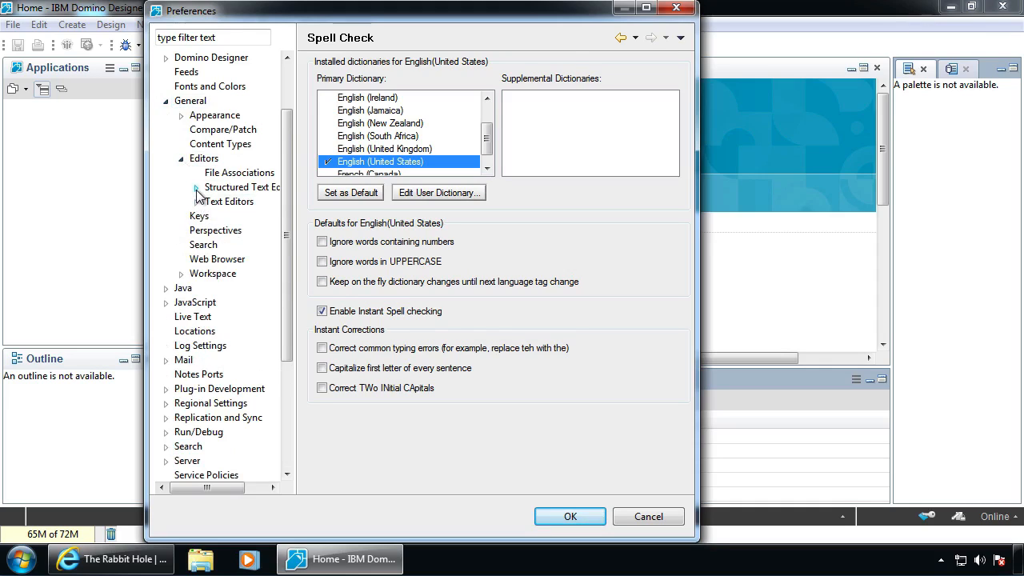
left_click(182, 202)
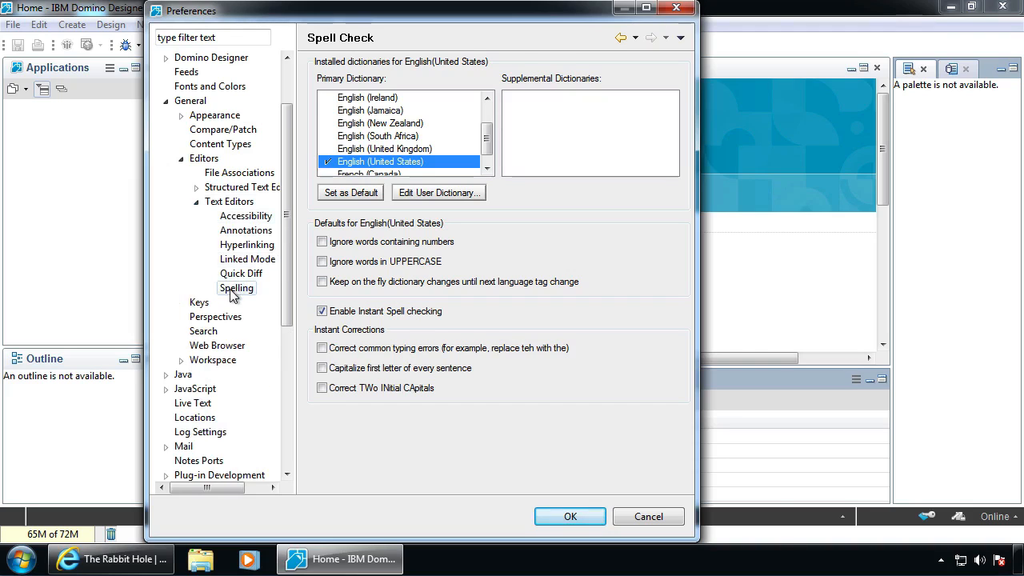
left_click(237, 288)
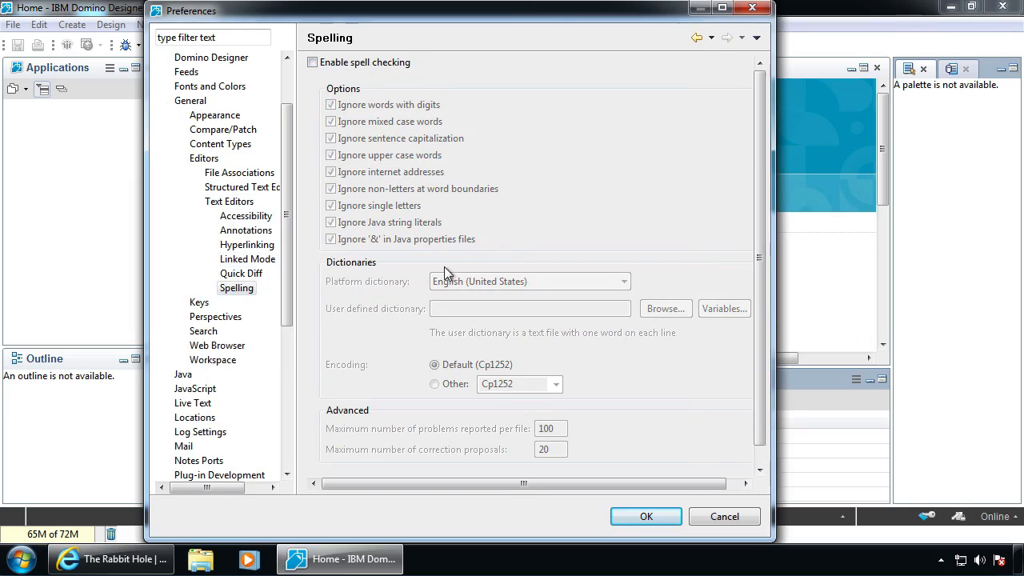
scroll("down", 3)
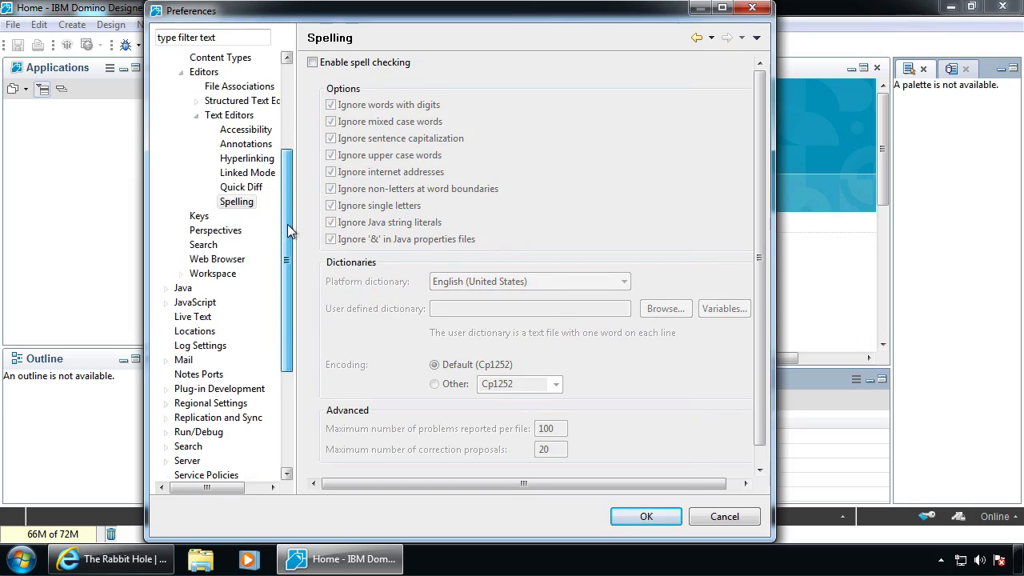
scroll("down", 3)
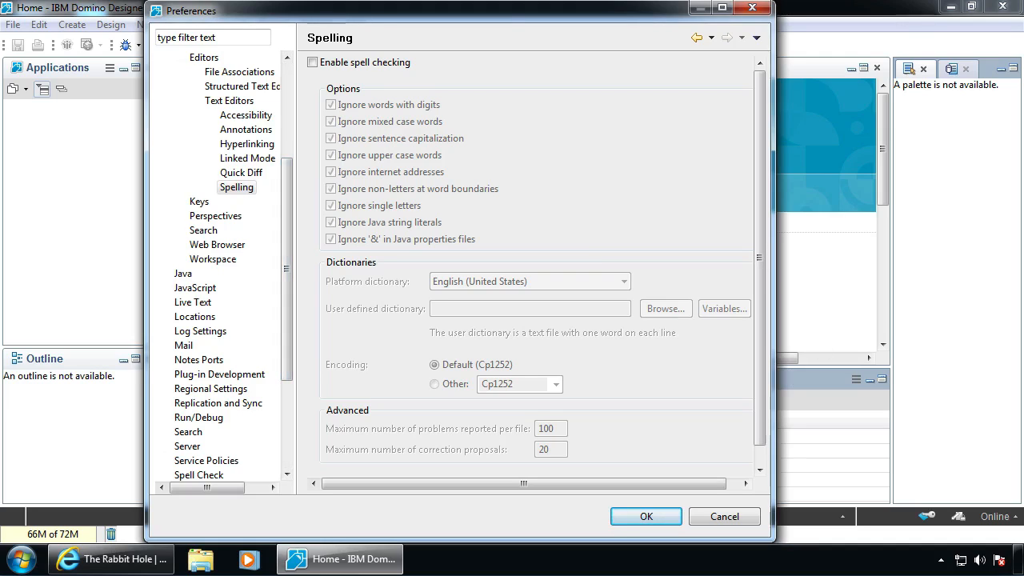
scroll("up", 3)
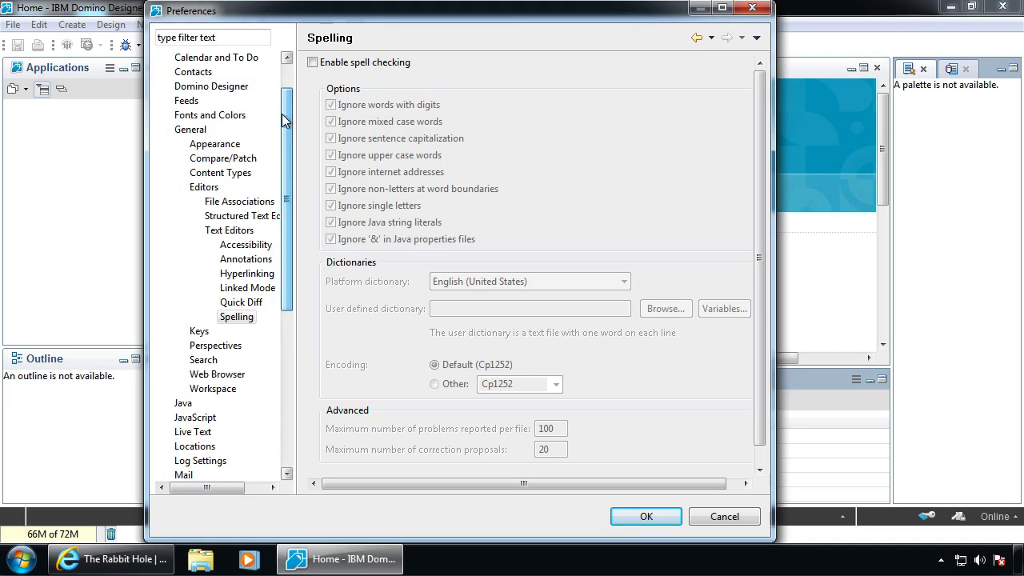
Step: Set the XML Files editor line width to 140 and split attributes onto new lines
left_click(191, 128)
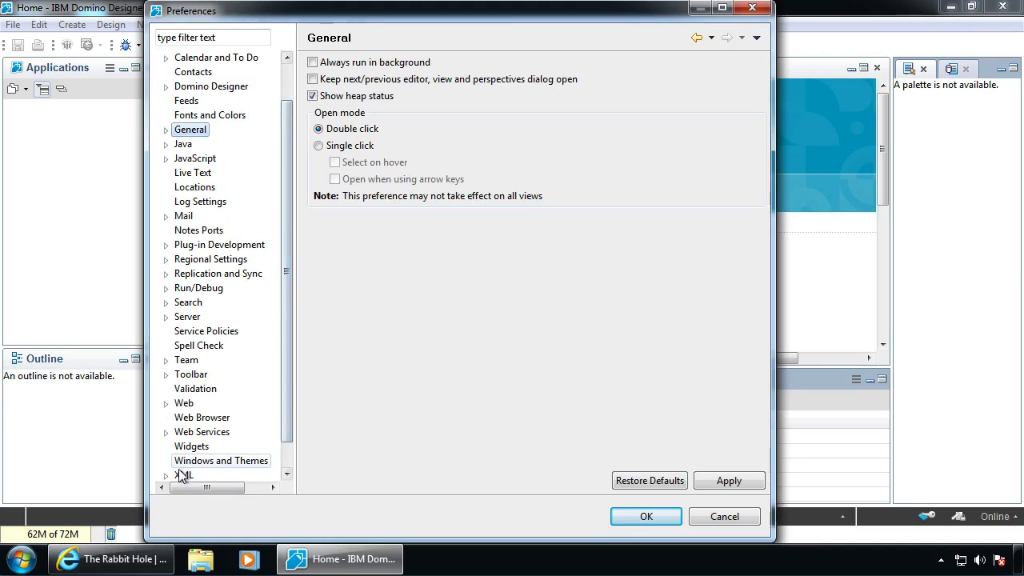
left_click(182, 474)
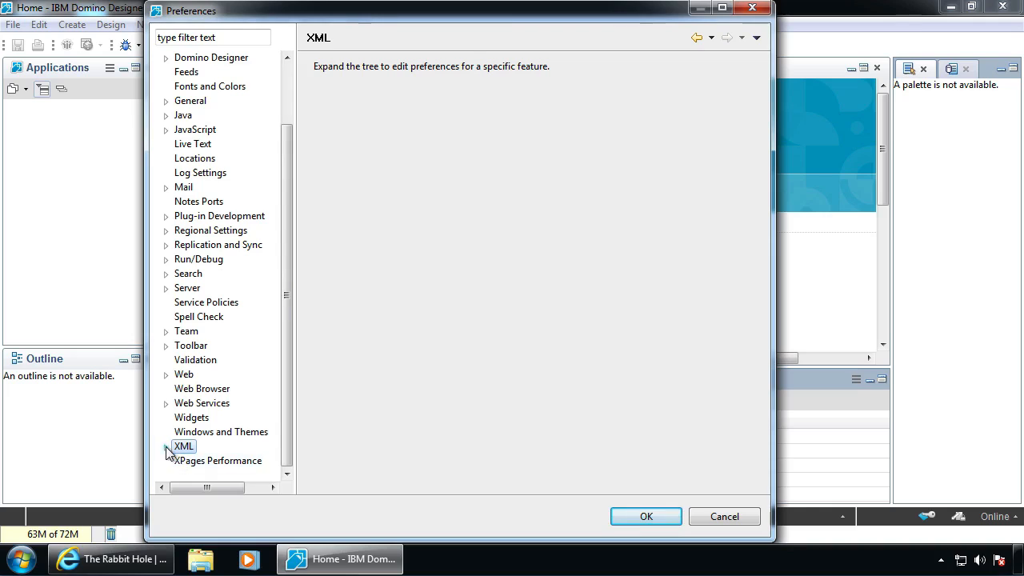
left_click(166, 445)
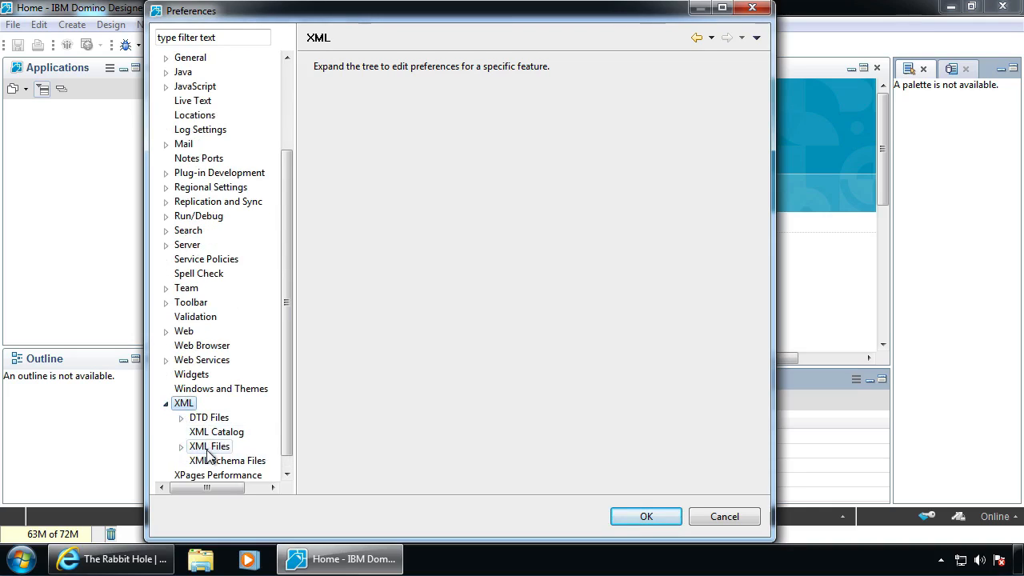
mouse_move(198, 451)
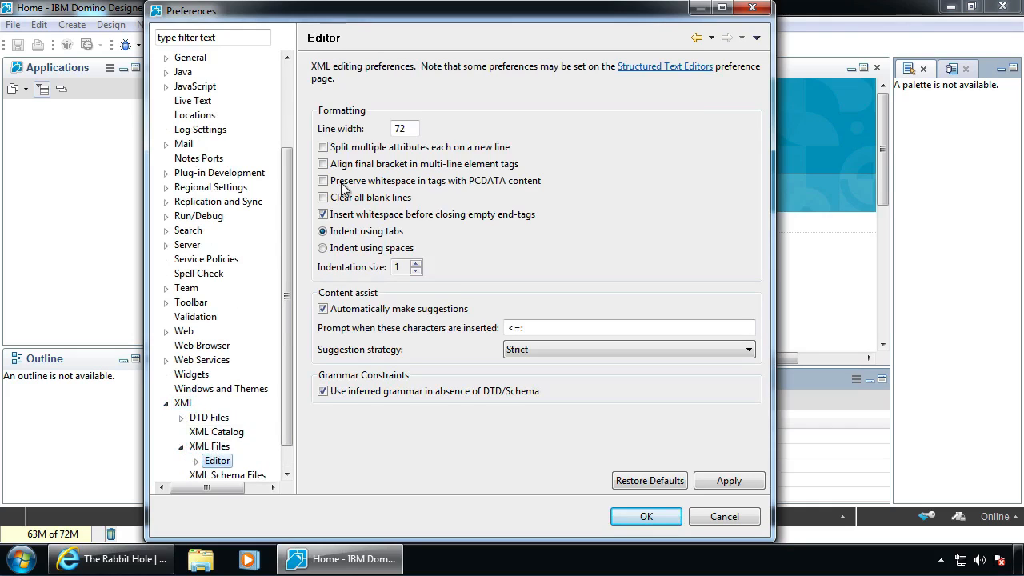
triple_click(403, 128)
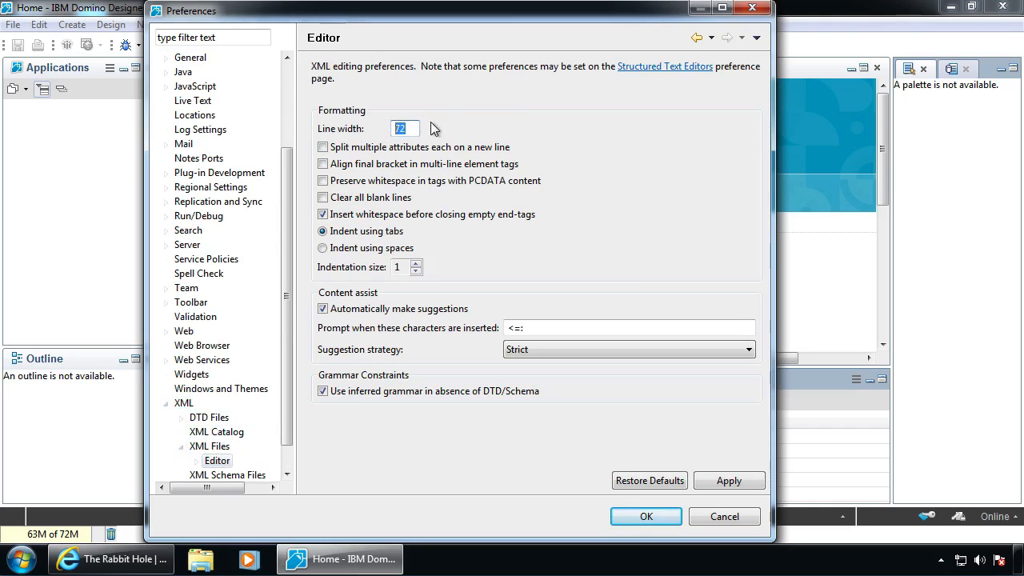
type("140")
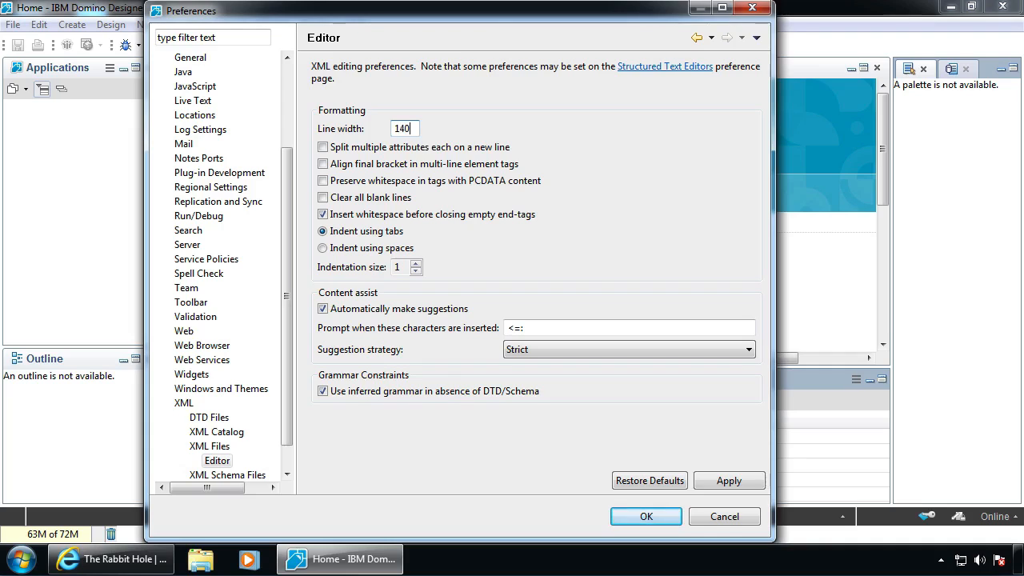
mouse_move(444, 132)
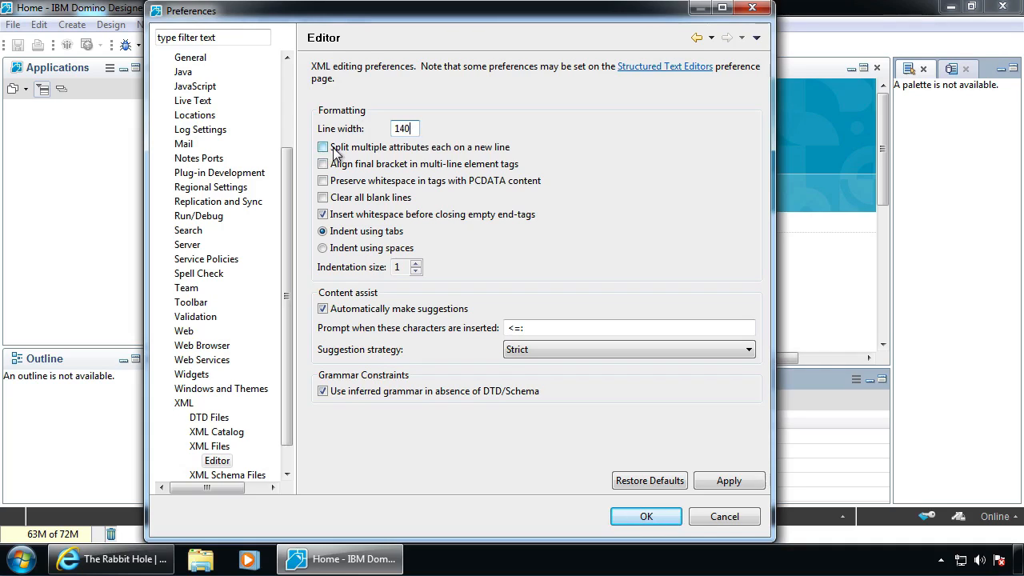
left_click(323, 147)
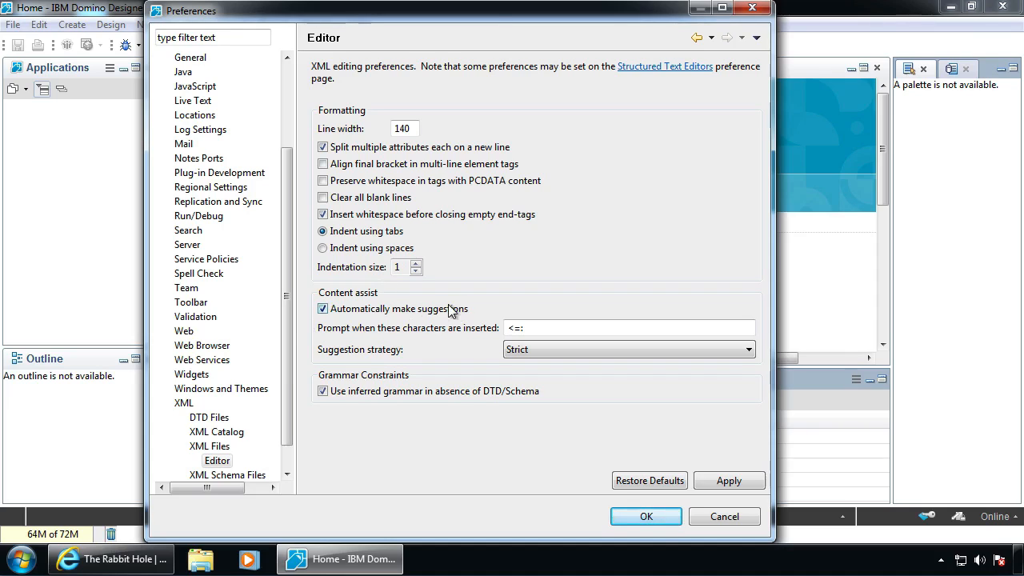
mouse_move(472, 313)
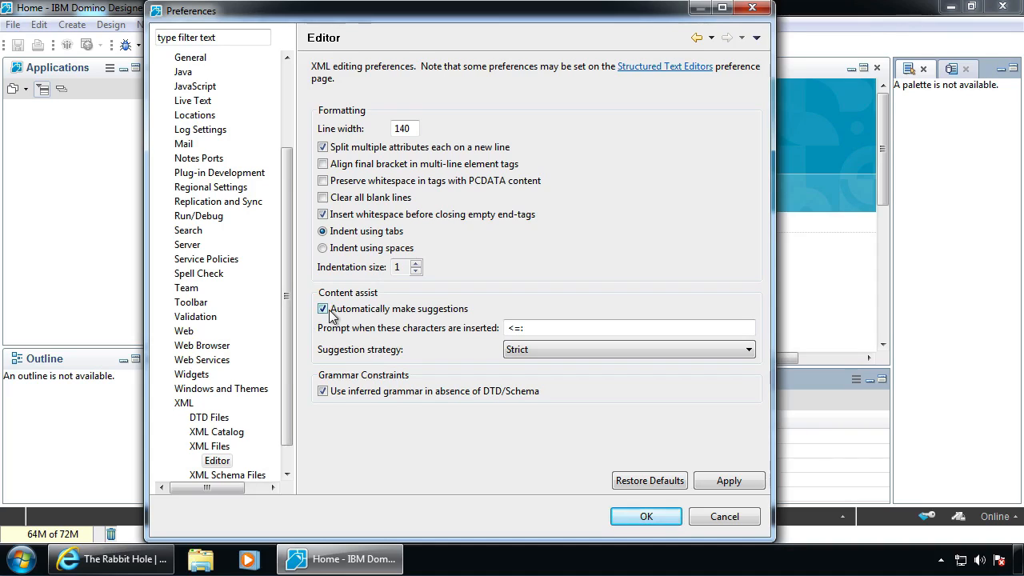
Step: Turn off automatic suggestions and inferred grammar without DTD/Schema for XML
left_click(323, 309)
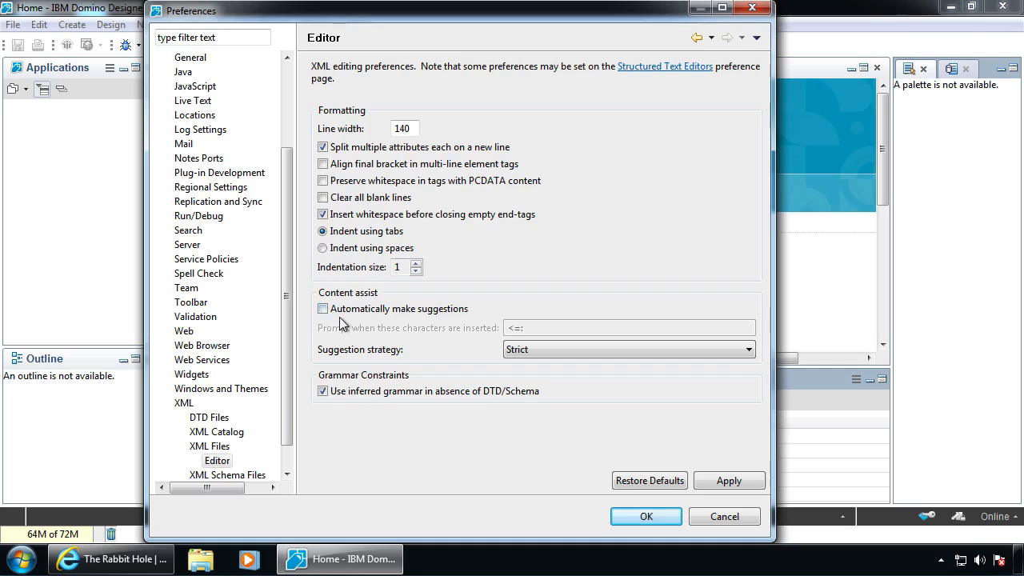
mouse_move(360, 391)
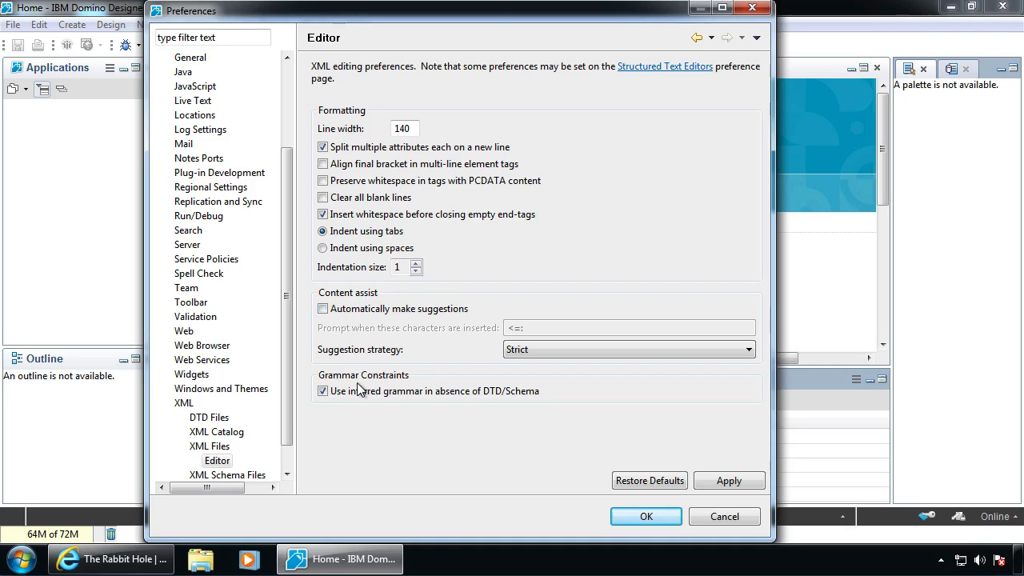
left_click(323, 391)
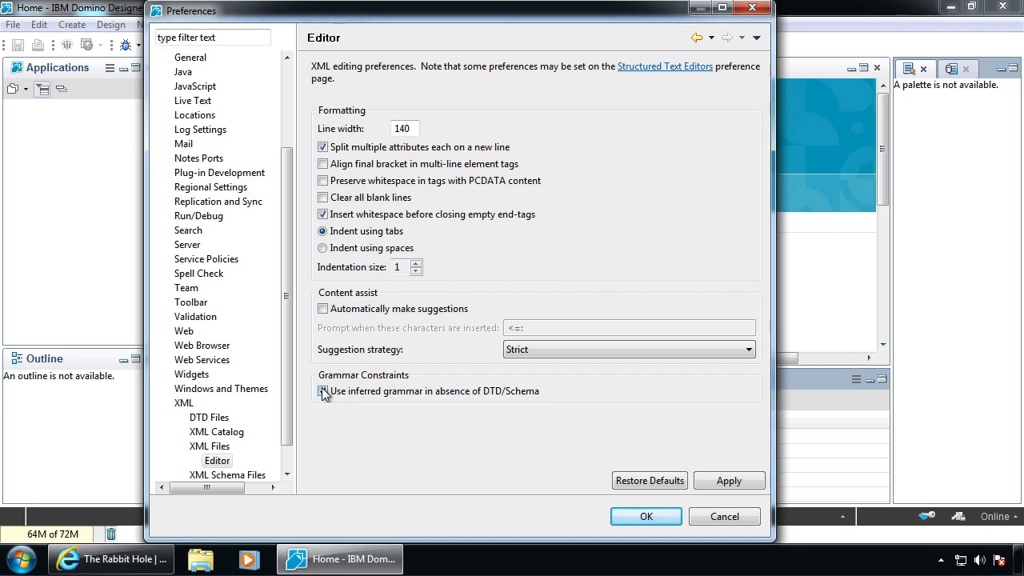
left_click(324, 391)
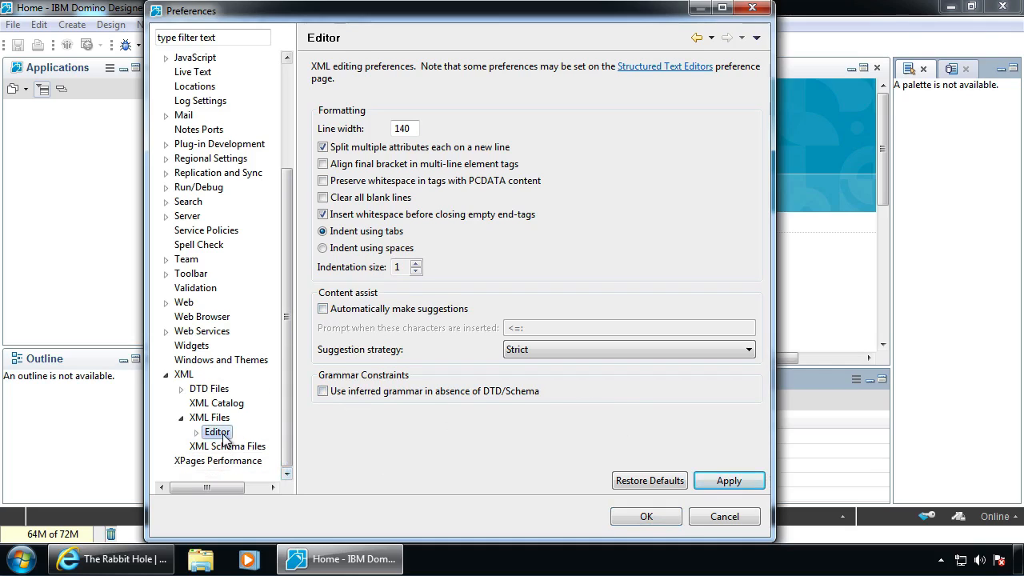
left_click(195, 433)
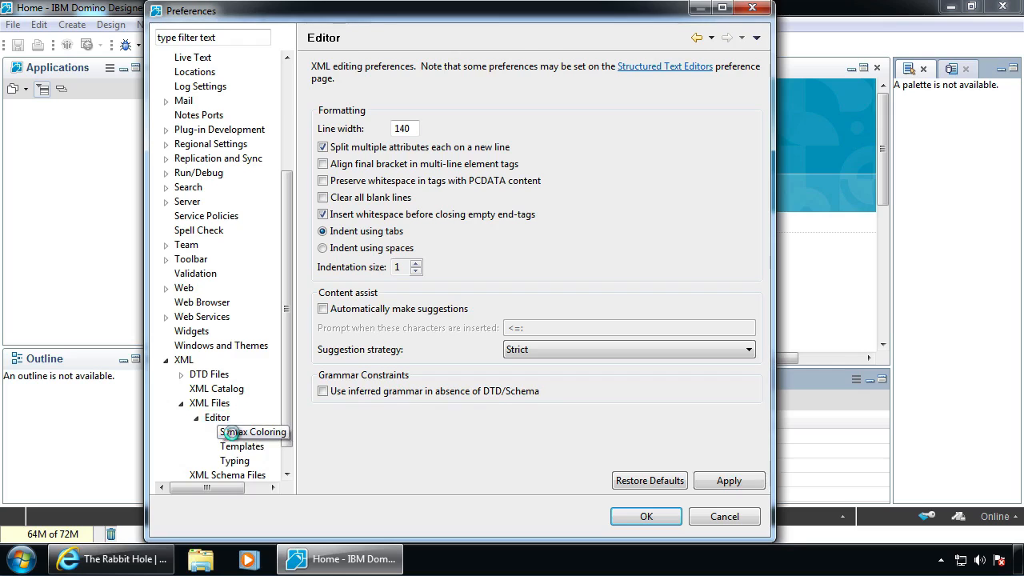
Step: Give CDATA Content a yellow background in XML Syntax Coloring
left_click(253, 432)
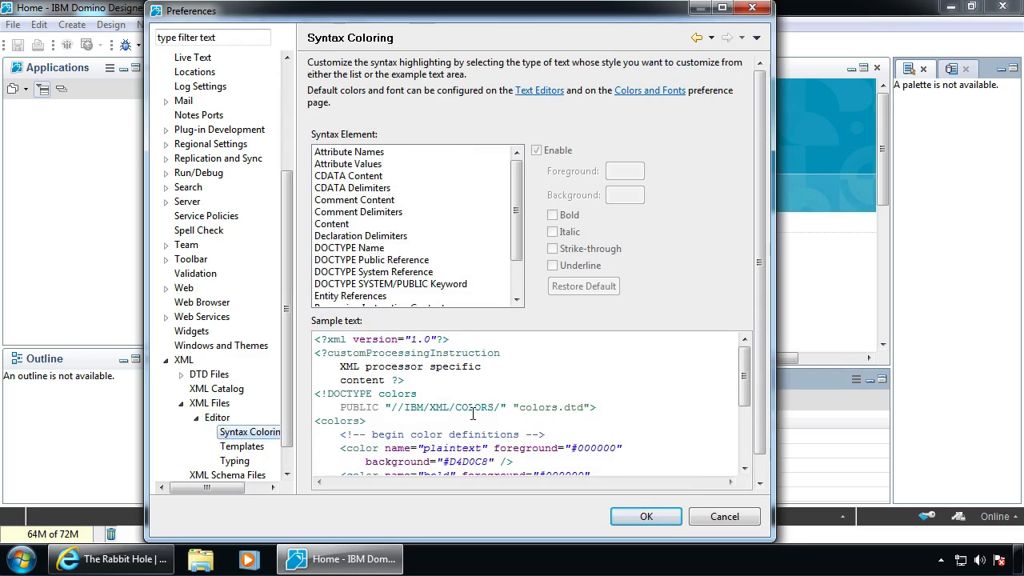
scroll("down", 3)
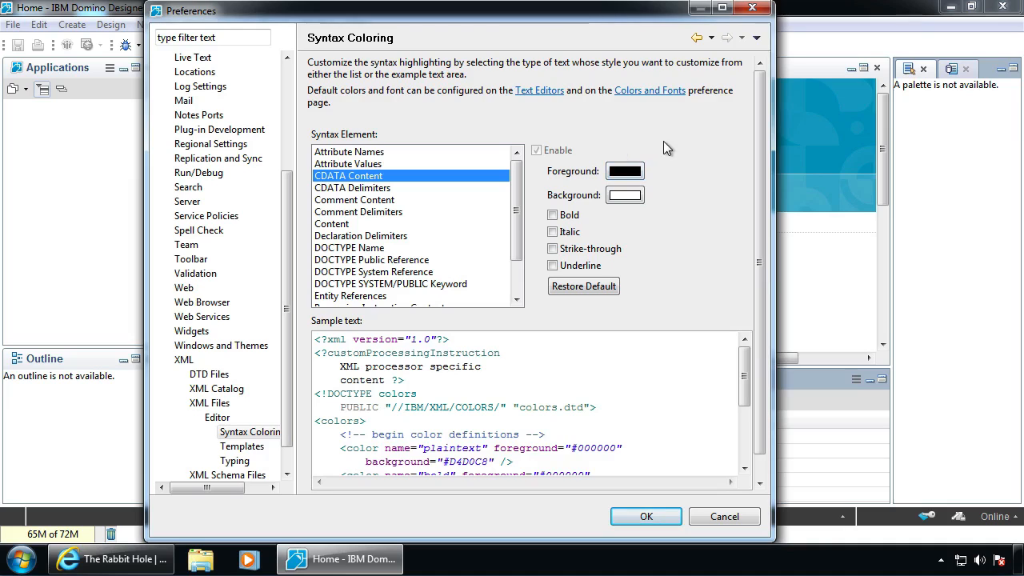
mouse_move(628, 195)
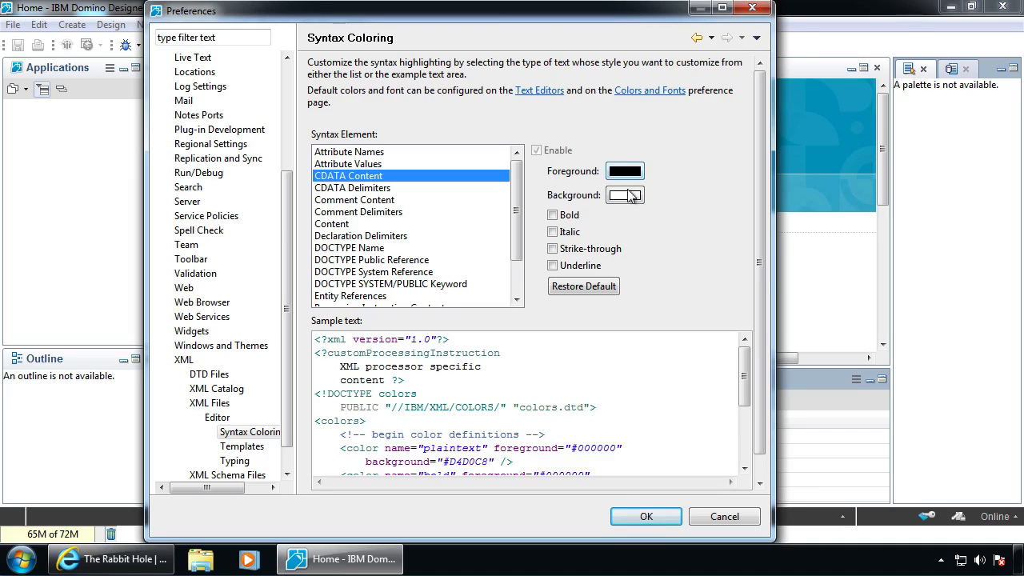
left_click(624, 195)
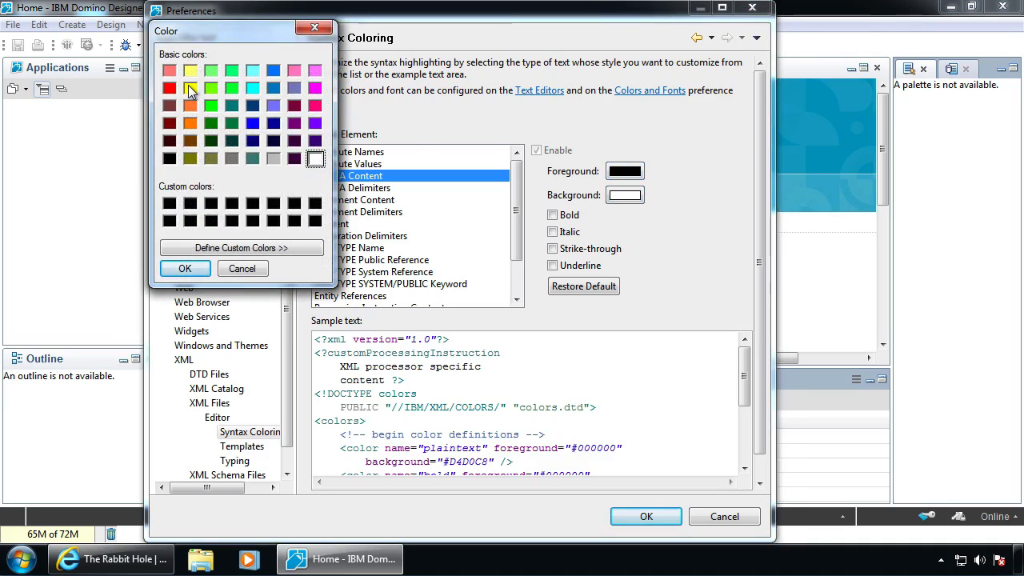
left_click(185, 269)
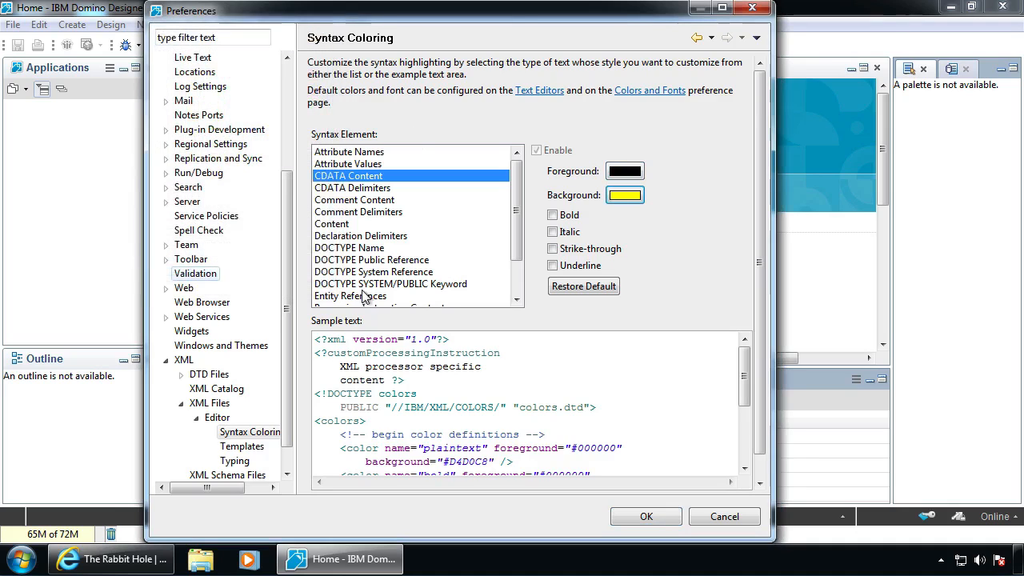
scroll("down", 3)
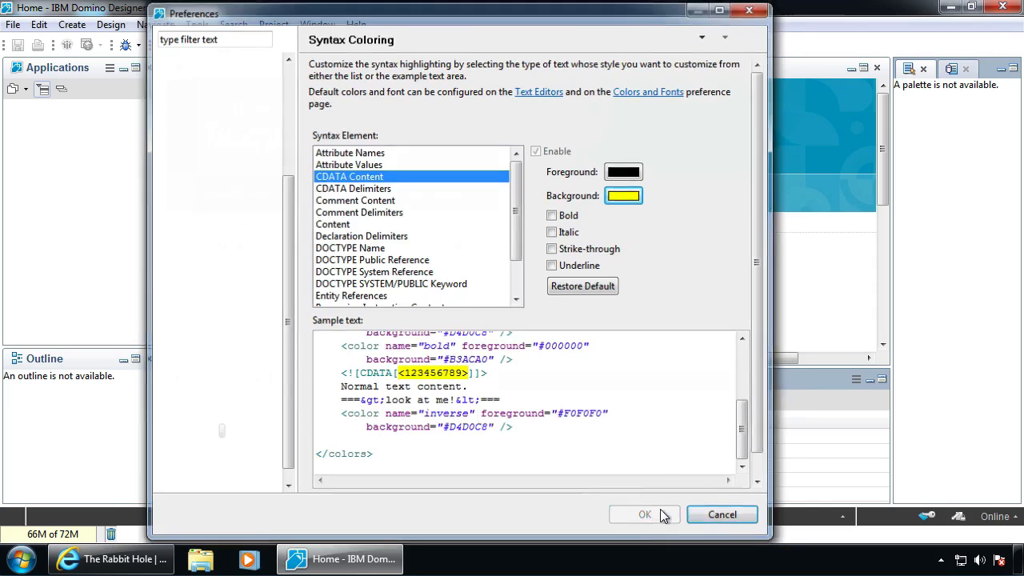
Step: Confirm the preferences and reopen the Preferences window from the File menu
left_click(645, 515)
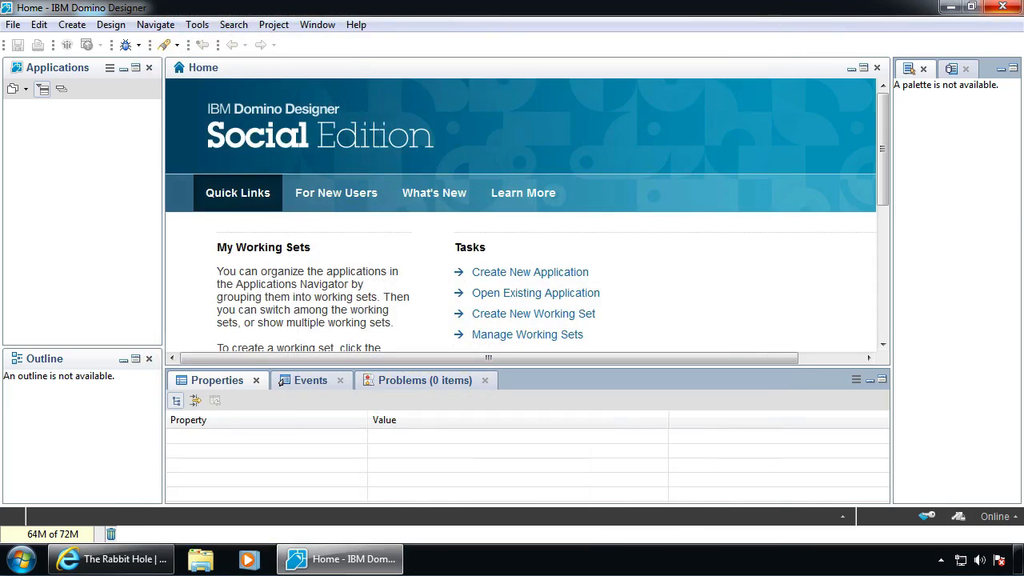
left_click(13, 24)
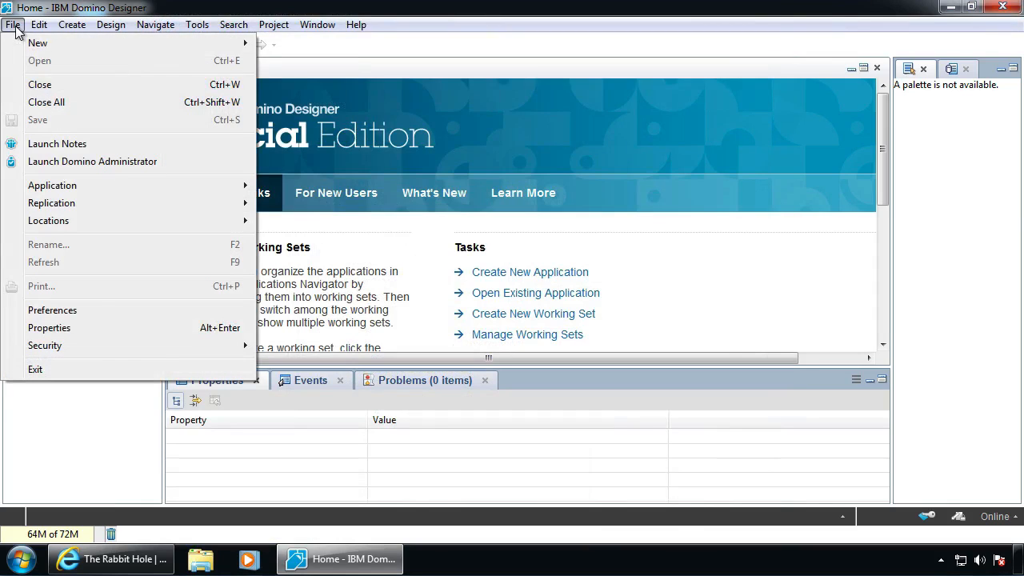
left_click(51, 311)
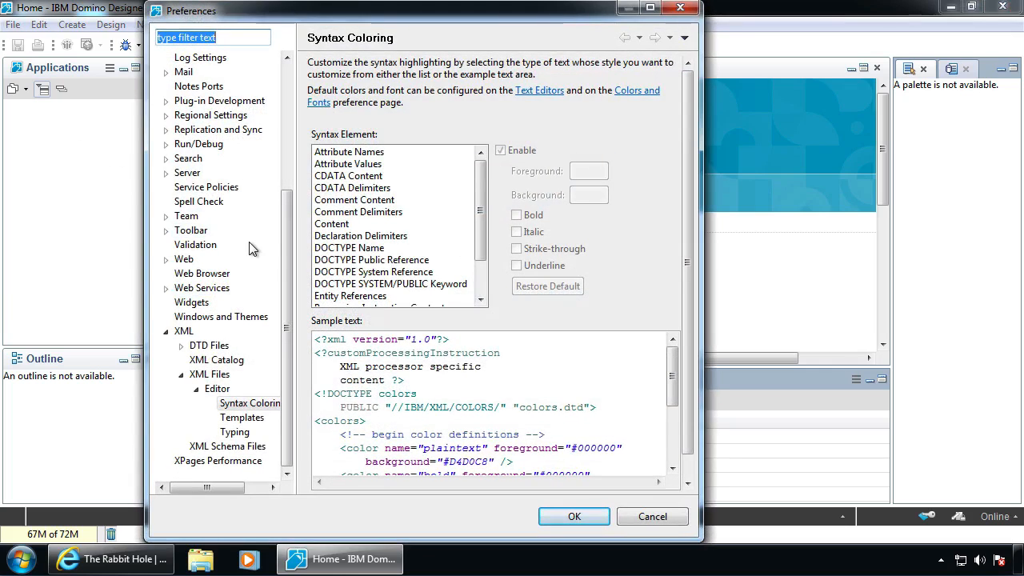
Step: Enable auto-insert of semicolons and braces in Java > Editor > Typing and apply
scroll("up", 3)
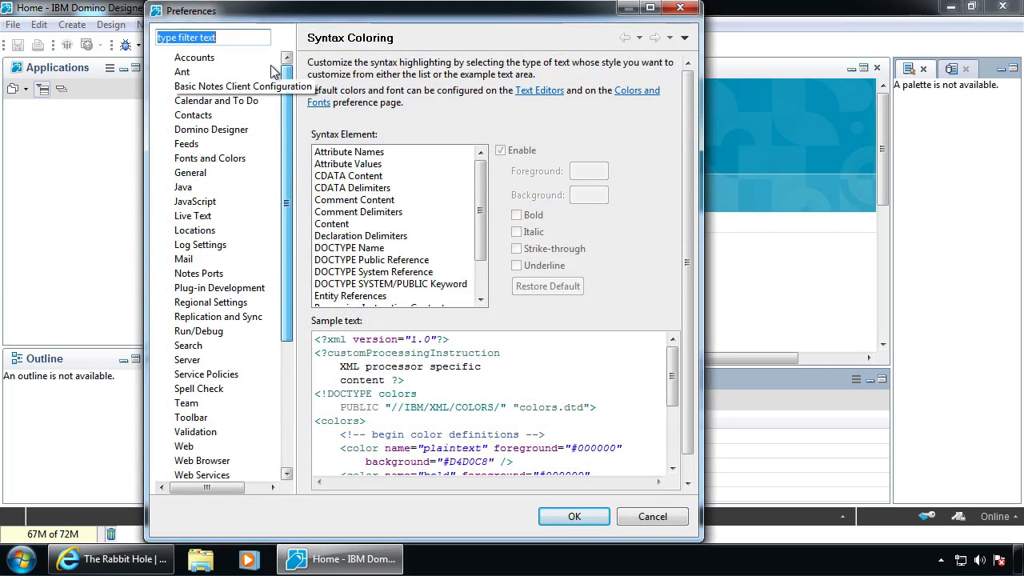
left_click(166, 187)
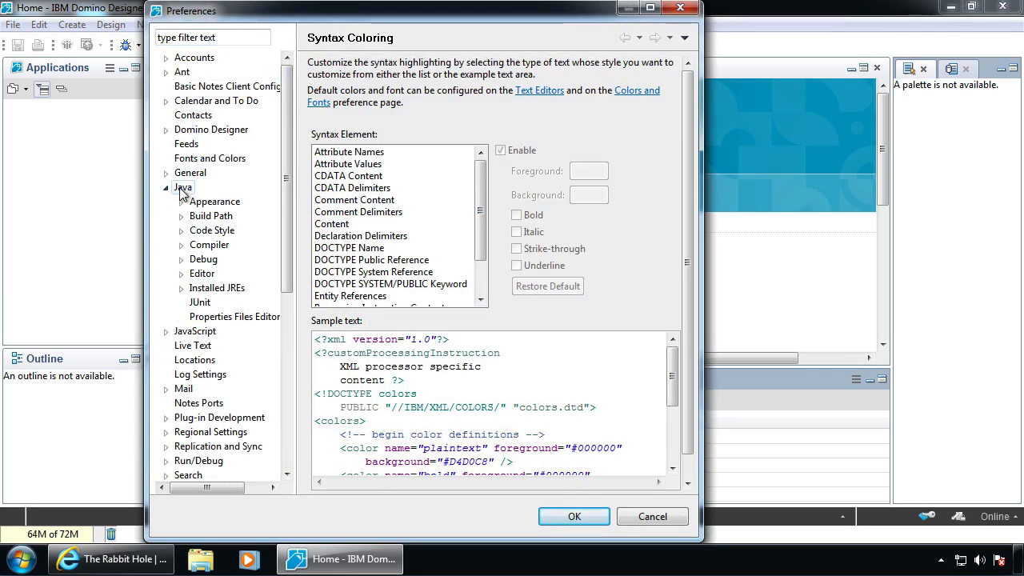
mouse_move(280, 304)
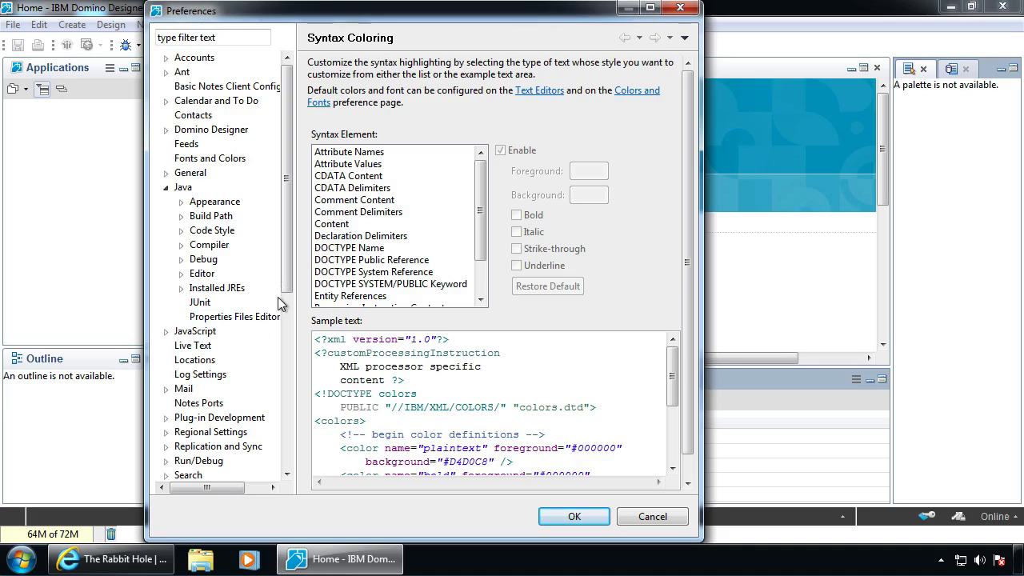
scroll("down", 3)
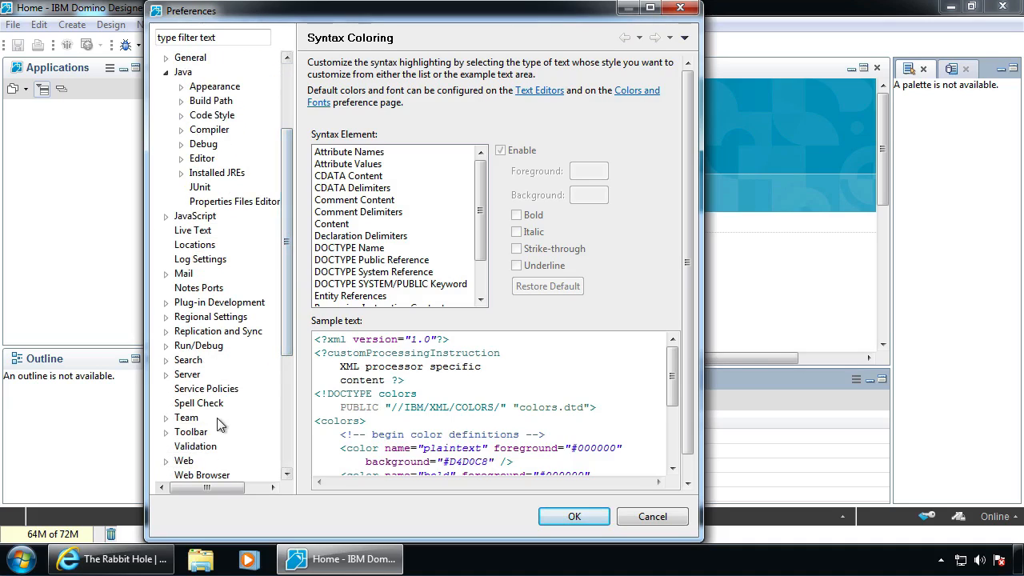
mouse_move(178, 163)
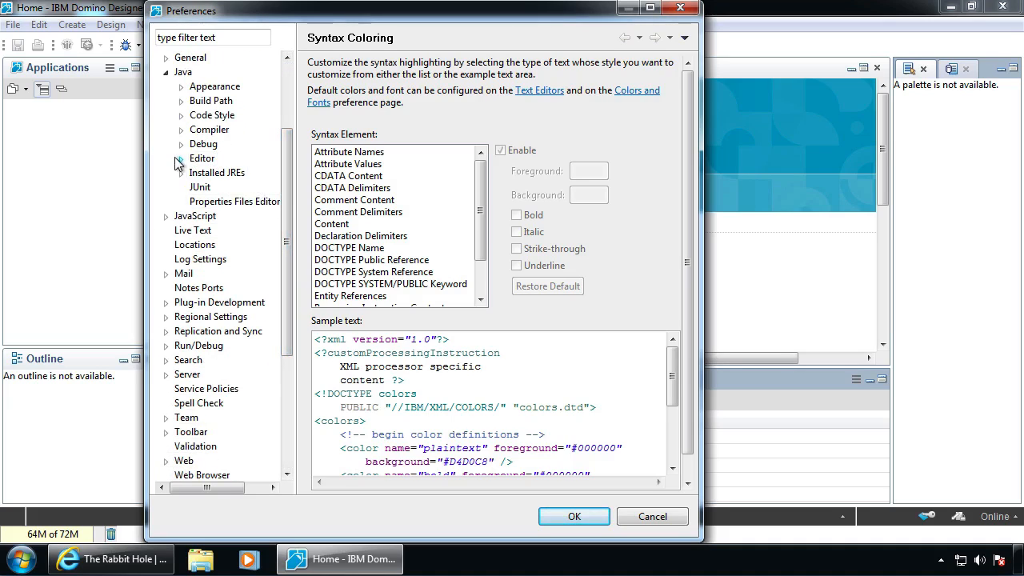
left_click(219, 272)
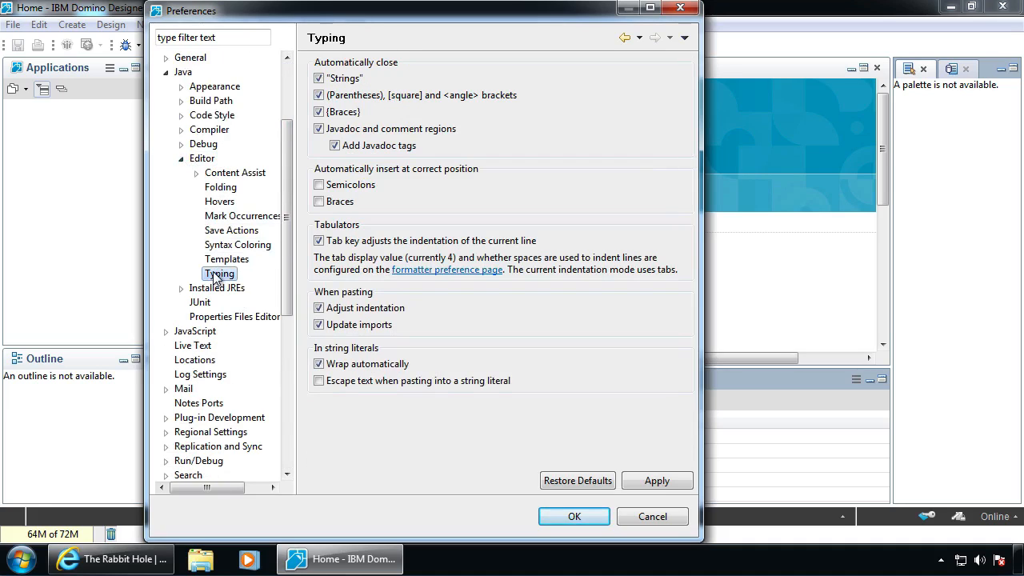
left_click(320, 184)
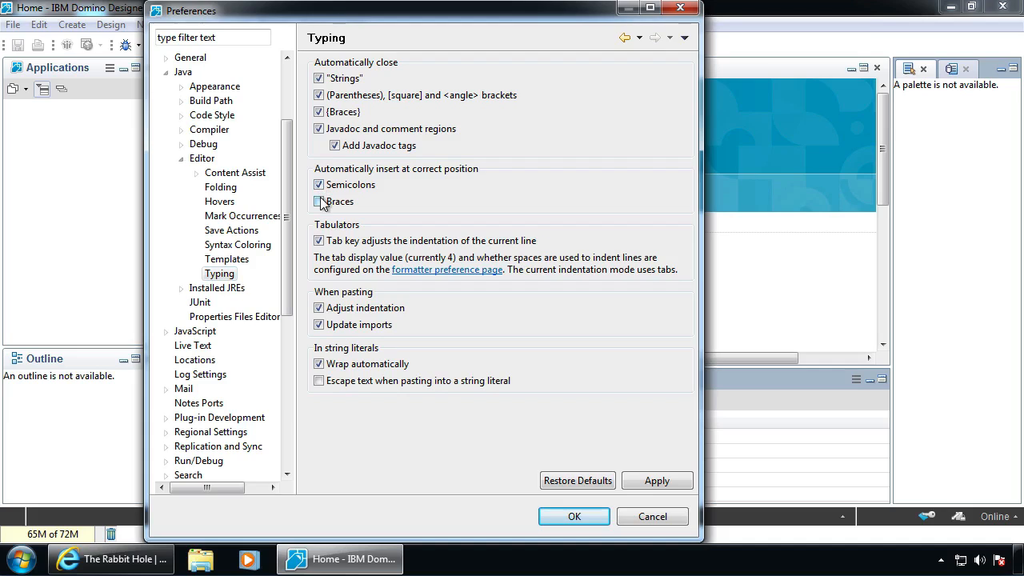
left_click(318, 201)
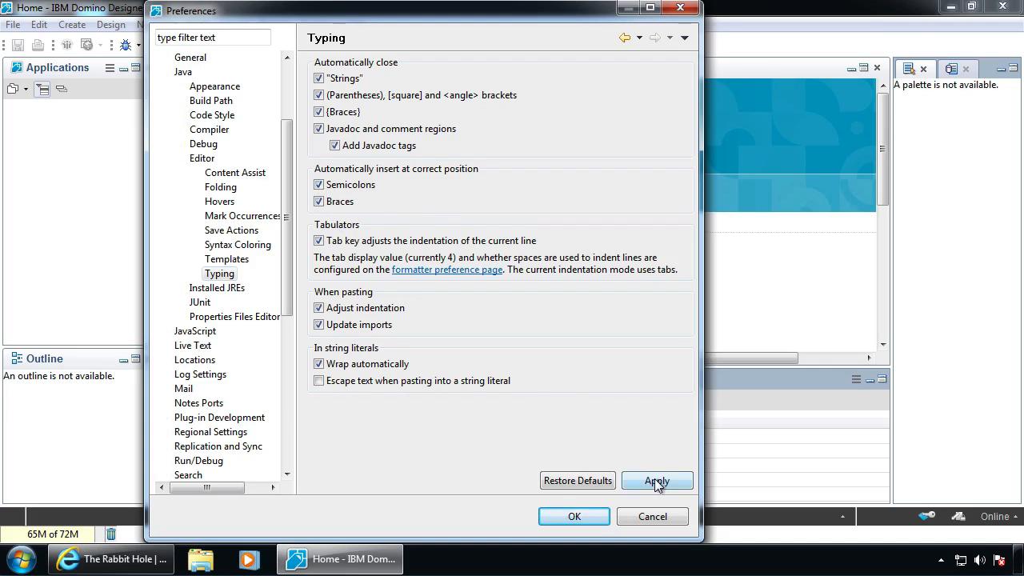
left_click(657, 481)
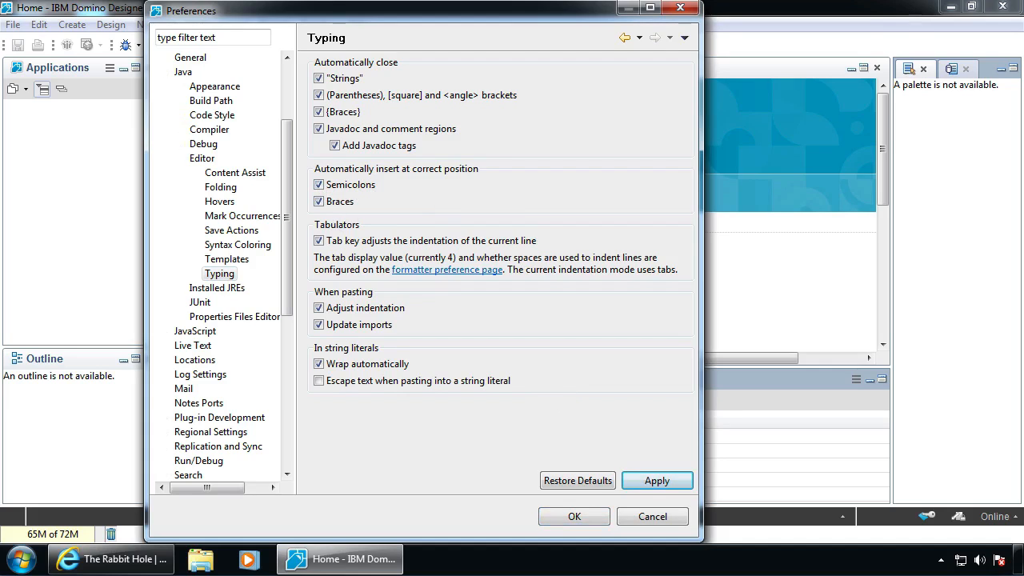
mouse_move(243, 243)
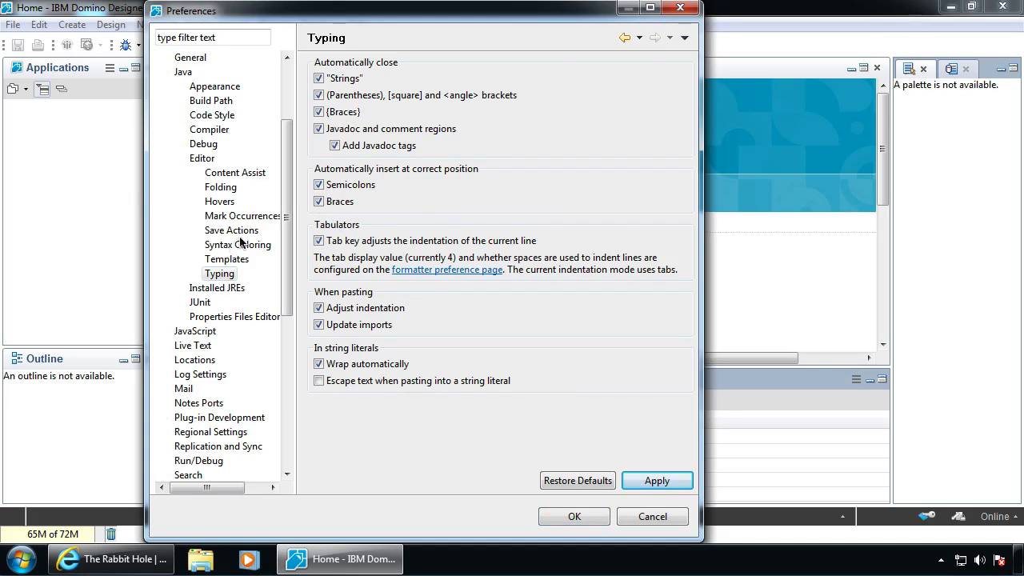
Step: Enable Java save actions: format source code and additional actions on save
left_click(231, 231)
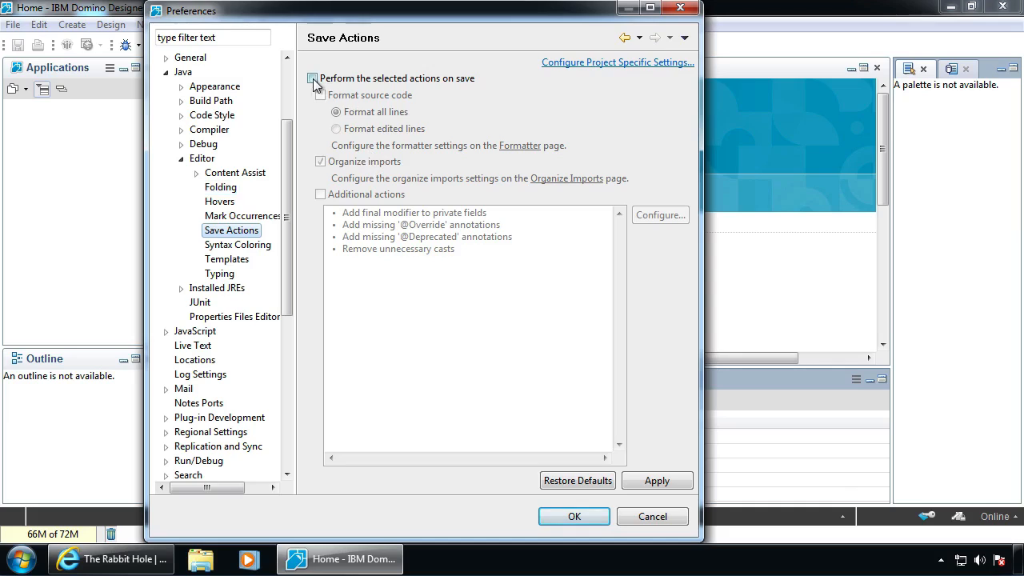
left_click(312, 77)
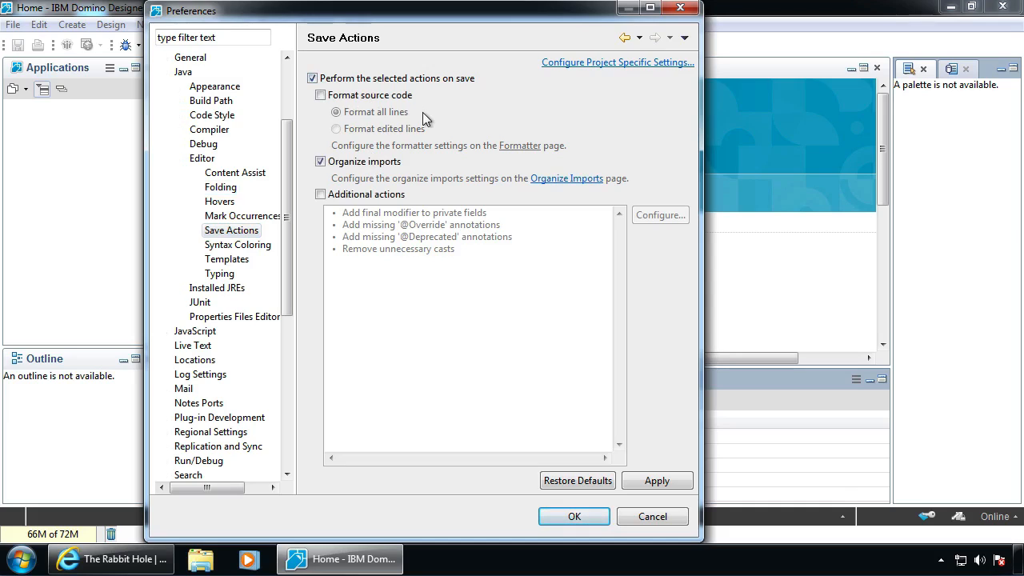
left_click(320, 94)
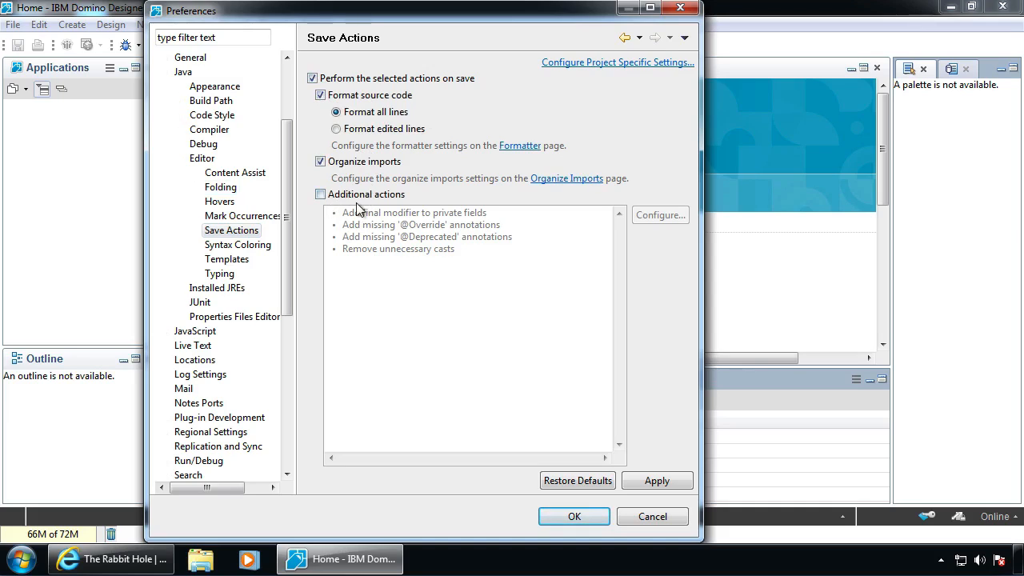
left_click(321, 194)
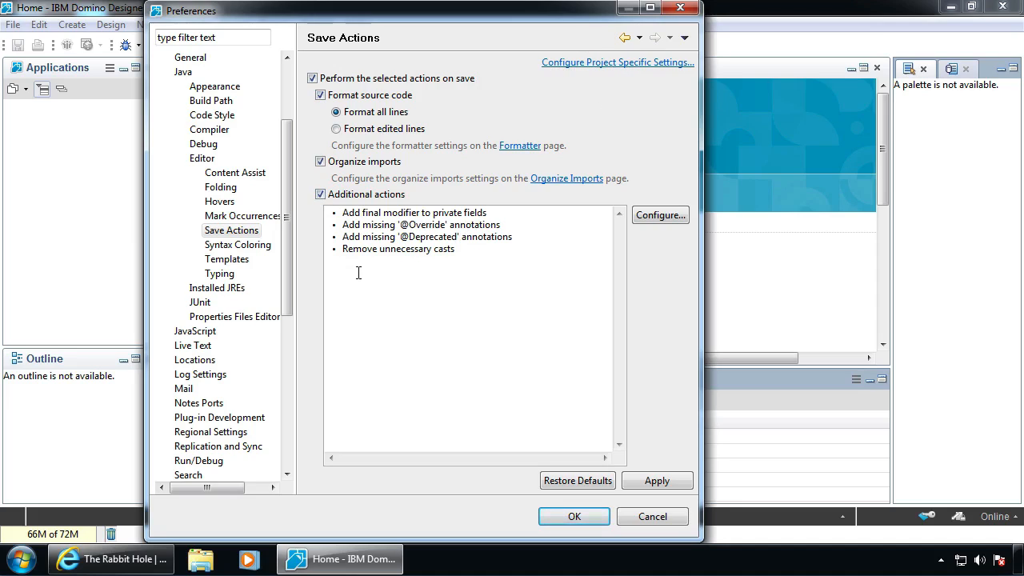
mouse_move(401, 337)
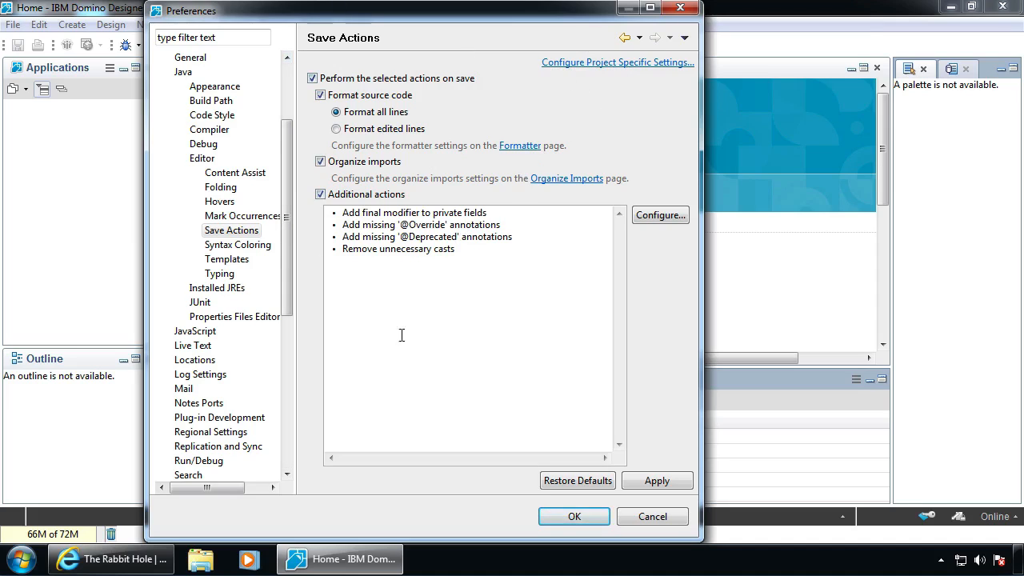
mouse_move(406, 90)
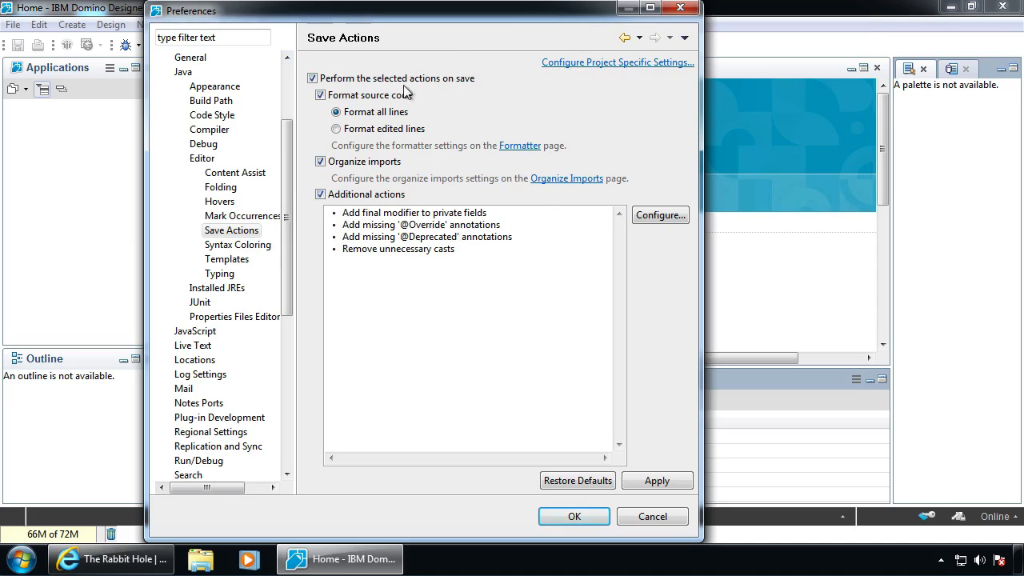
mouse_move(378, 264)
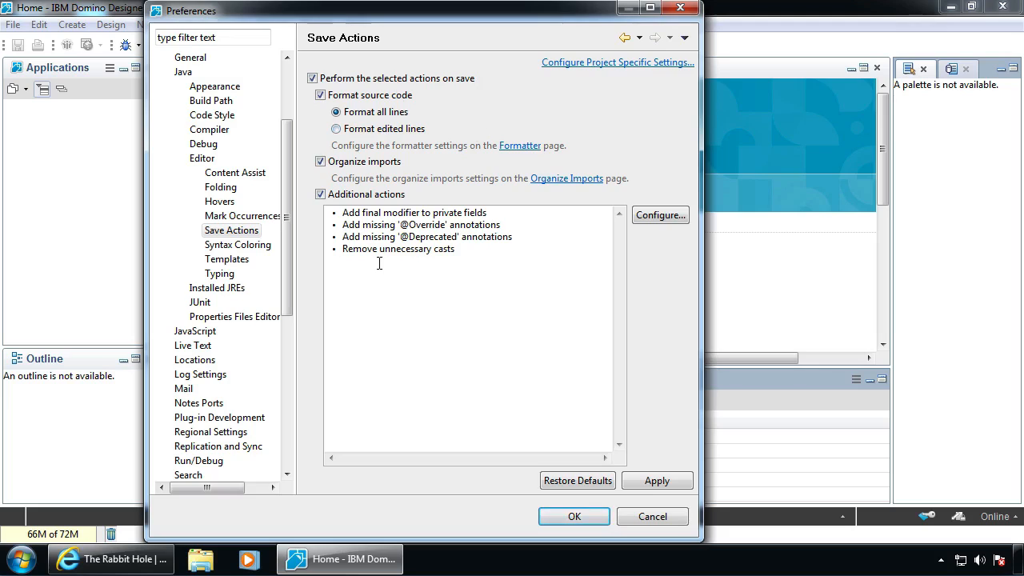
mouse_move(403, 151)
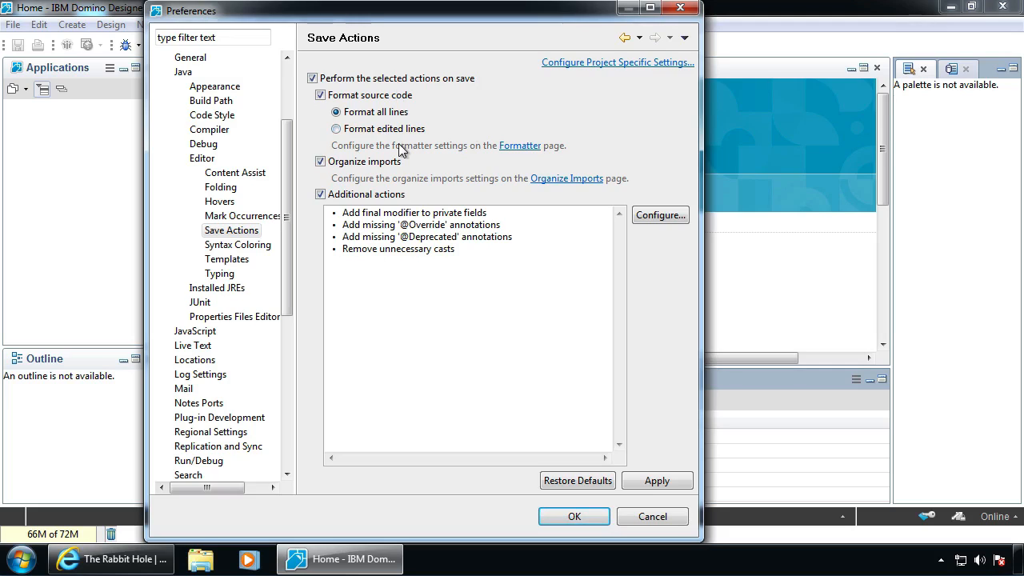
mouse_move(338, 266)
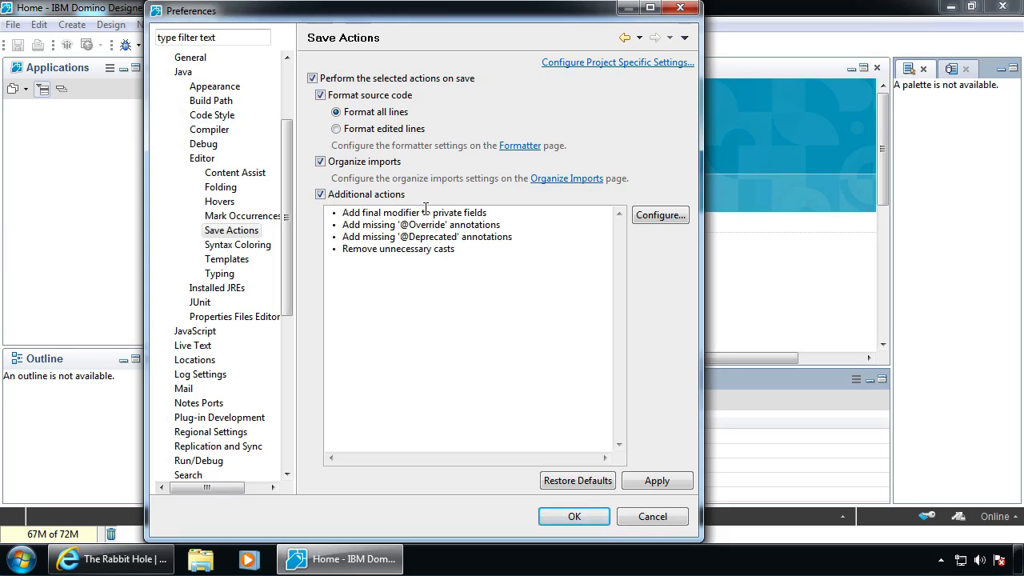
mouse_move(447, 275)
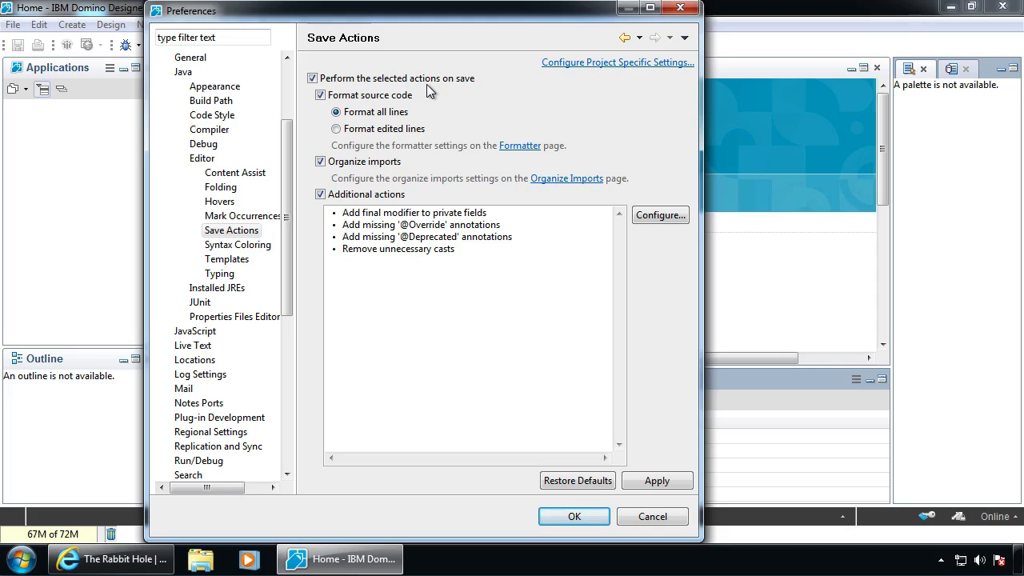
mouse_move(435, 90)
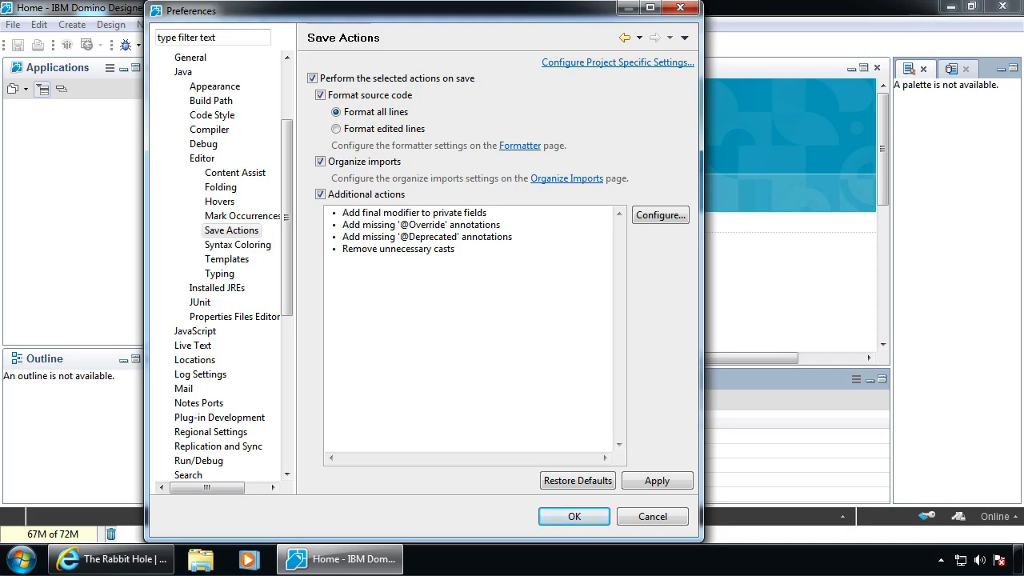
mouse_move(258, 198)
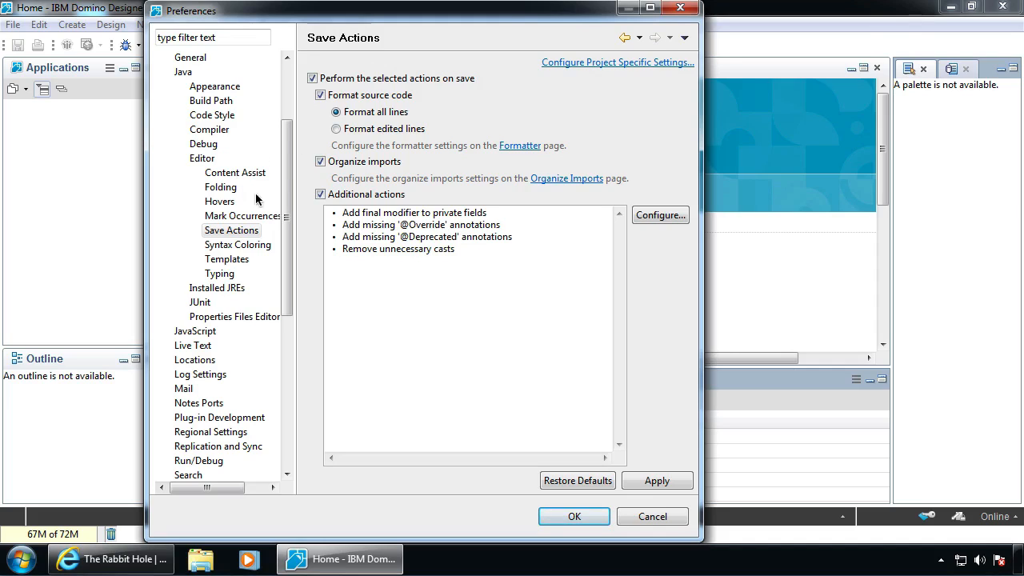
Step: Browse the Java appearance preference subsections in the tree
left_click(214, 87)
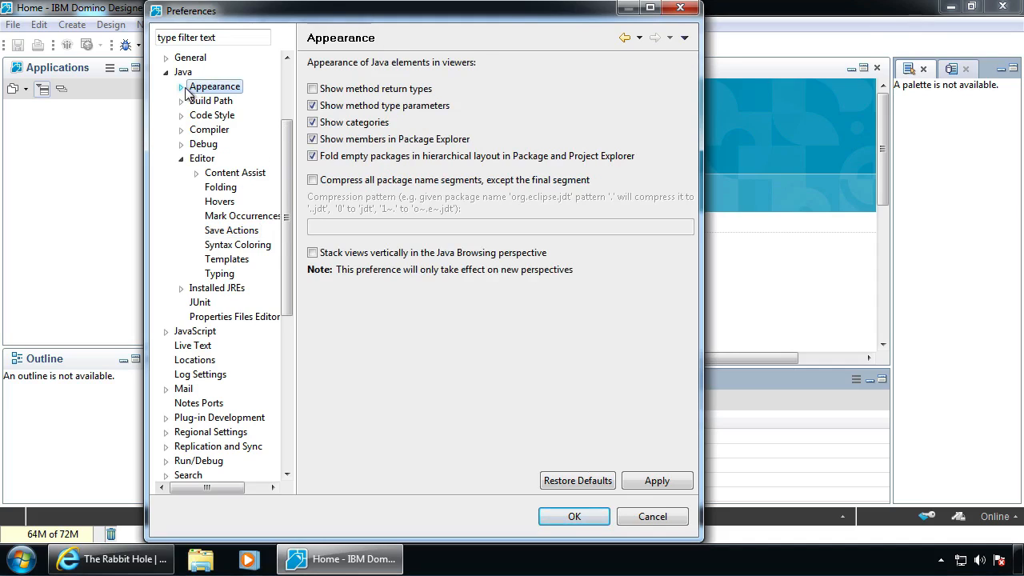
left_click(168, 86)
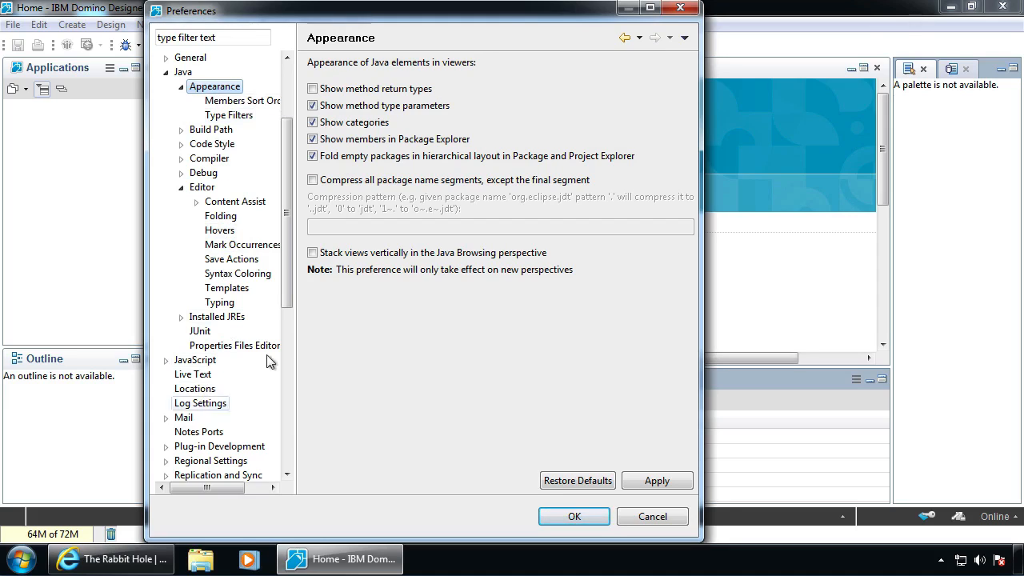
scroll("down", 3)
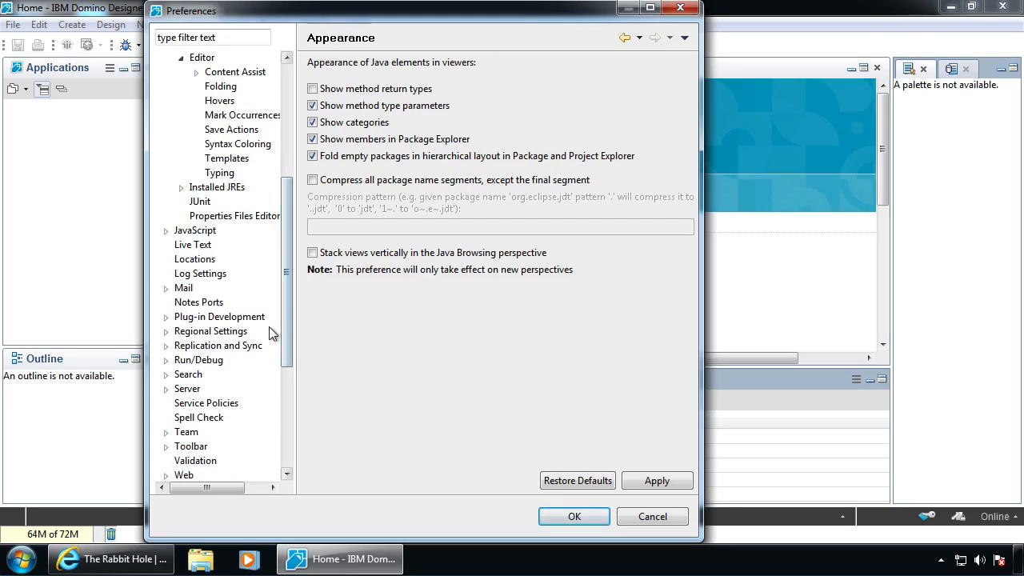
scroll("up", 3)
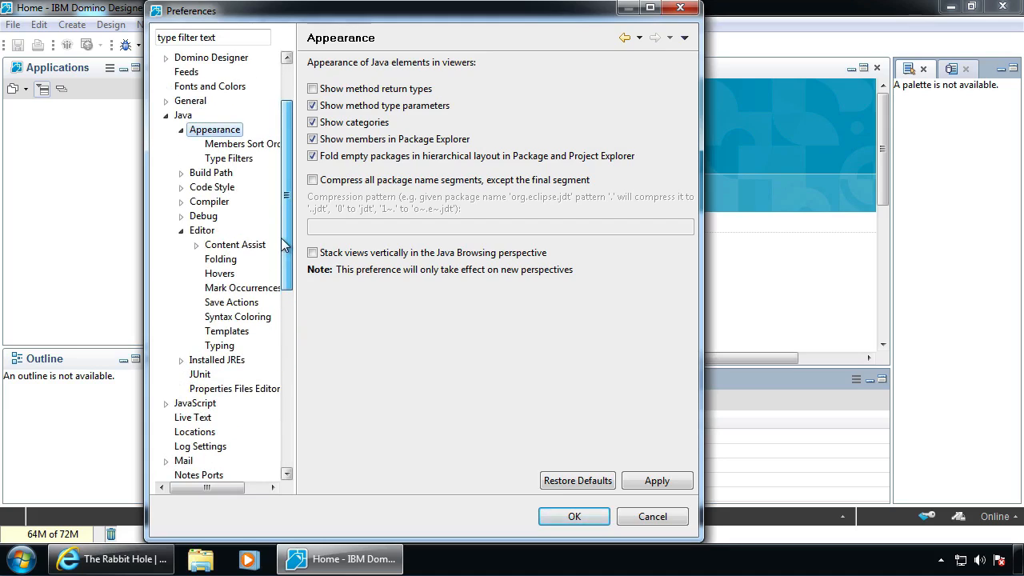
Step: Navigate General > Appearance/Editors to the Structured Text Editors page and expand Text Editors
left_click(167, 99)
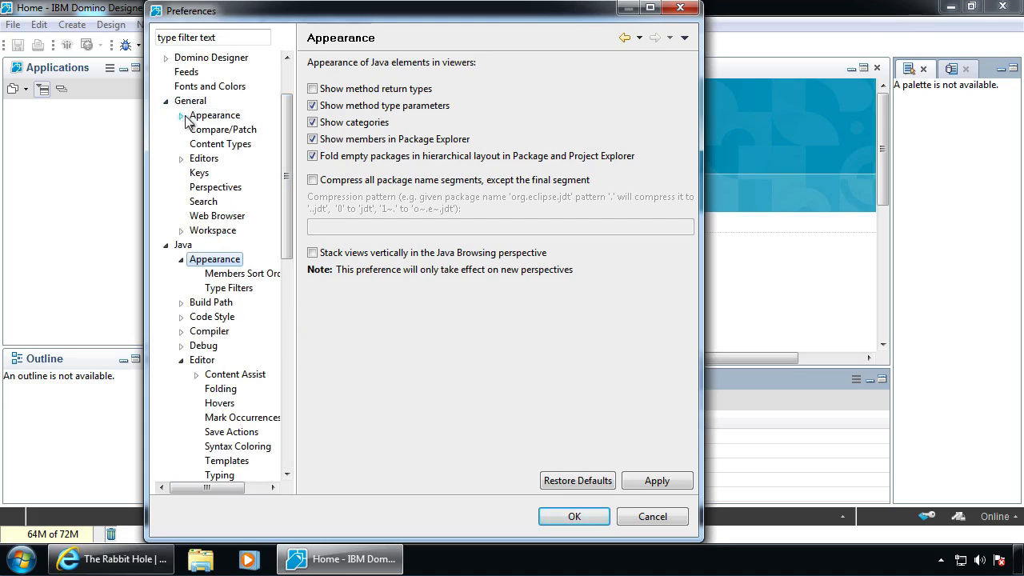
left_click(166, 115)
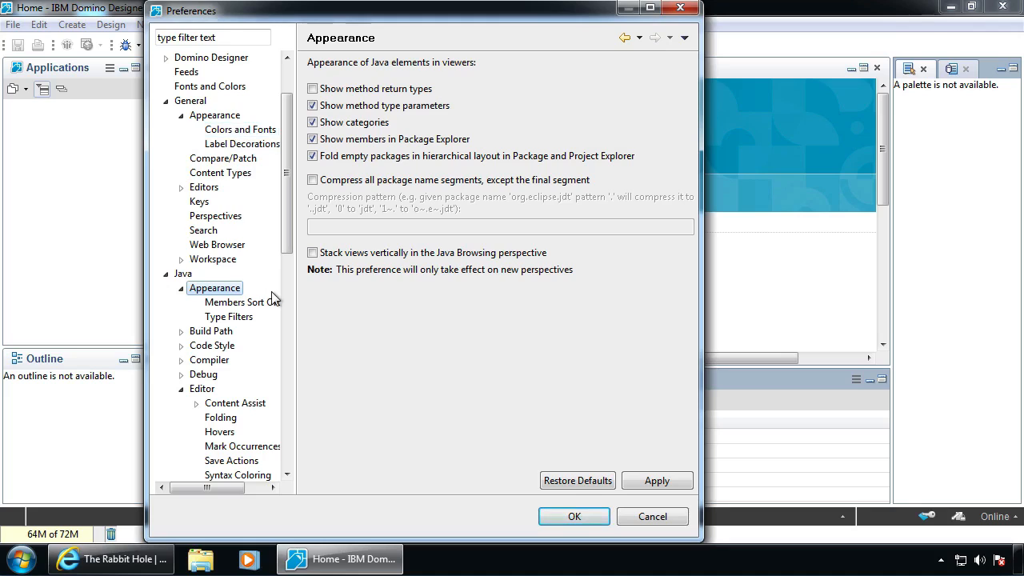
left_click(183, 186)
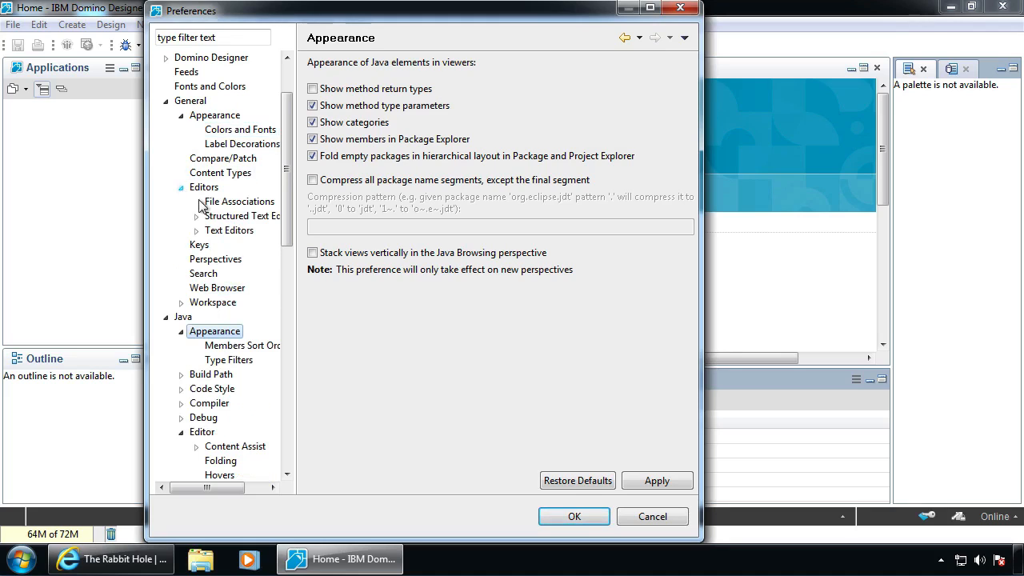
left_click(239, 202)
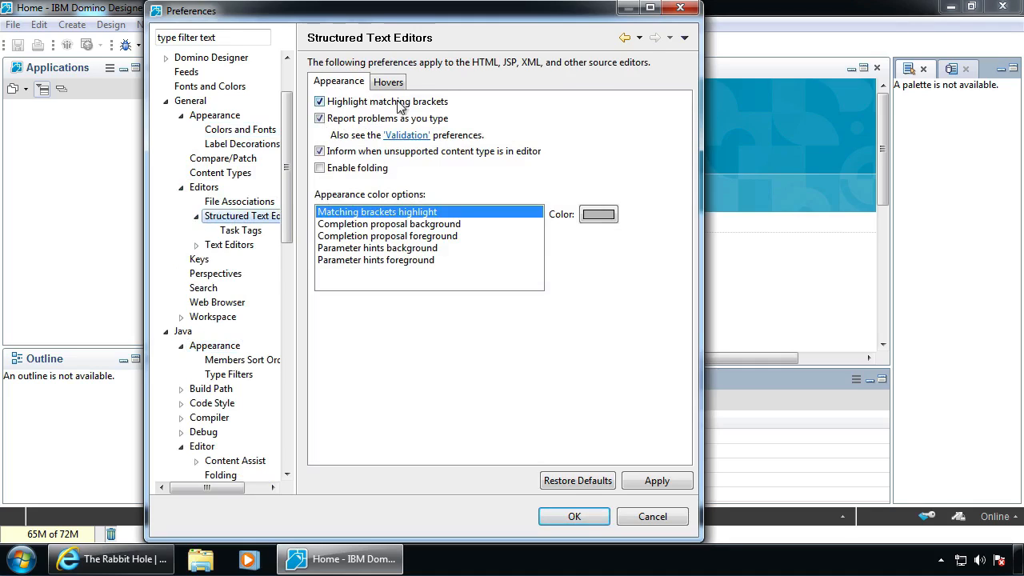
mouse_move(403, 109)
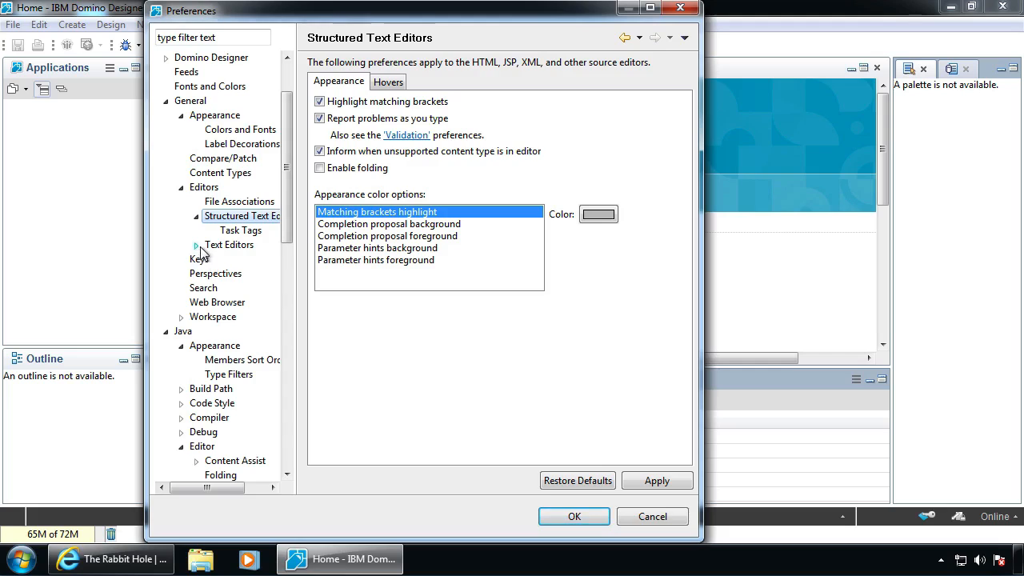
left_click(195, 245)
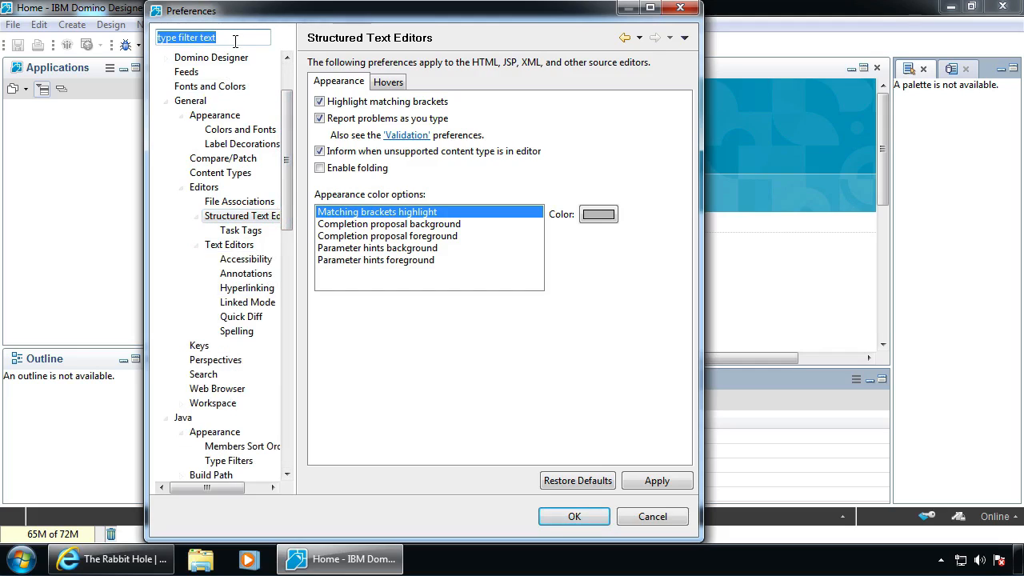
Step: Filter by 'font' and select Java Editor Text Font under Colors and Fonts
type("font")
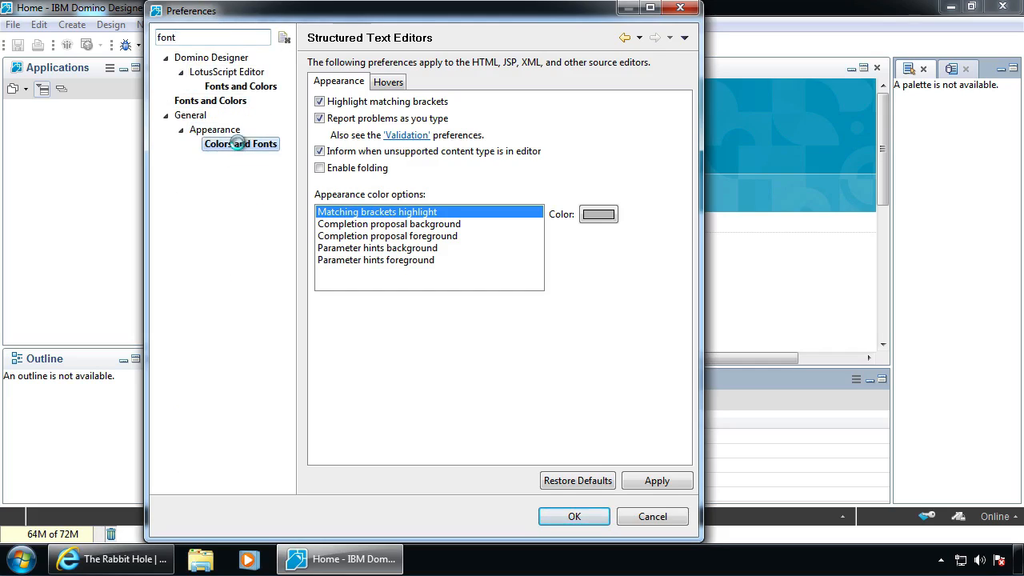
left_click(240, 144)
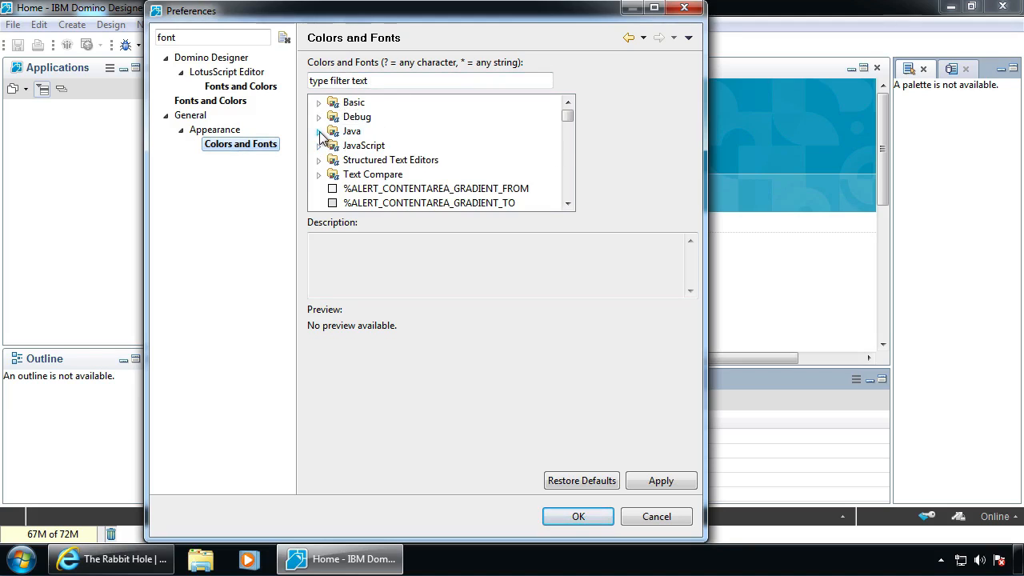
left_click(318, 132)
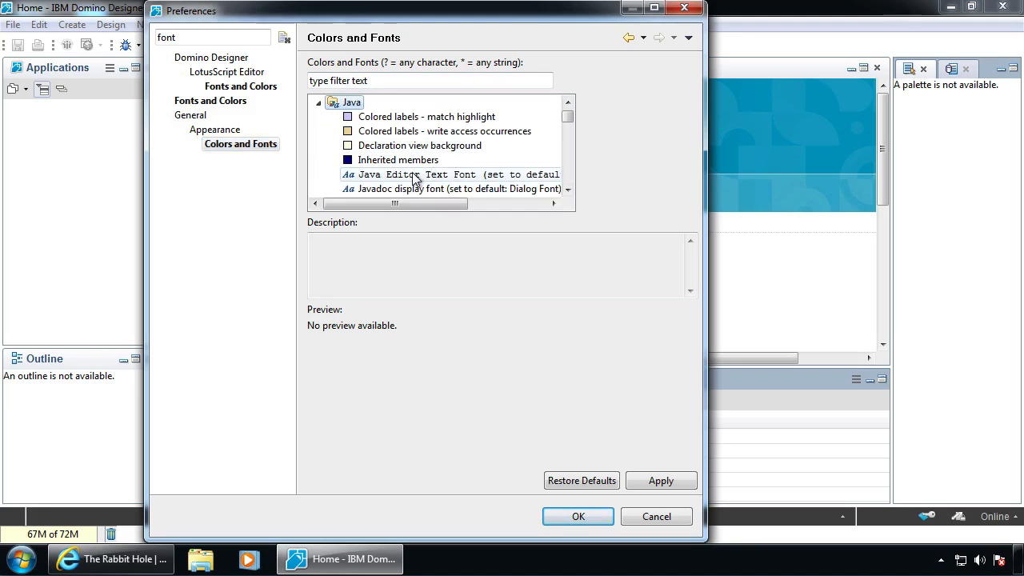
left_click(424, 175)
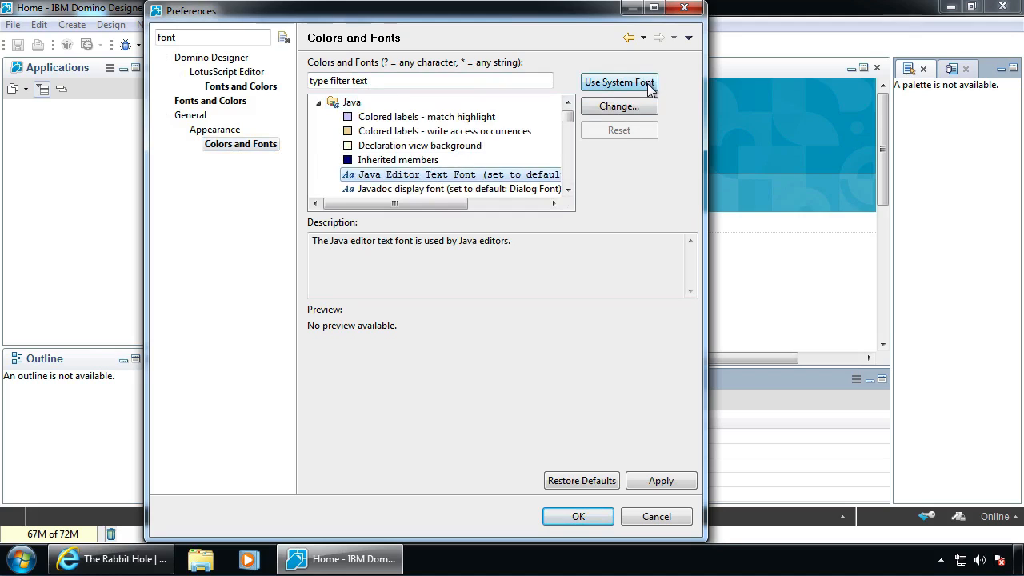
Step: Change the Java Editor Text Font to Consolas, overriding the default
left_click(618, 106)
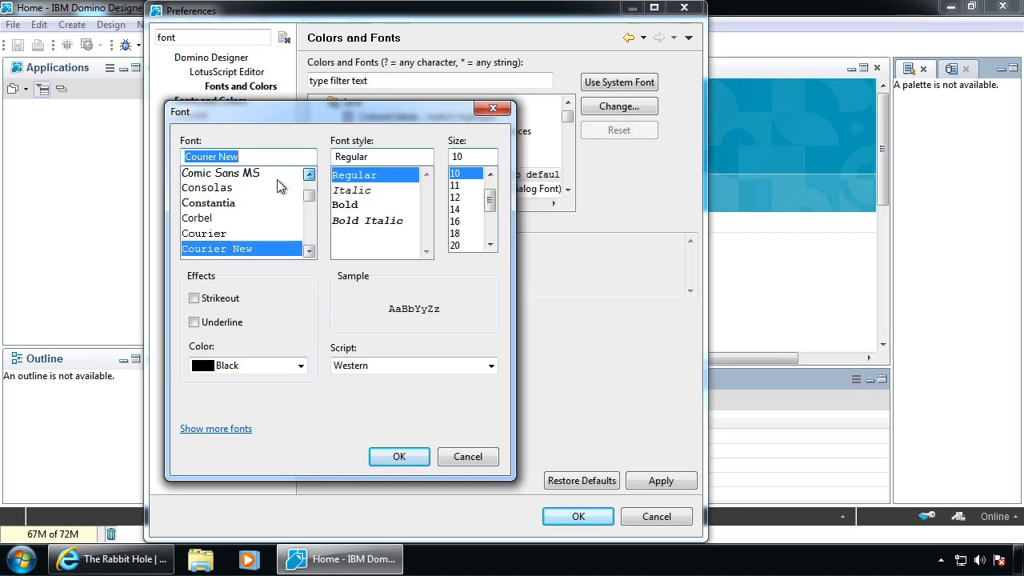
left_click(221, 205)
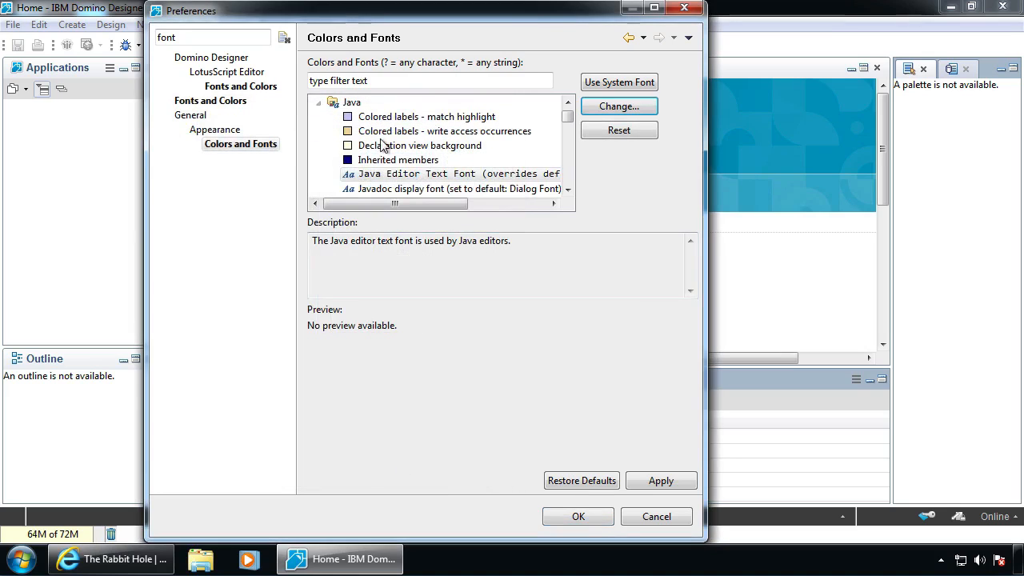
mouse_move(429, 185)
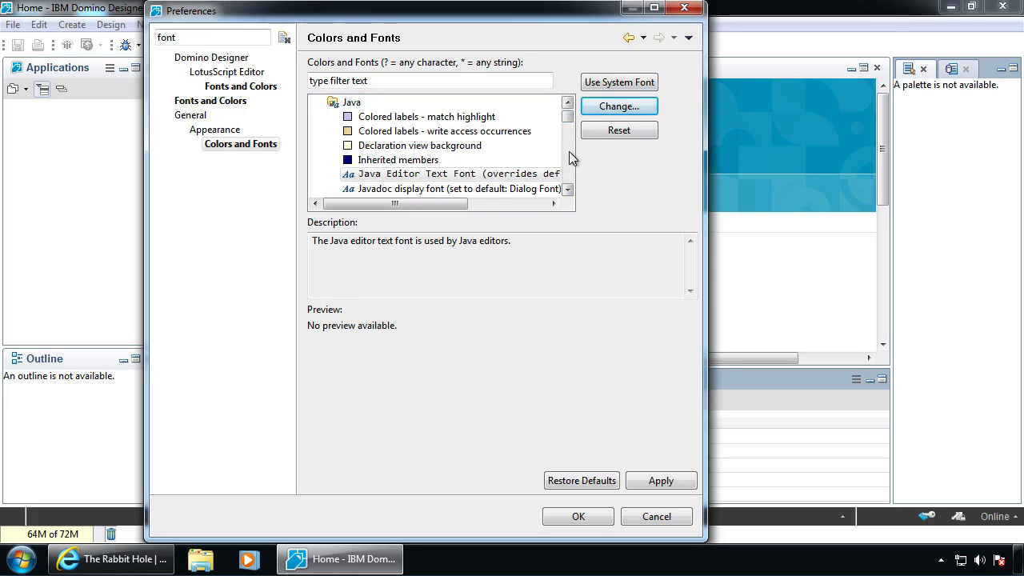
scroll("down", 3)
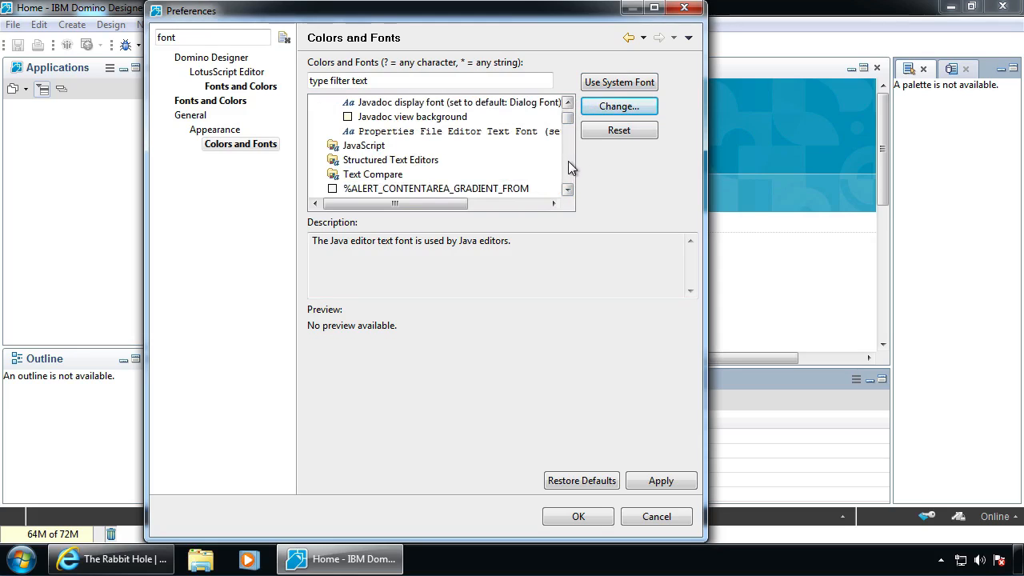
scroll("down", 3)
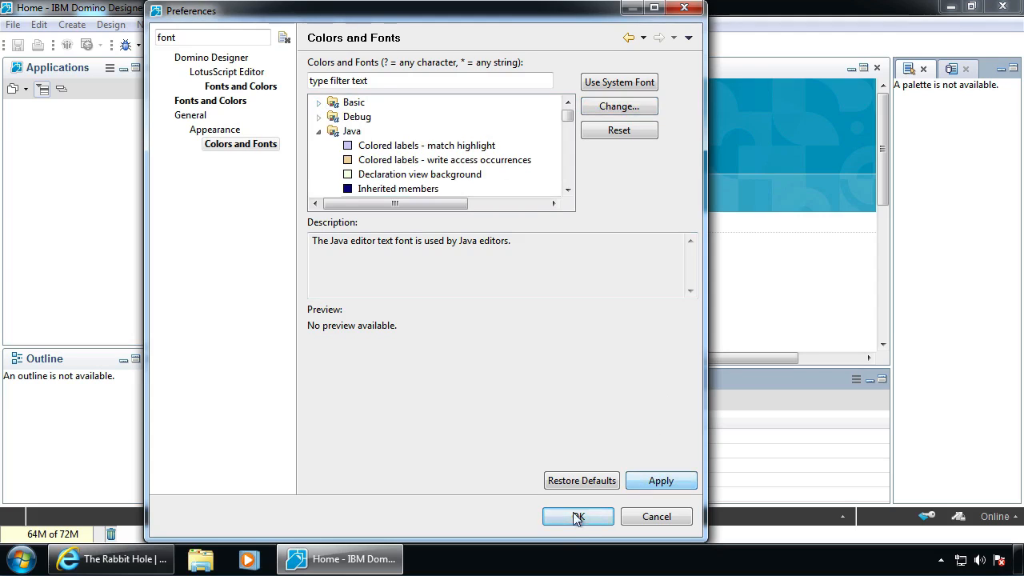
Step: Confirm with OK to save the preferences and return to the Home page
left_click(578, 515)
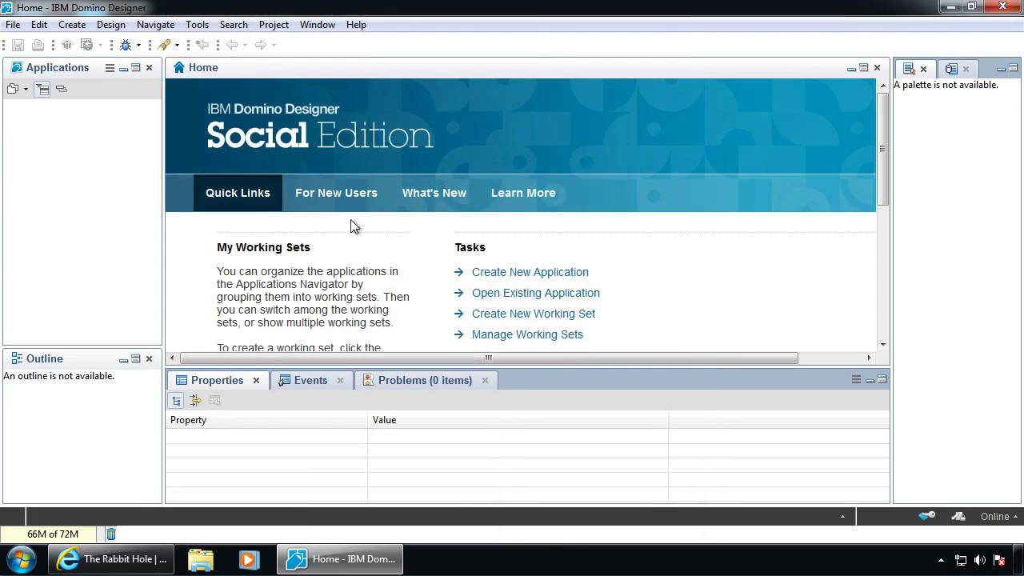
mouse_move(851, 88)
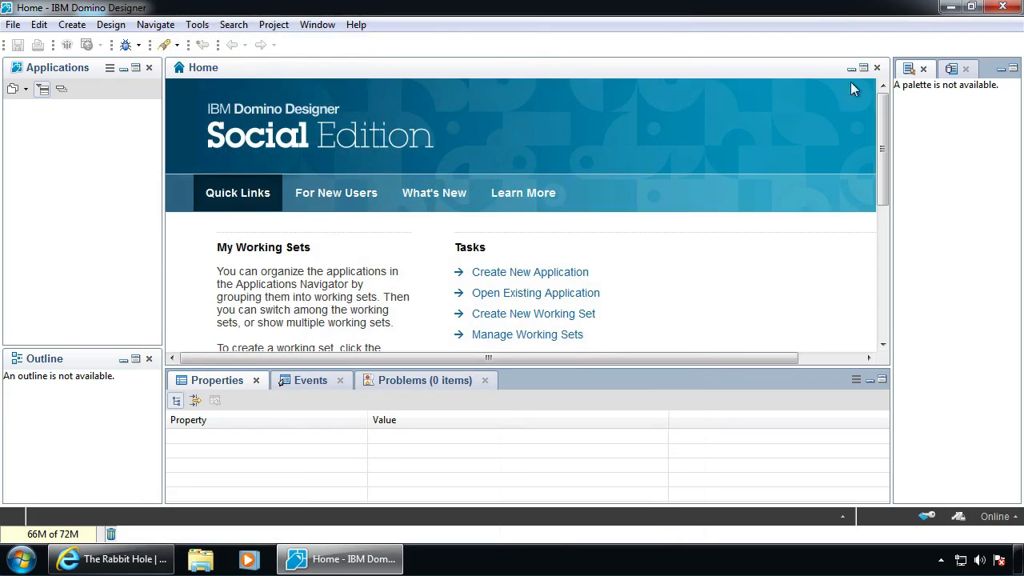
mouse_move(656, 176)
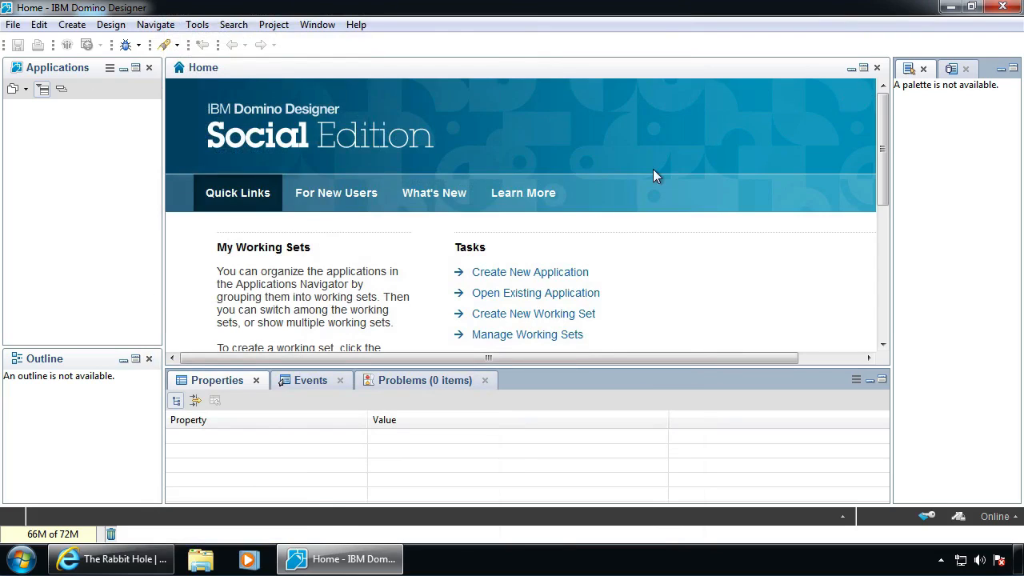